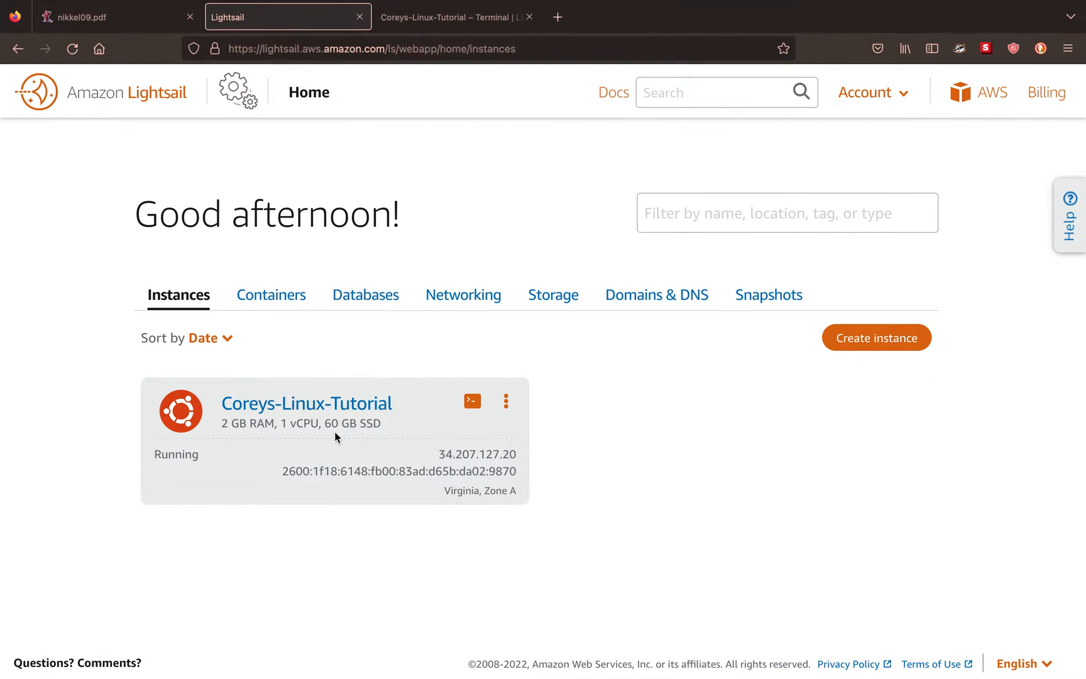
{"action": "mouse_move", "coordinate": [311, 386]}
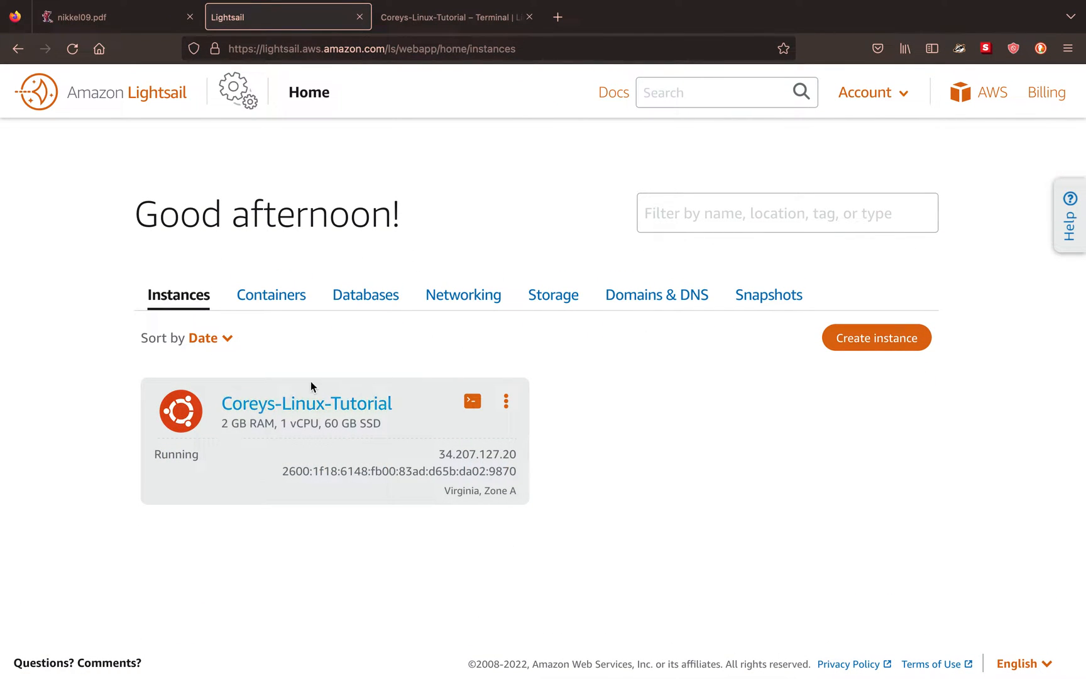
{"action": "mouse_move", "coordinate": [299, 294]}
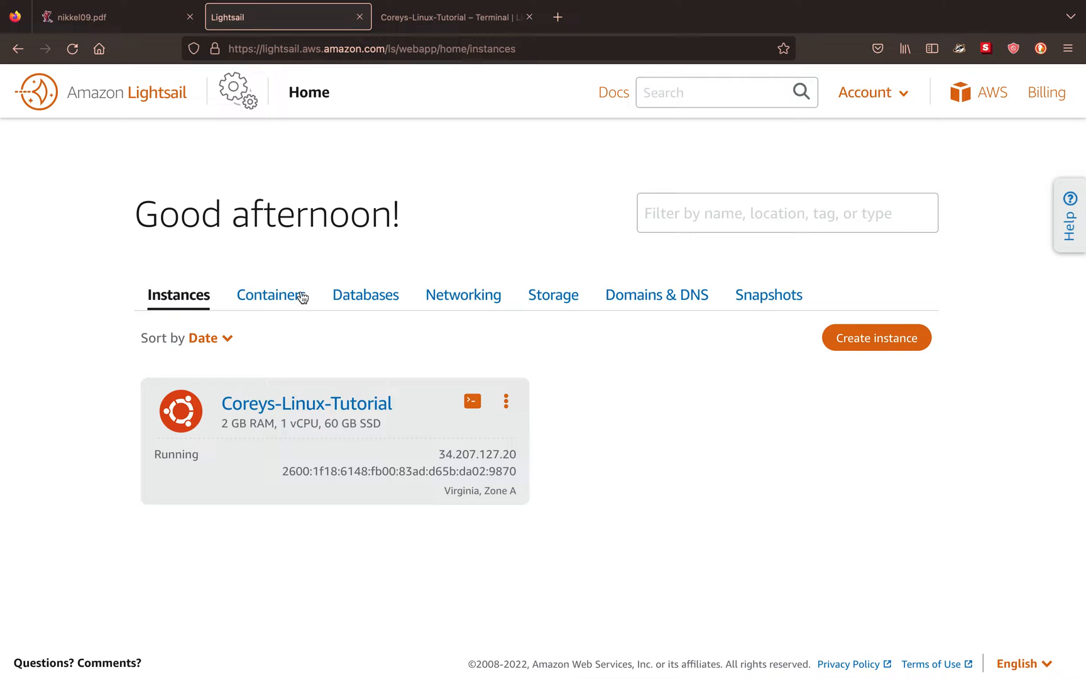
{"action": "mouse_move", "coordinate": [428, 391]}
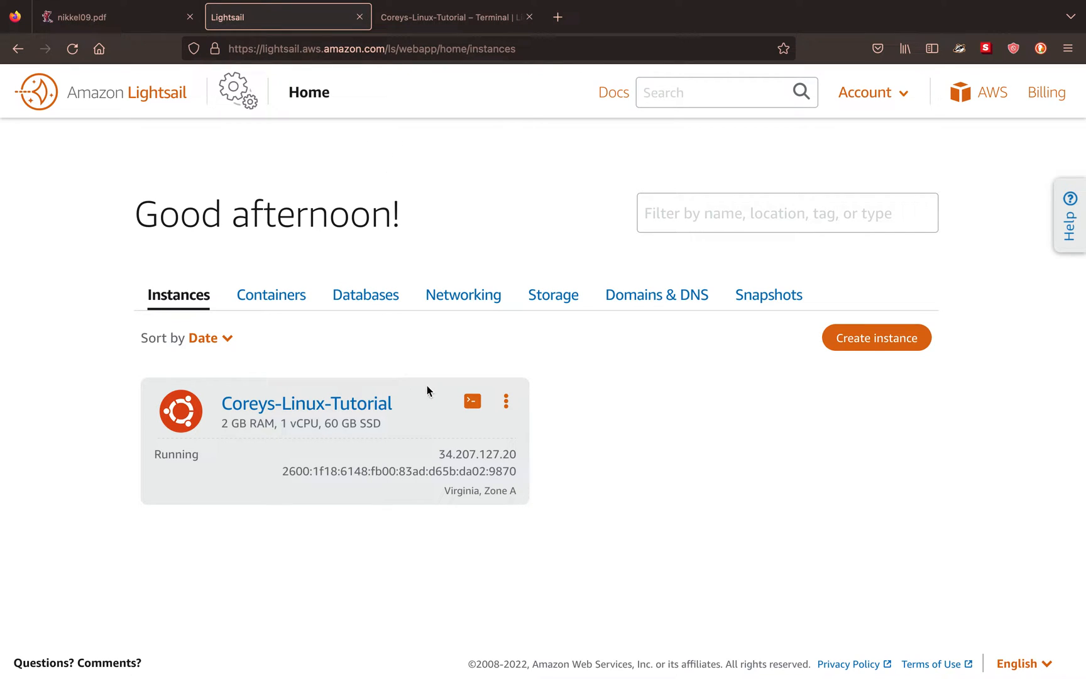
{"action": "mouse_move", "coordinate": [474, 387]}
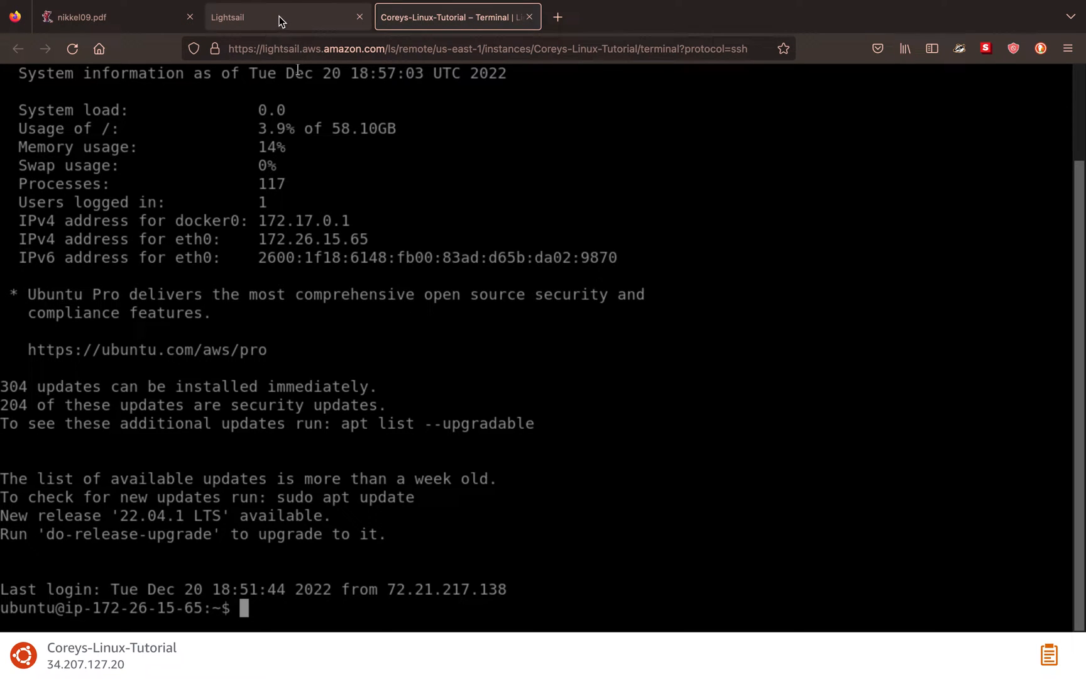
- Open the actions menu on the Coreys-Linux-Tutorial instance card from the Lightsail home page
{"action": "left_click", "coordinate": [285, 16]}
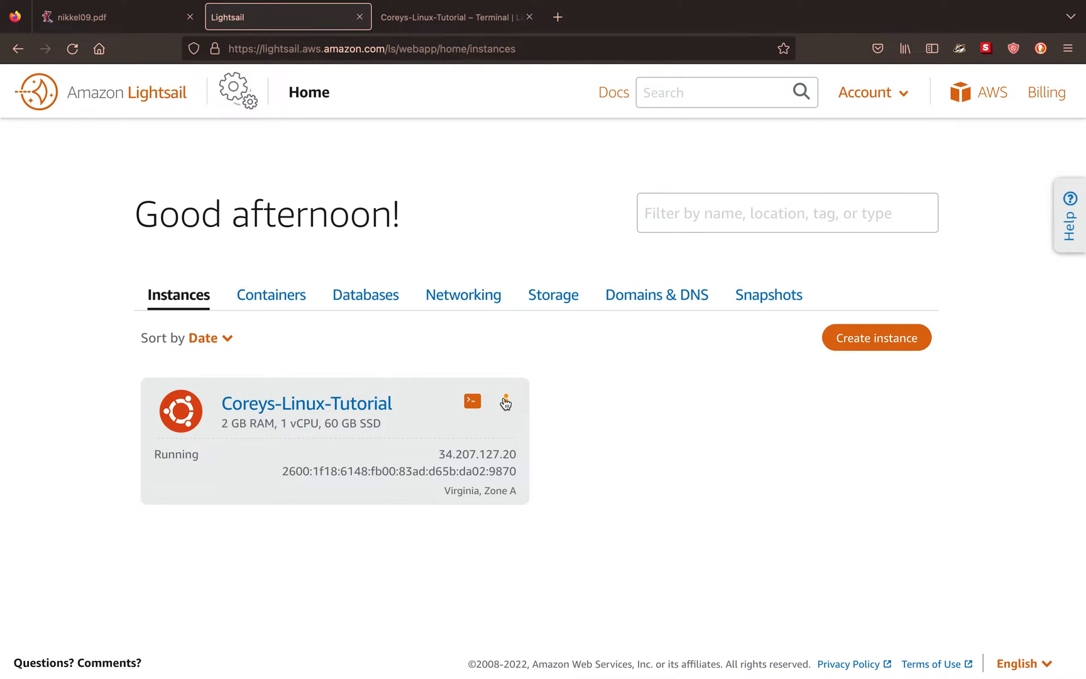
{"action": "mouse_move", "coordinate": [505, 406]}
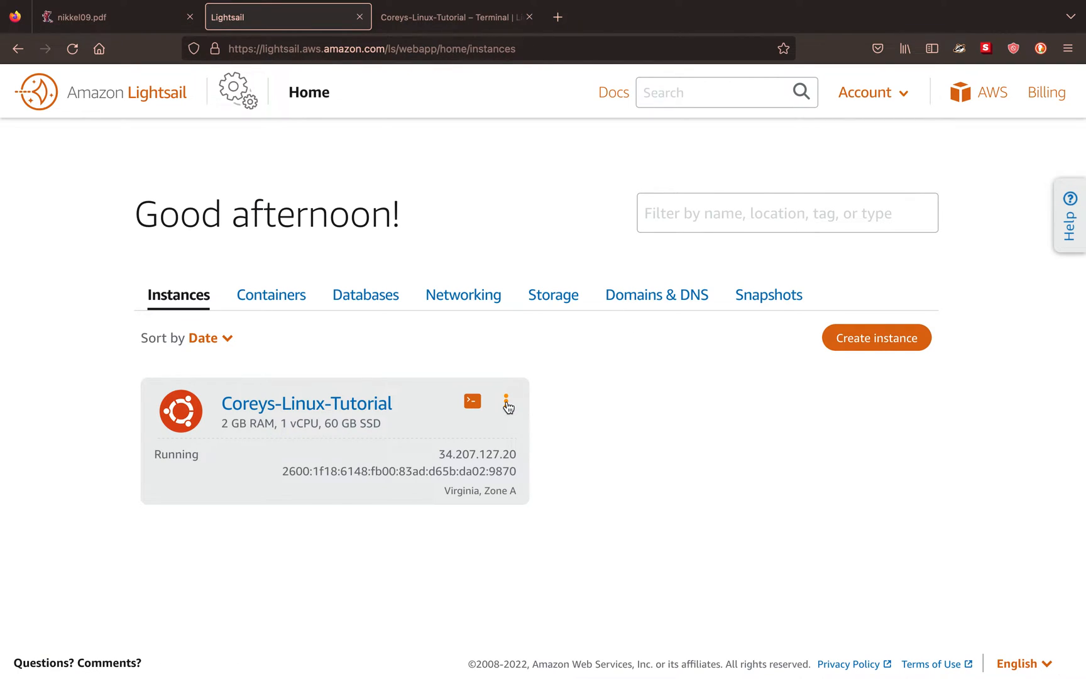
{"action": "left_click", "coordinate": [508, 402]}
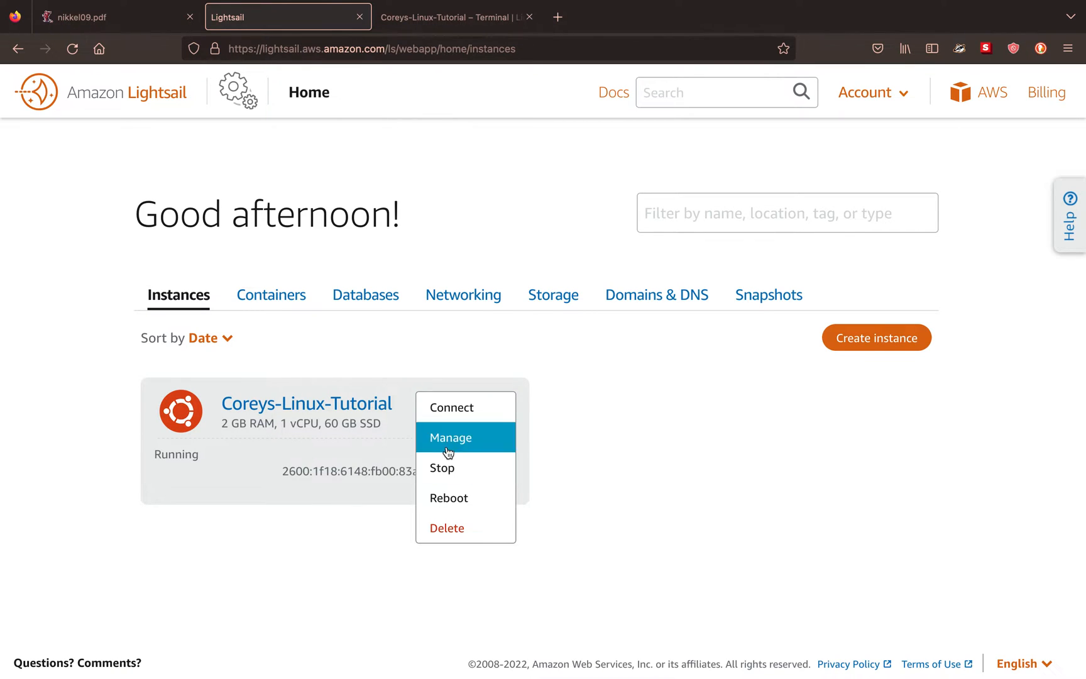
{"action": "mouse_move", "coordinate": [385, 153]}
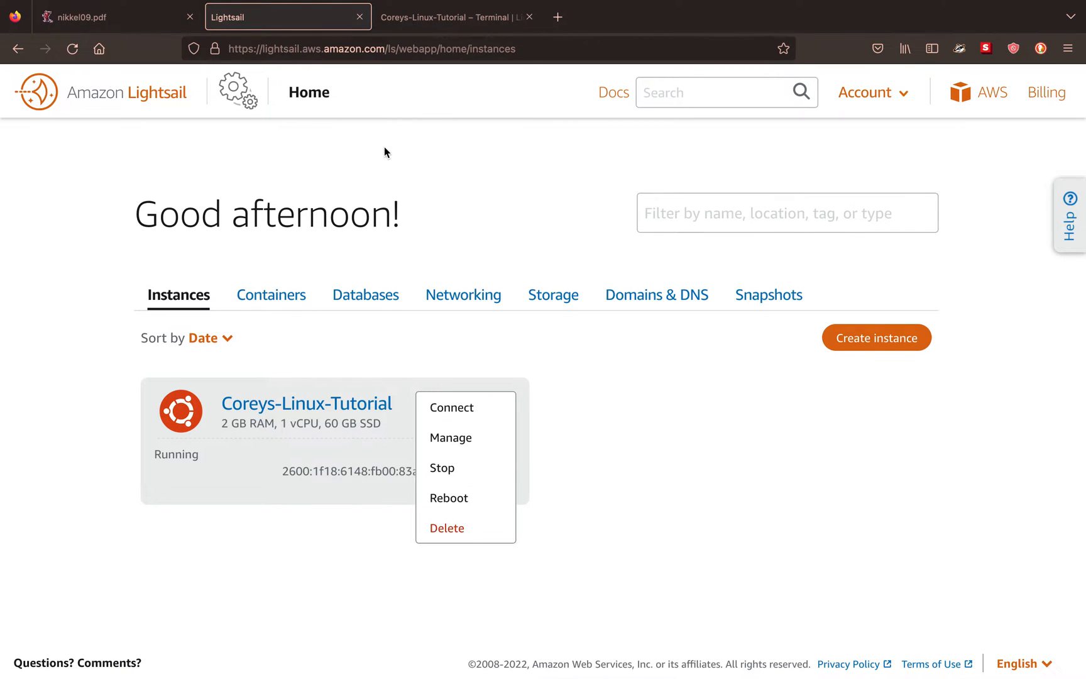
- Connect to the browser terminal and highlight disk usage, docker0 and eth0 IPv4 addresses
{"action": "left_click", "coordinate": [452, 407]}
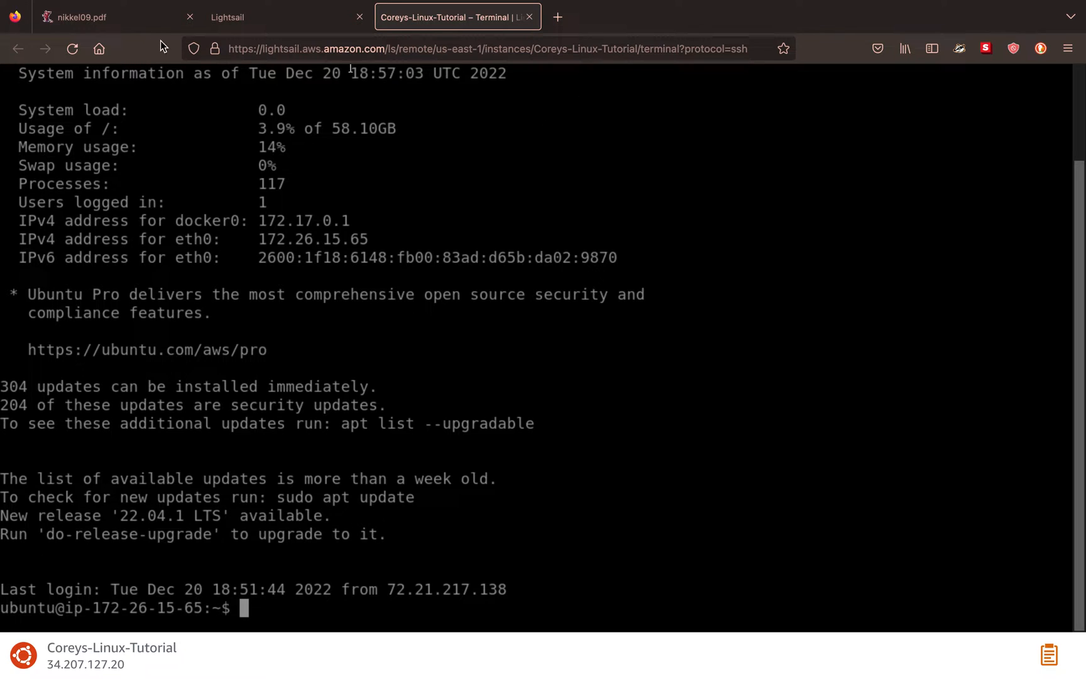
{"action": "mouse_move", "coordinate": [457, 222]}
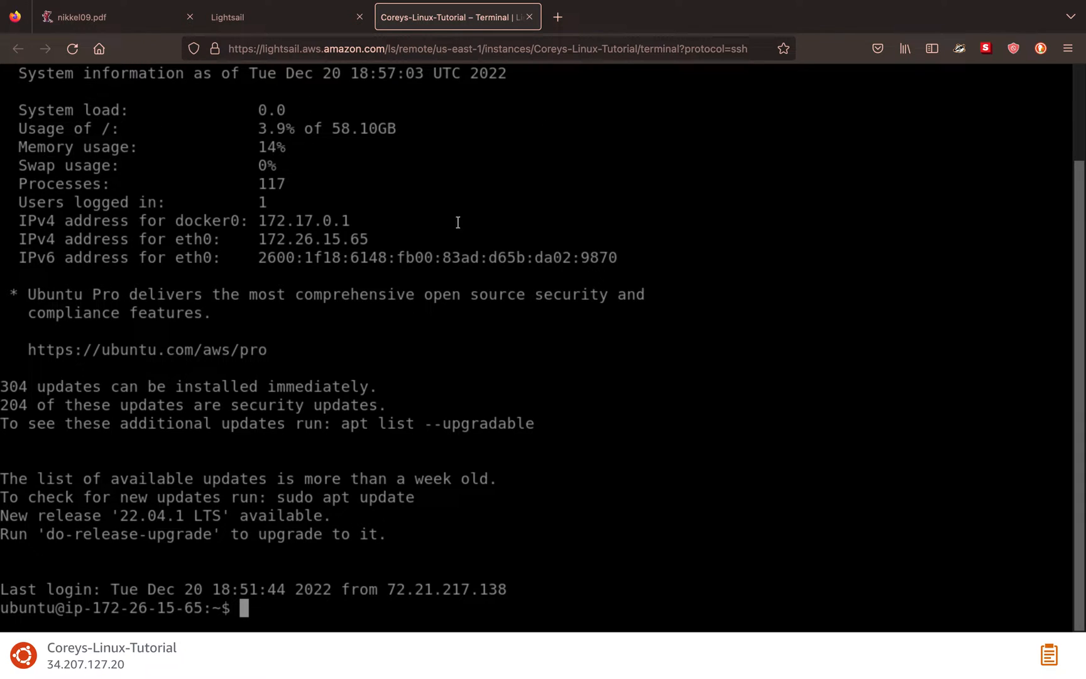
{"action": "mouse_move", "coordinate": [287, 142]}
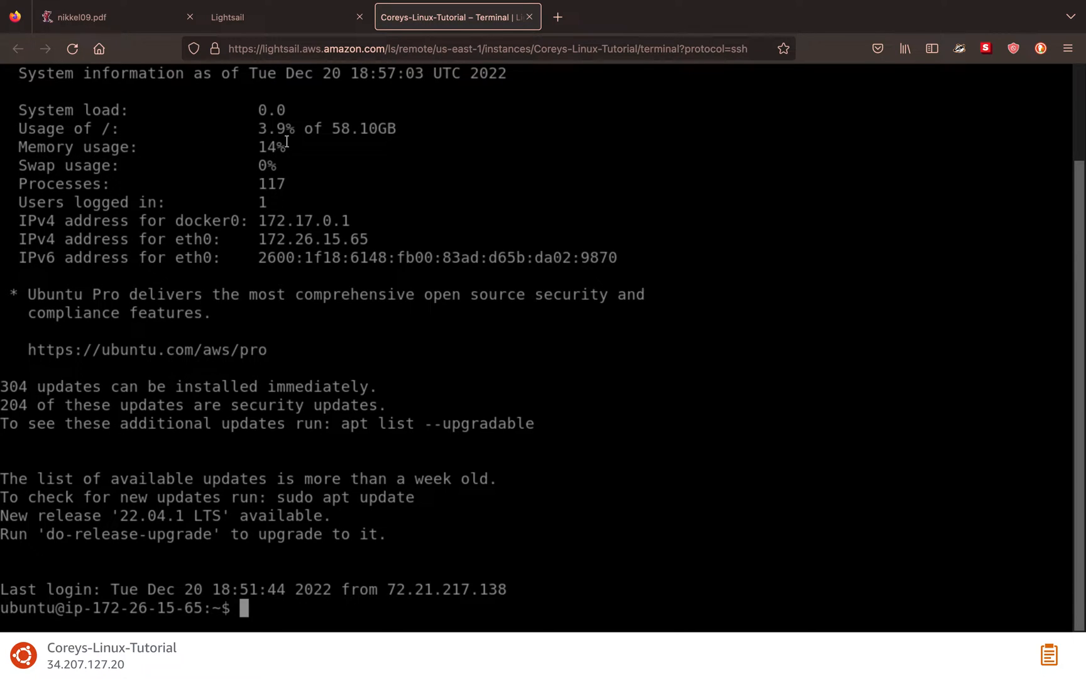
{"action": "mouse_move", "coordinate": [228, 142]}
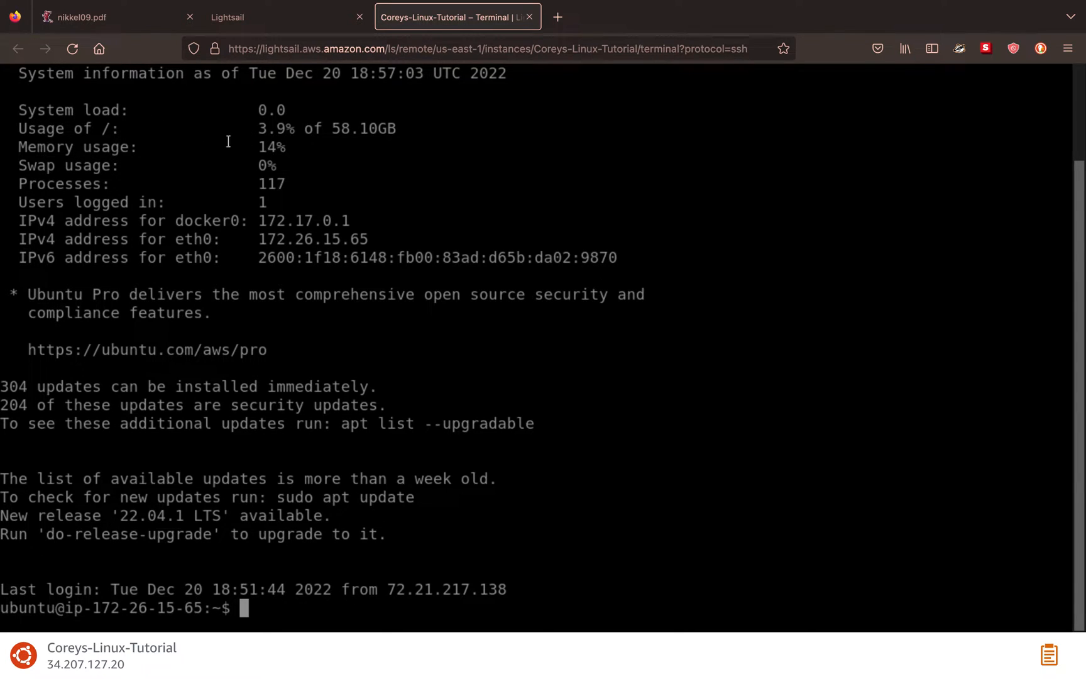
{"action": "left_click_drag", "start_coordinate": [255, 128], "coordinate": [311, 128]}
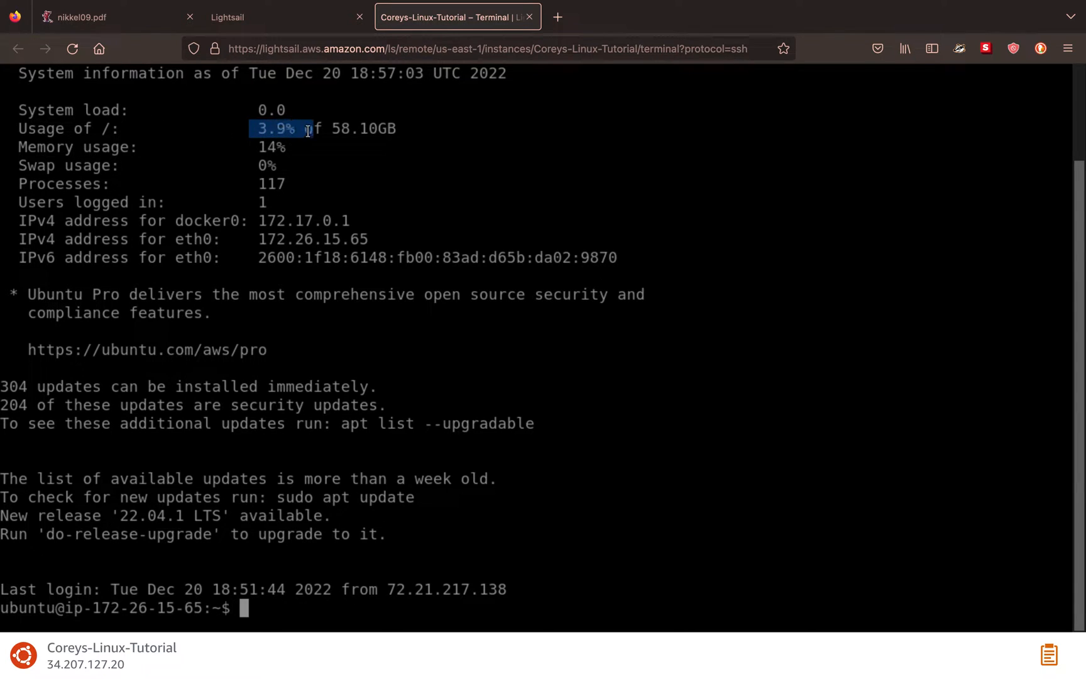
{"action": "left_click_drag", "start_coordinate": [277, 128], "coordinate": [367, 129]}
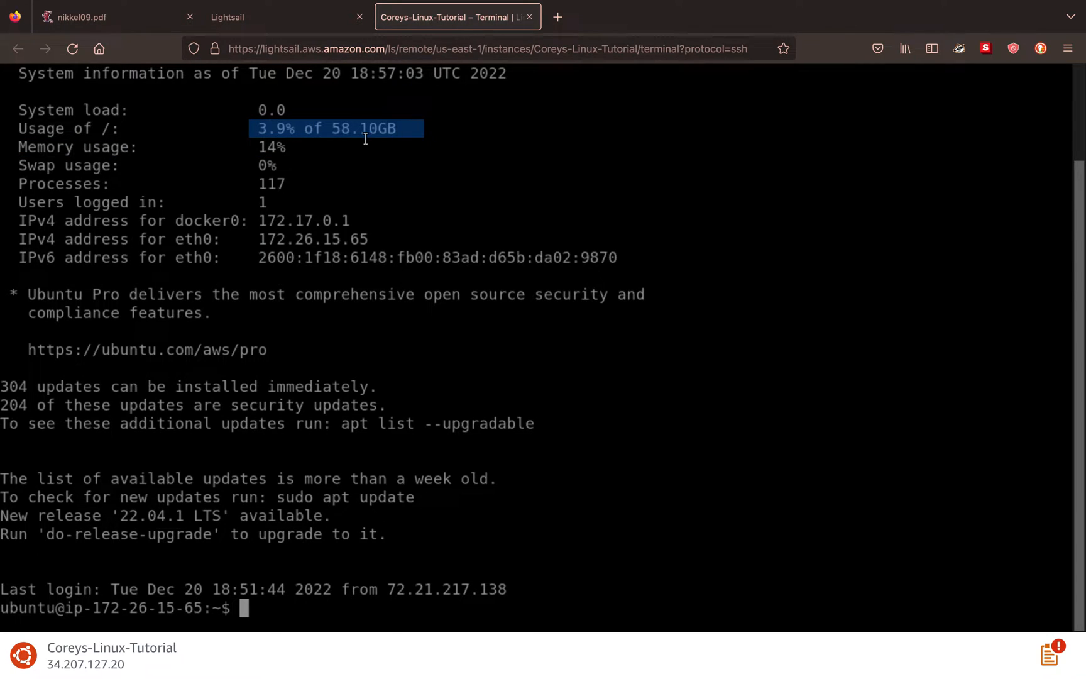
{"action": "mouse_move", "coordinate": [173, 149]}
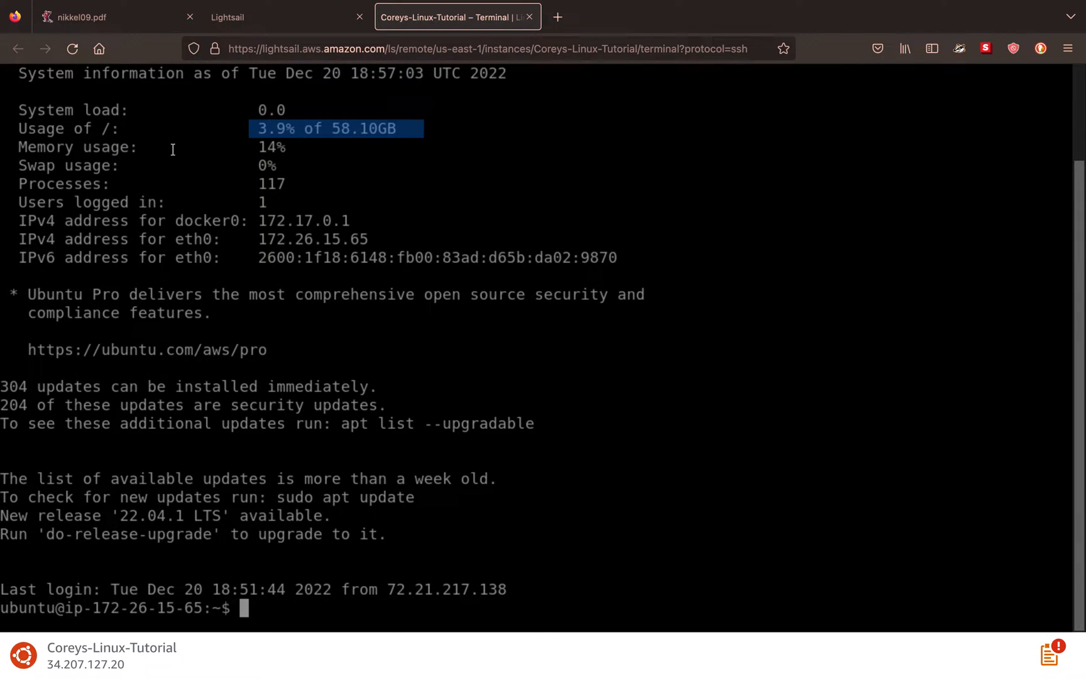
{"action": "mouse_move", "coordinate": [209, 187]}
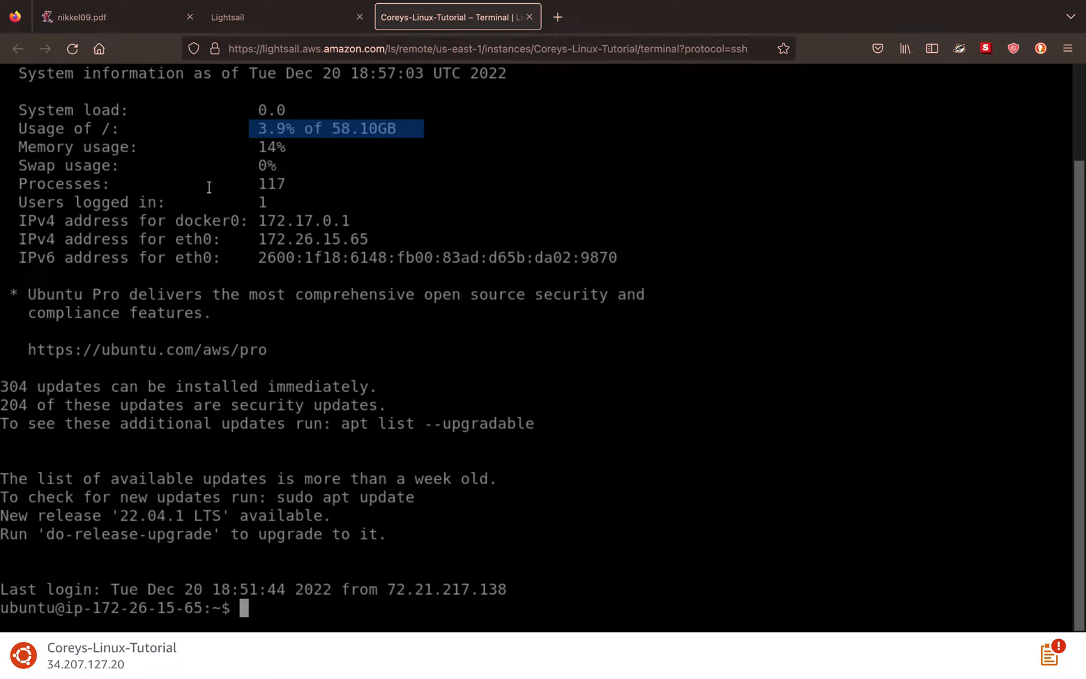
{"action": "double_click", "coordinate": [272, 183]}
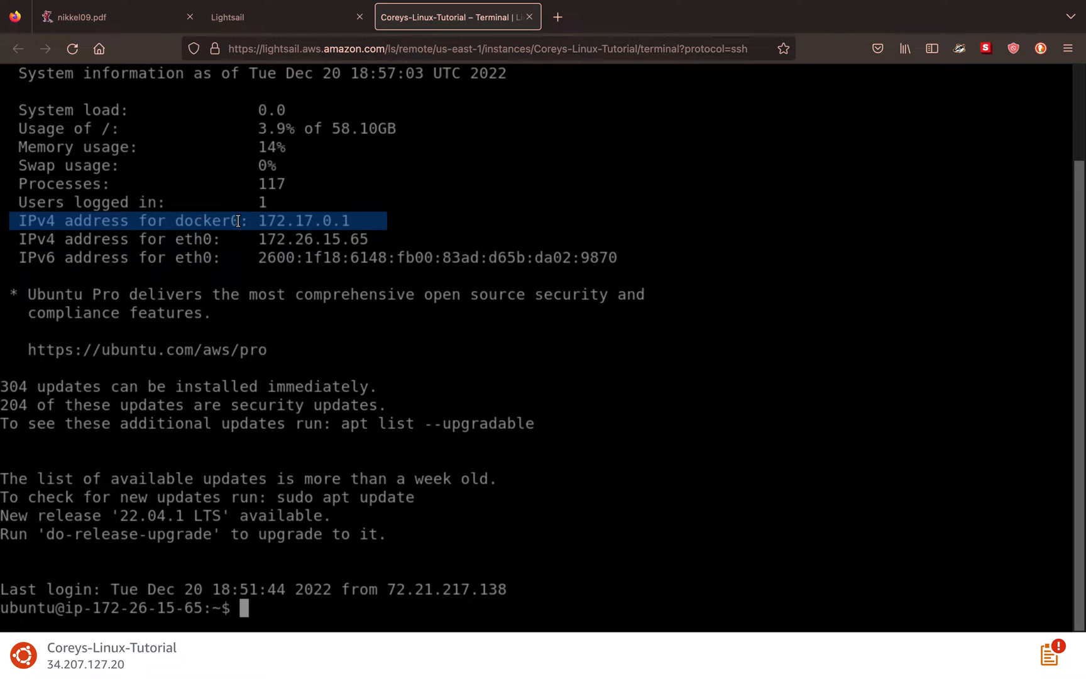
{"action": "mouse_move", "coordinate": [254, 240]}
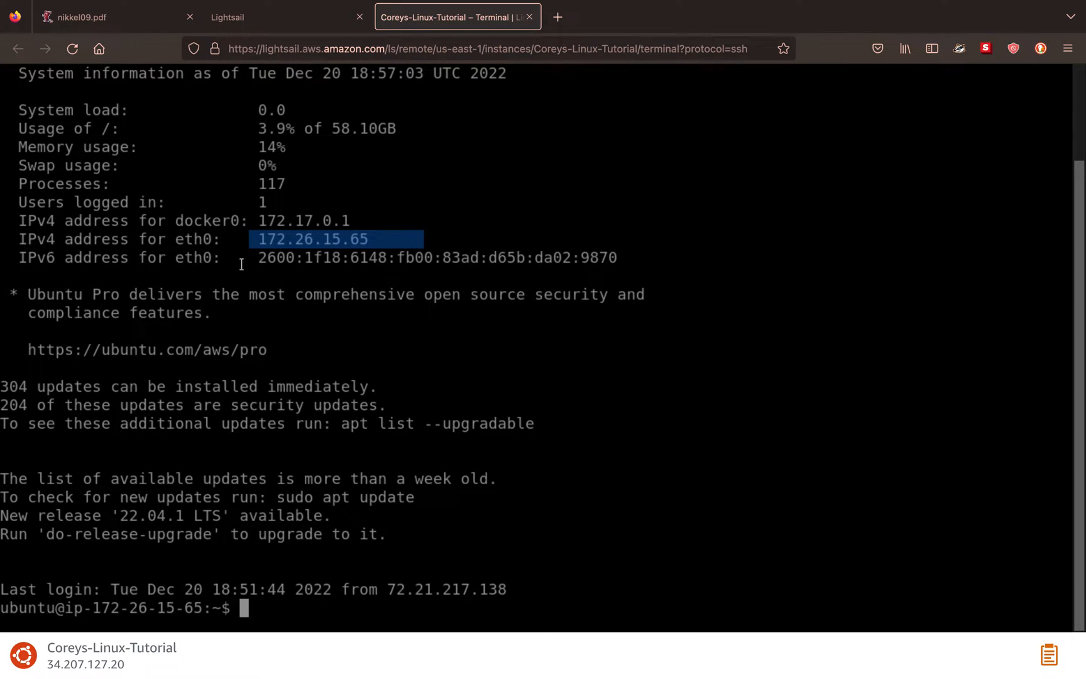
{"action": "left_click_drag", "start_coordinate": [259, 258], "coordinate": [582, 258]}
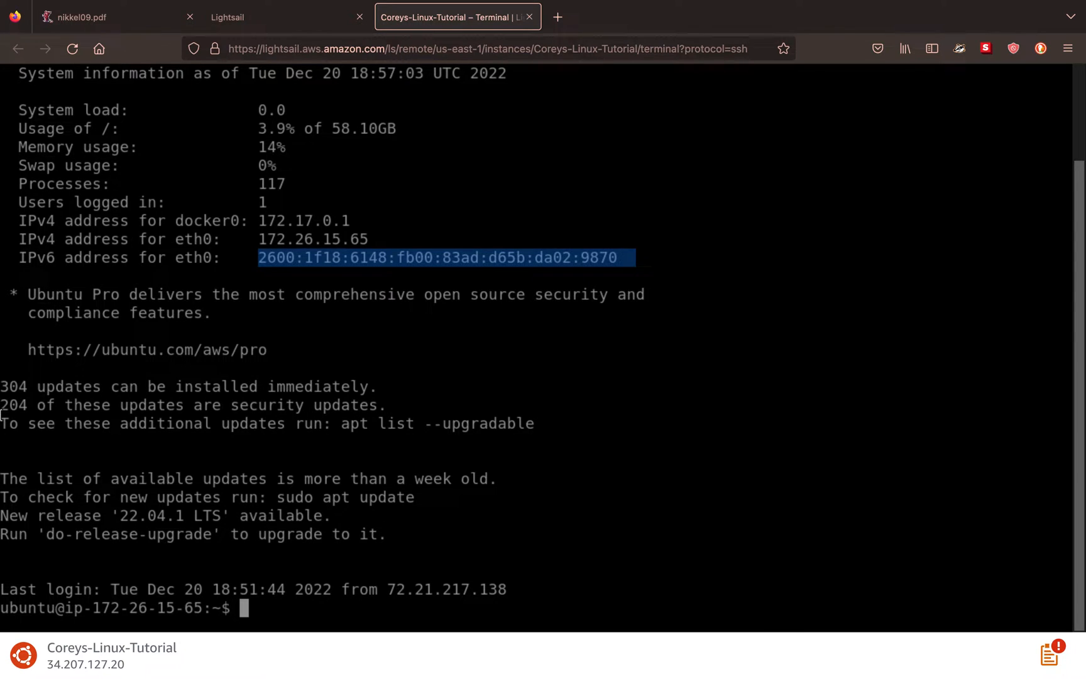
{"action": "mouse_move", "coordinate": [340, 429]}
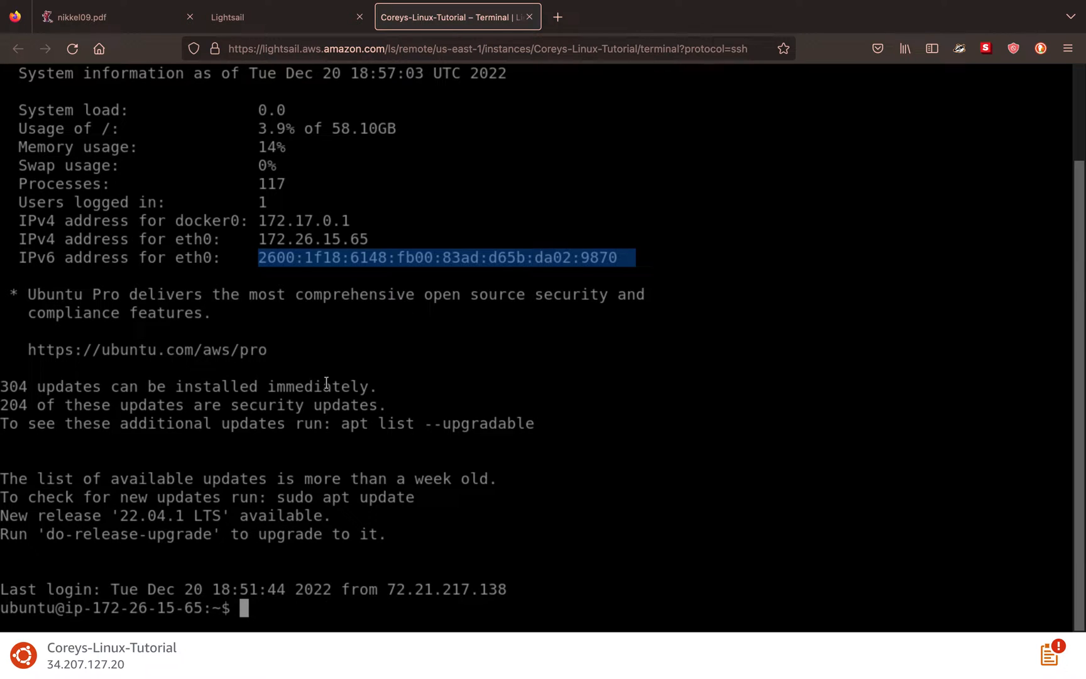
{"action": "mouse_move", "coordinate": [142, 643]}
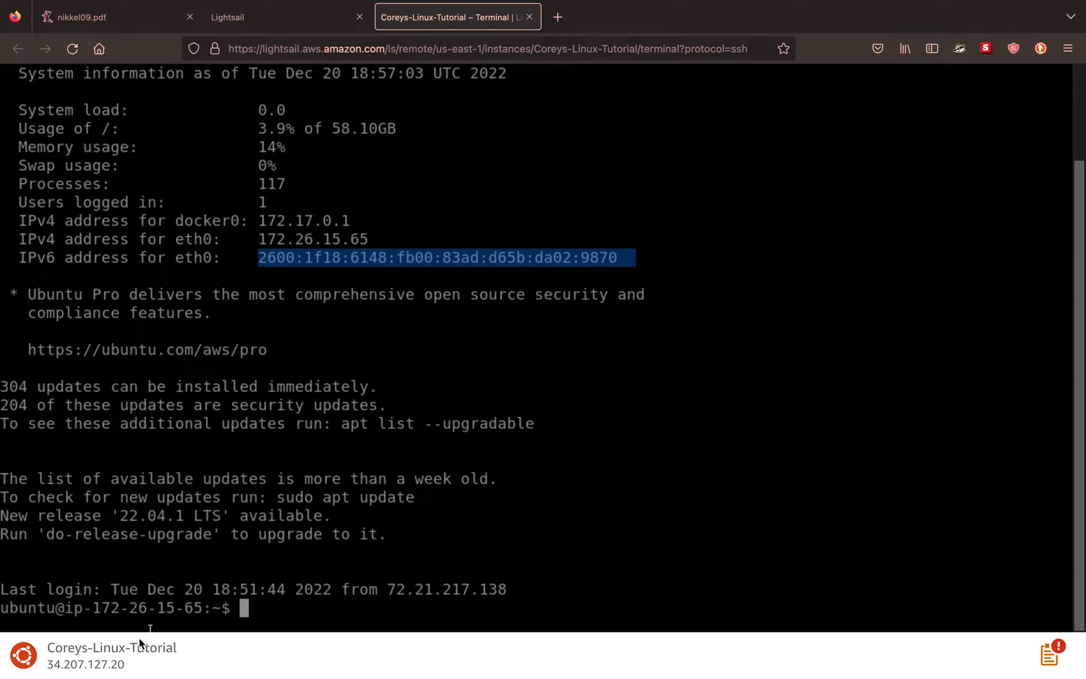
{"action": "mouse_move", "coordinate": [206, 516]}
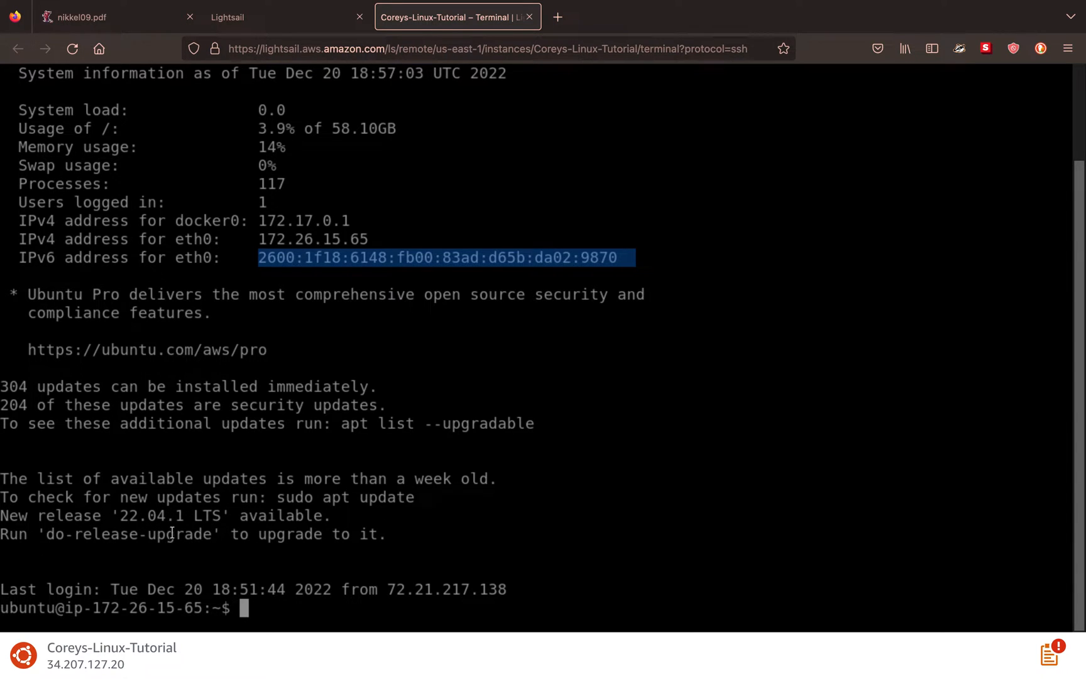
{"action": "mouse_move", "coordinate": [395, 516]}
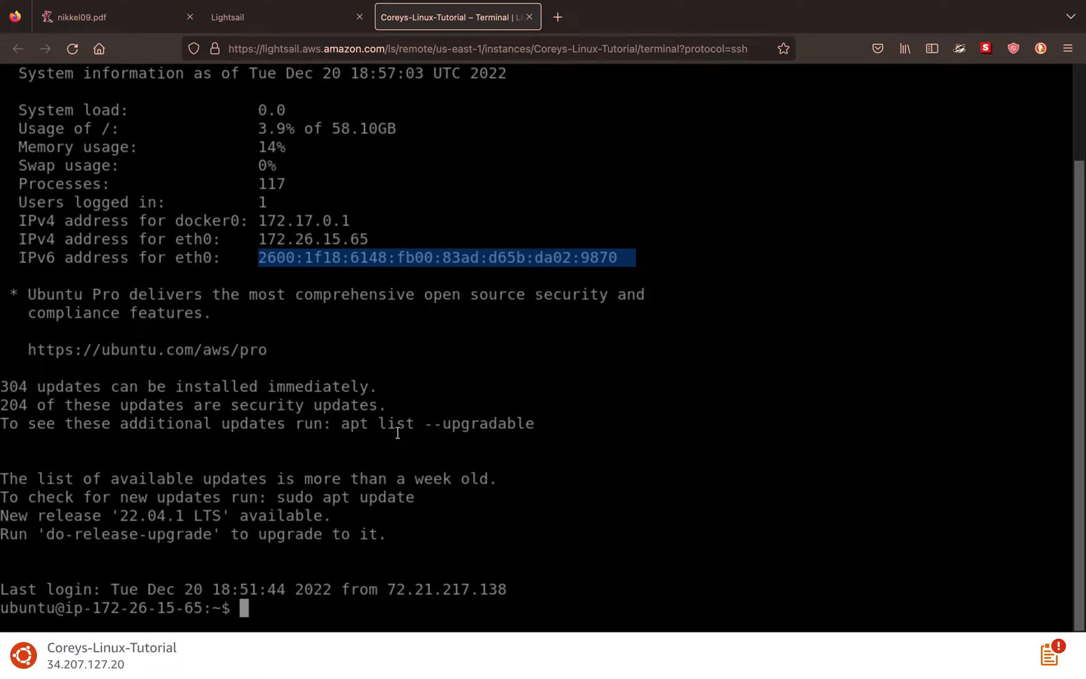
- Run clear and apt to show apt's usage help, then type man apt
{"action": "type", "text": "cl"}
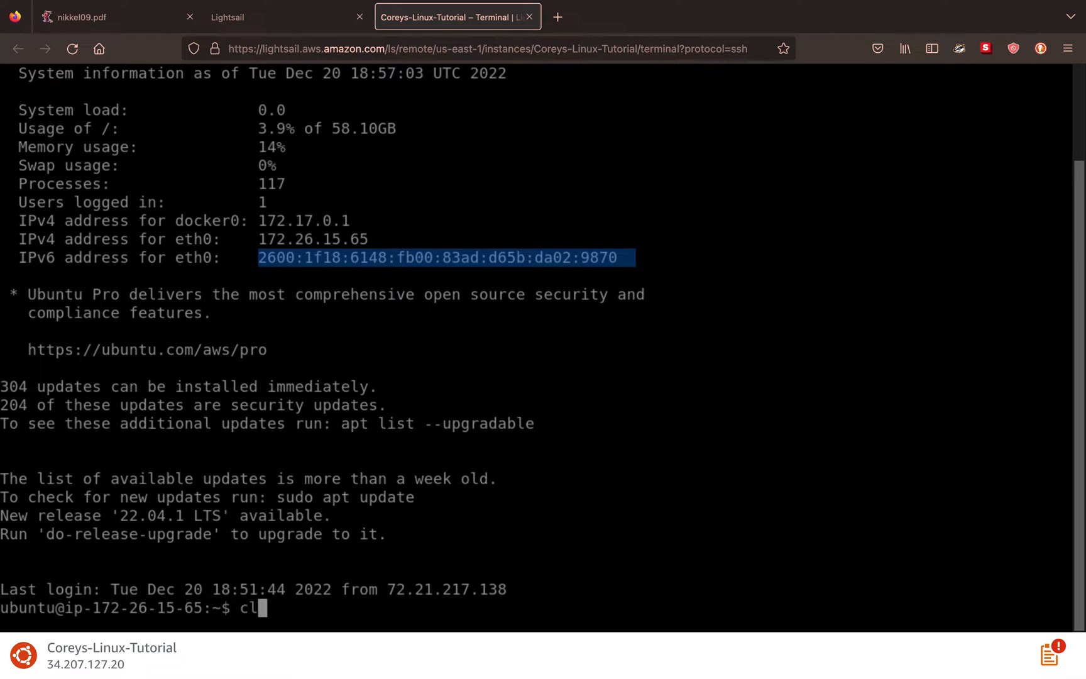
{"action": "type", "text": "ear"}
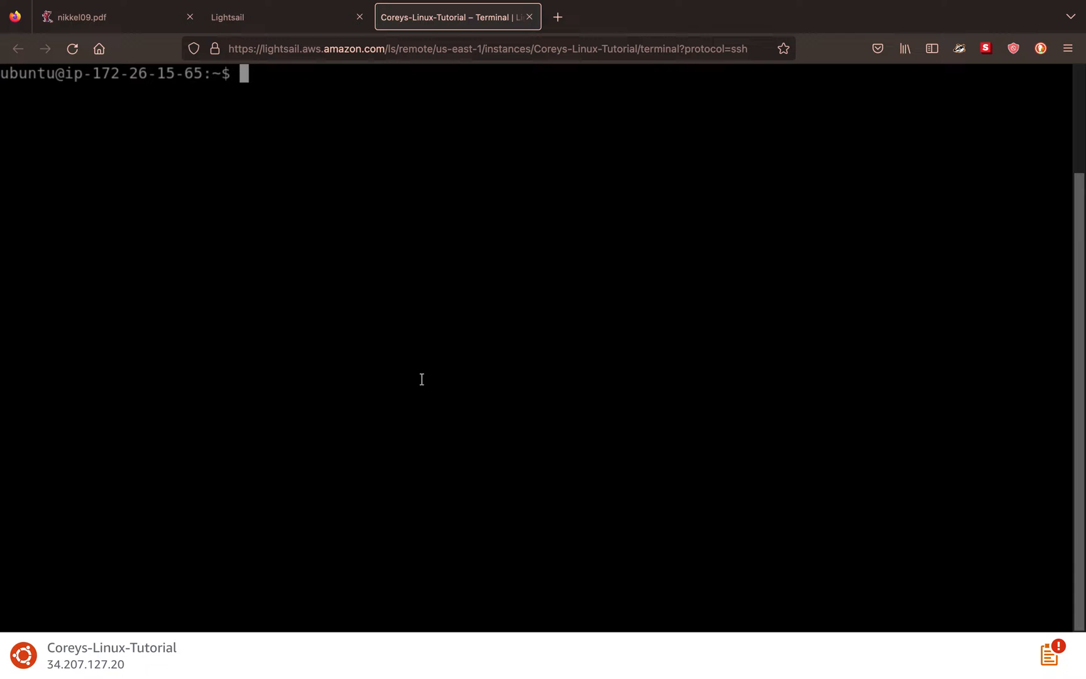
{"action": "type", "text": "apt"}
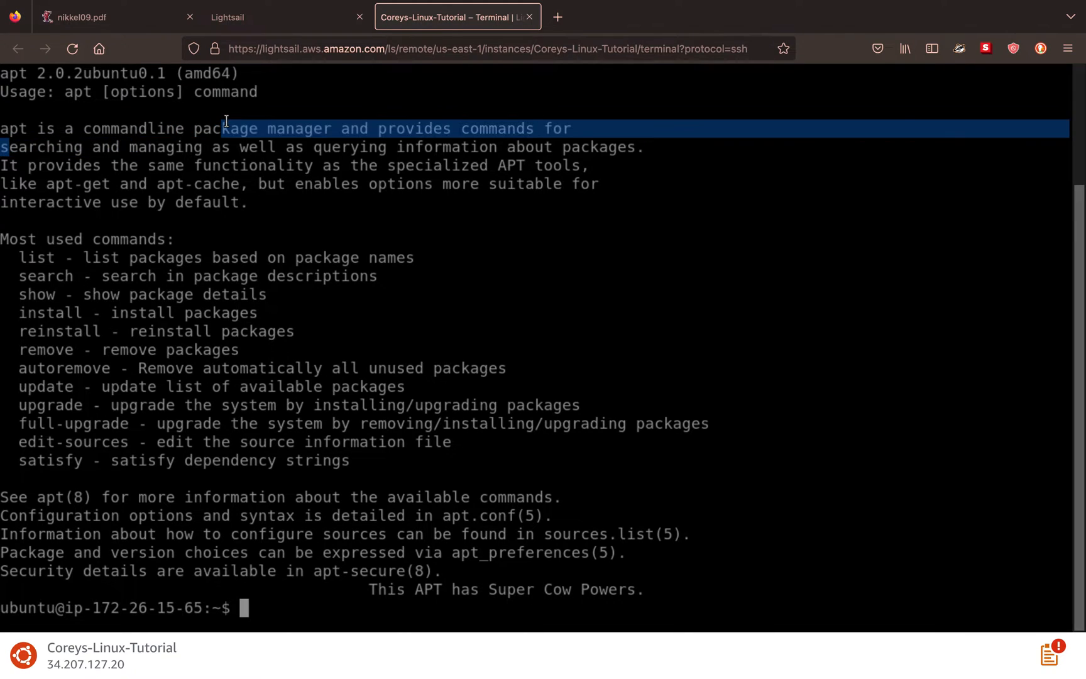
{"action": "mouse_move", "coordinate": [509, 223]}
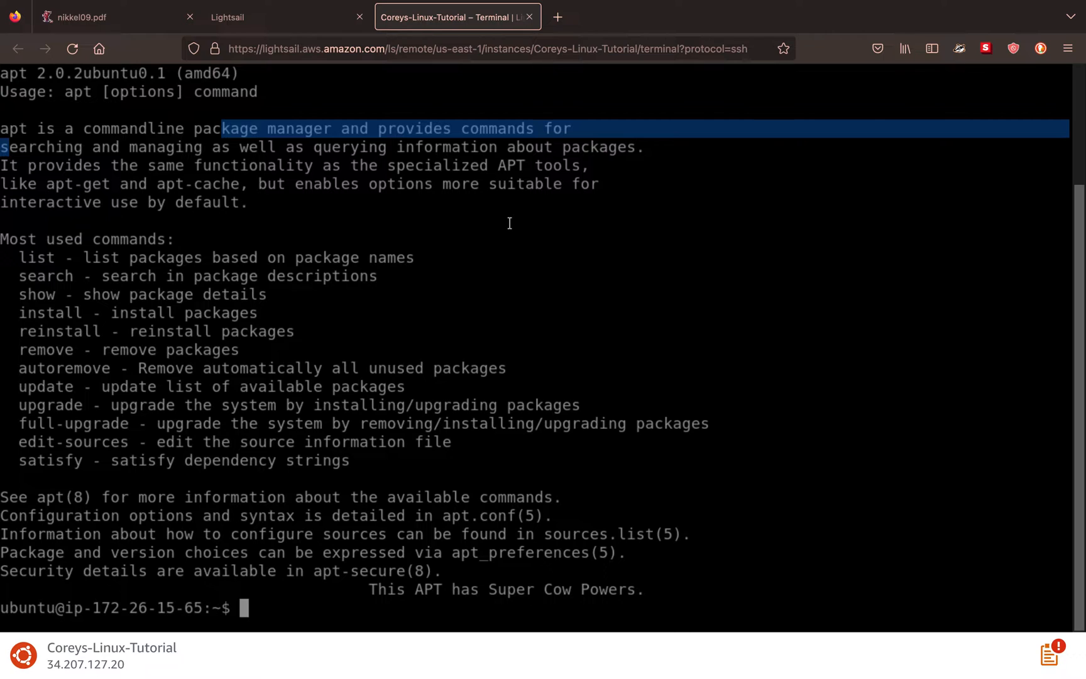
{"action": "type", "text": "man ap"}
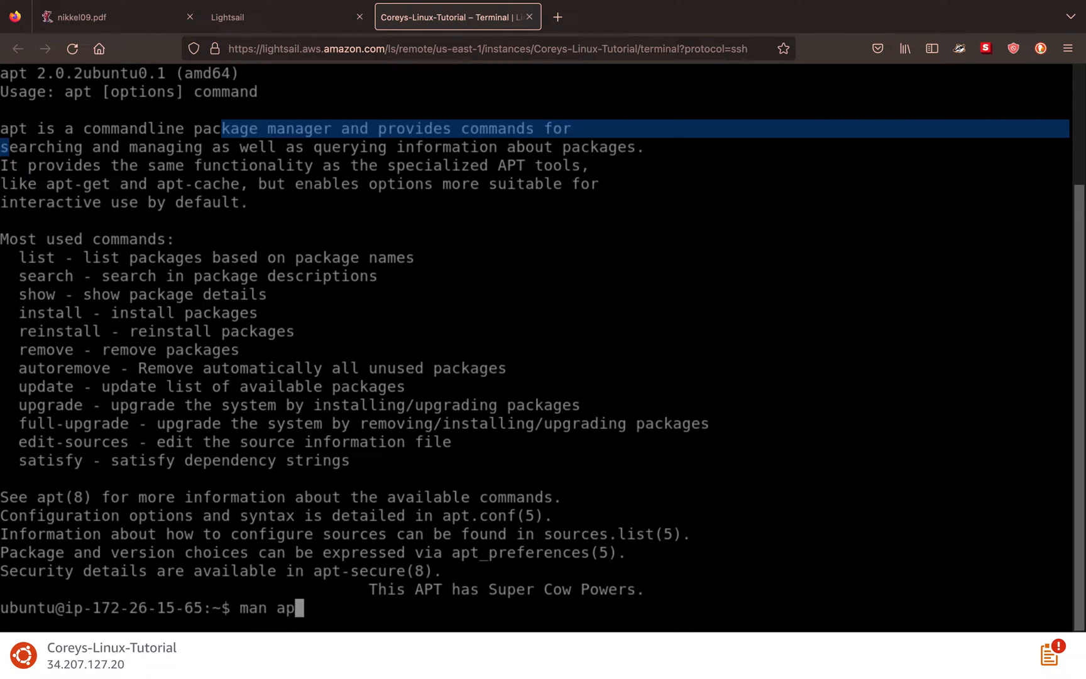
{"action": "type", "text": "t"}
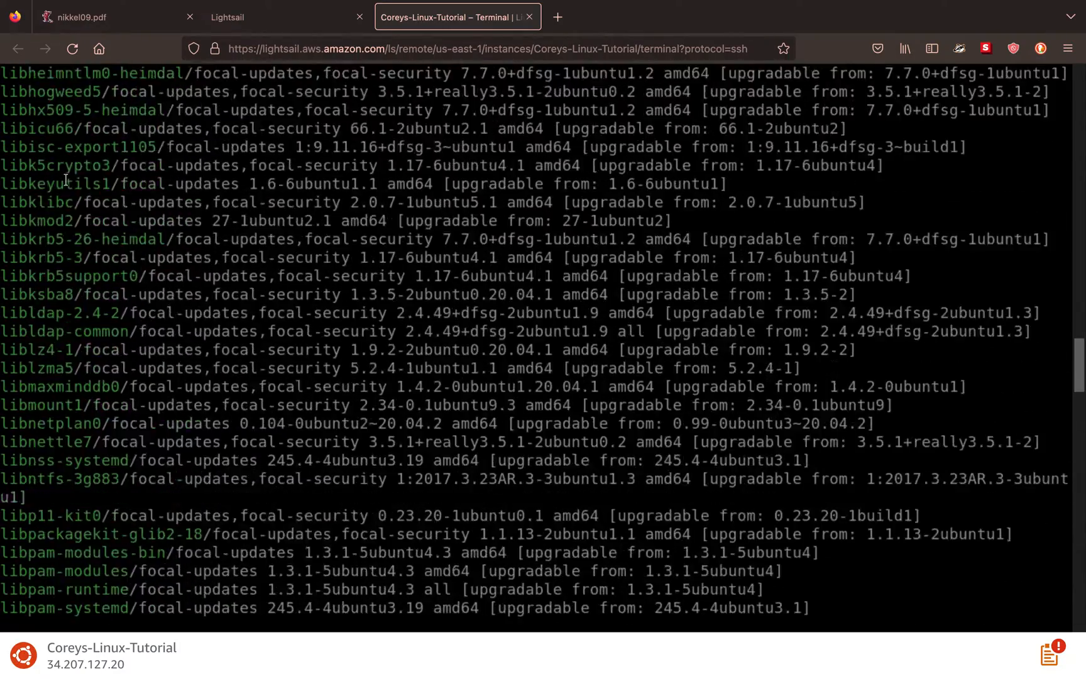
- Scroll through the upgradable packages output down to zlib1g and the shell prompt
{"action": "scroll", "scroll_direction": "down", "scroll_amount": 3}
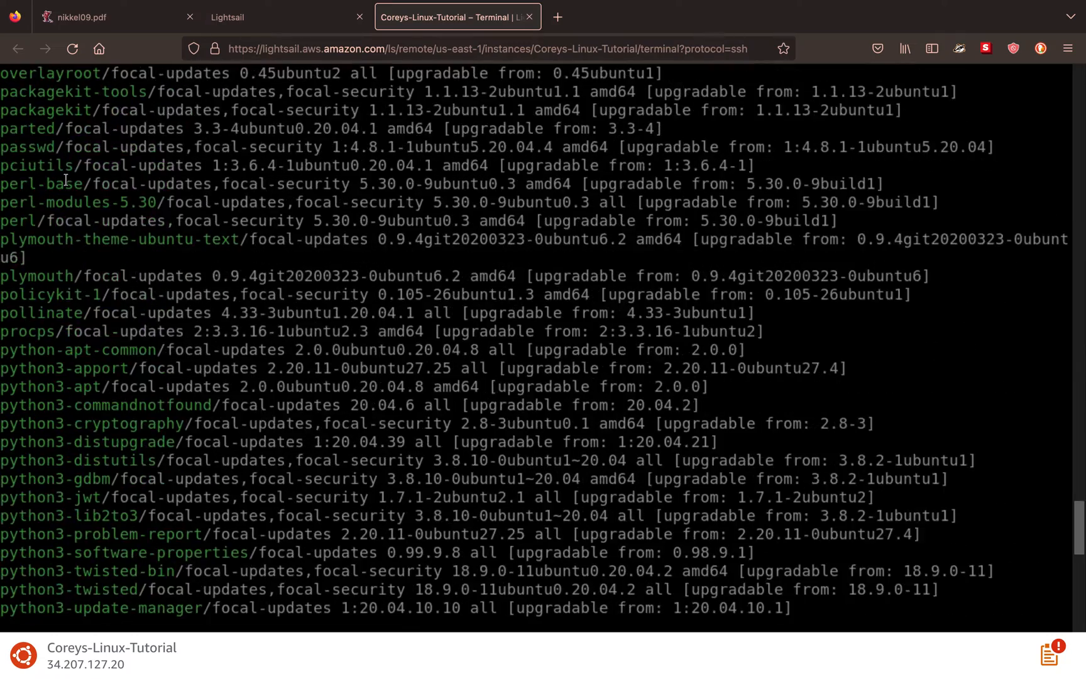
{"action": "scroll", "scroll_direction": "down", "scroll_amount": 3}
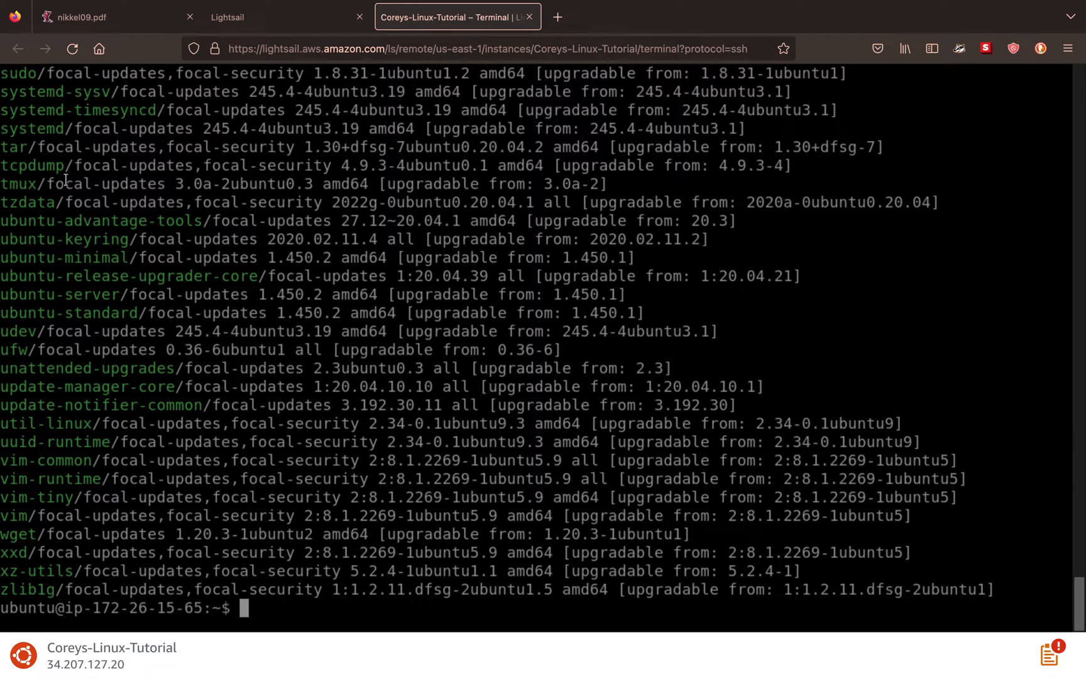
- Change into /etc/apt, list it, view sources.list with less, and list again
{"action": "type", "text": "cd /"}
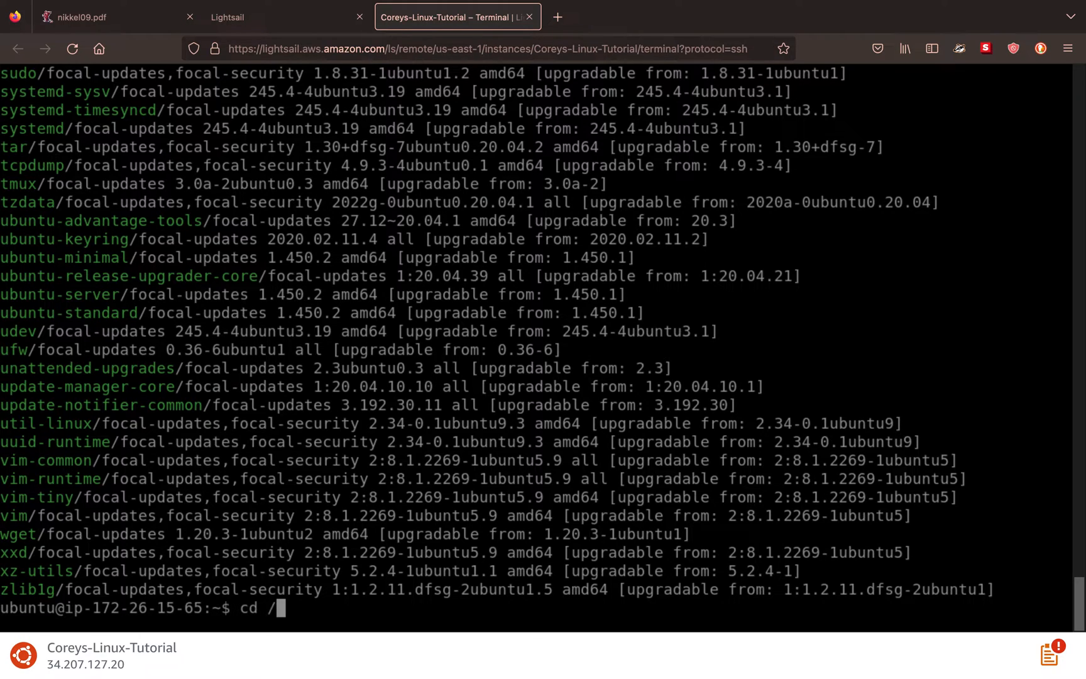
{"action": "type", "text": "etc"}
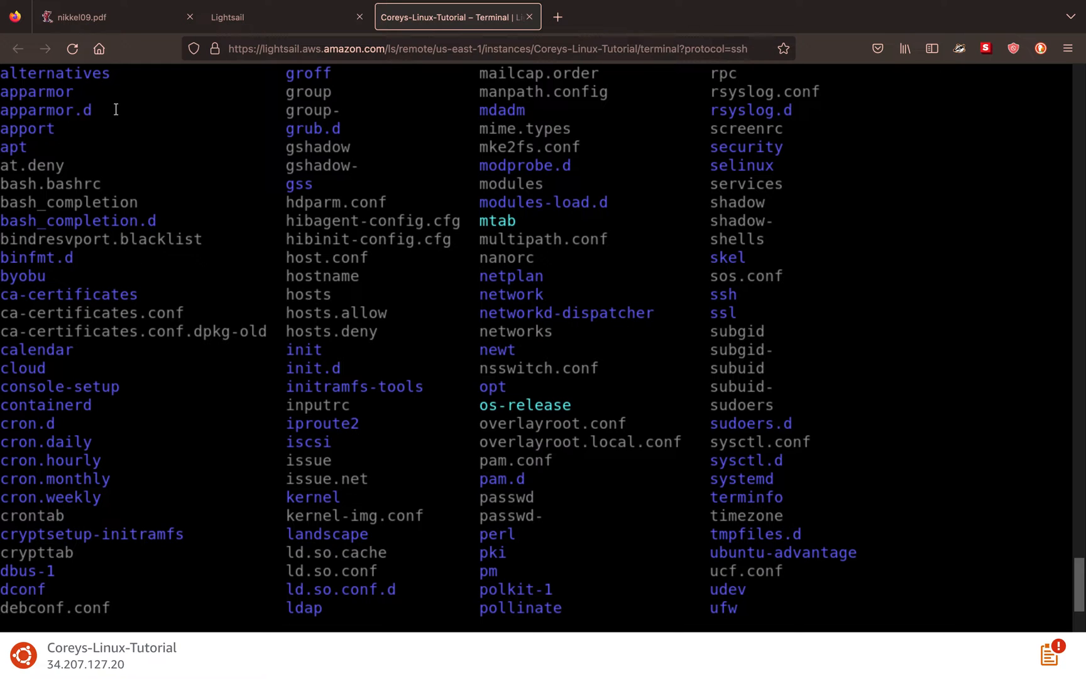
{"action": "type", "text": "cd apt"}
{"action": "type", "text": "ls"}
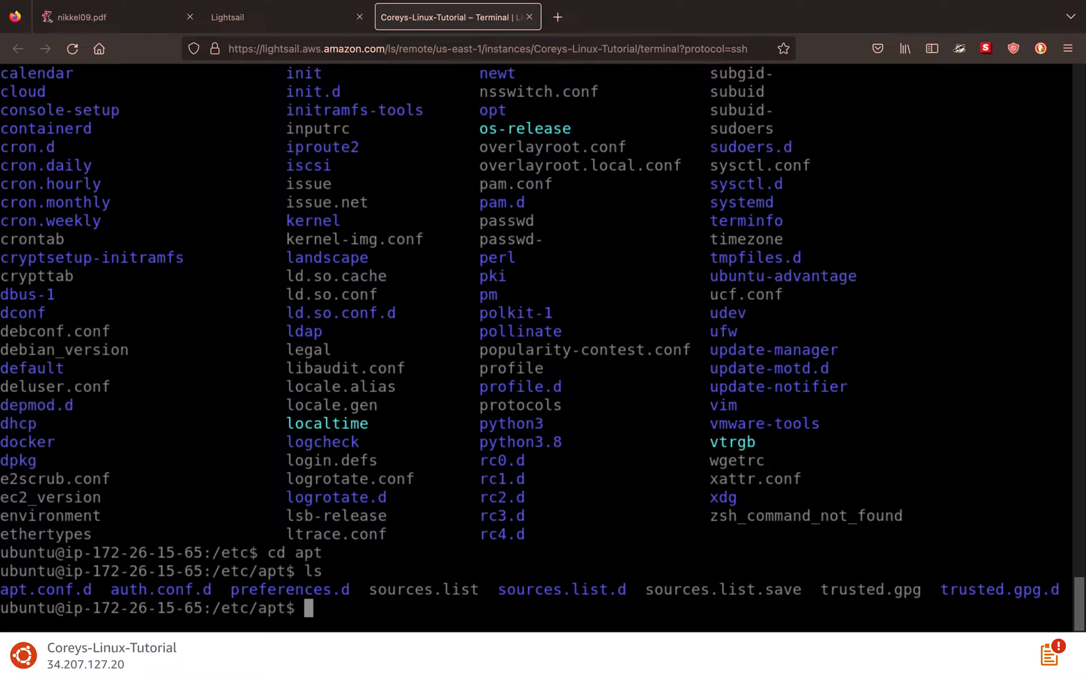
{"action": "type", "text": "less"}
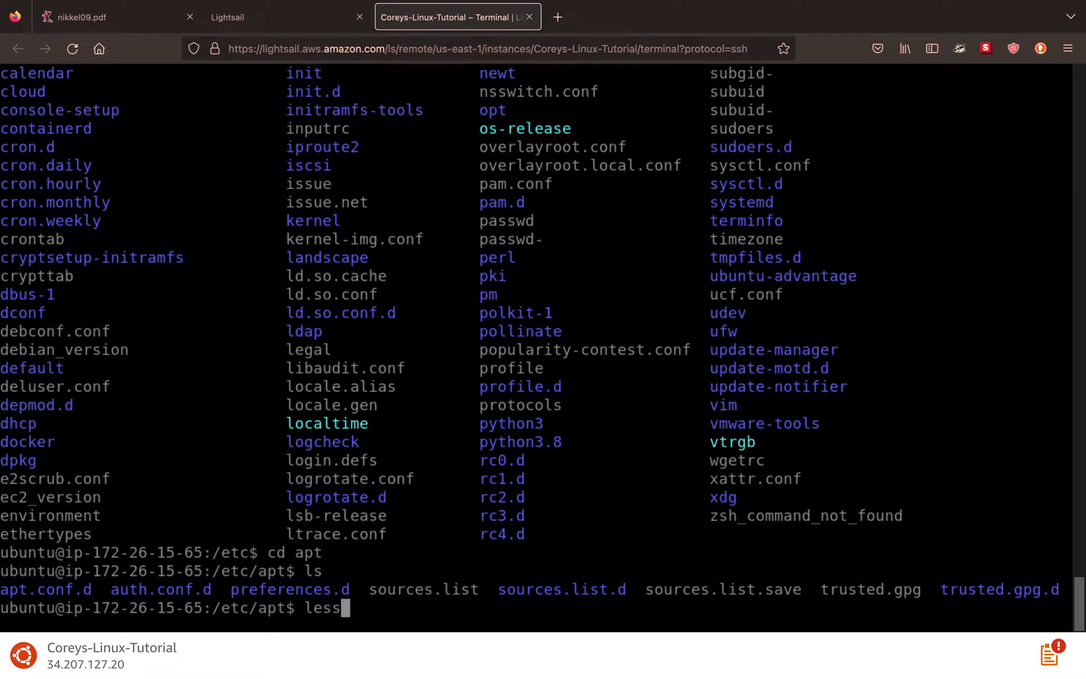
{"action": "type", "text": "sourc"}
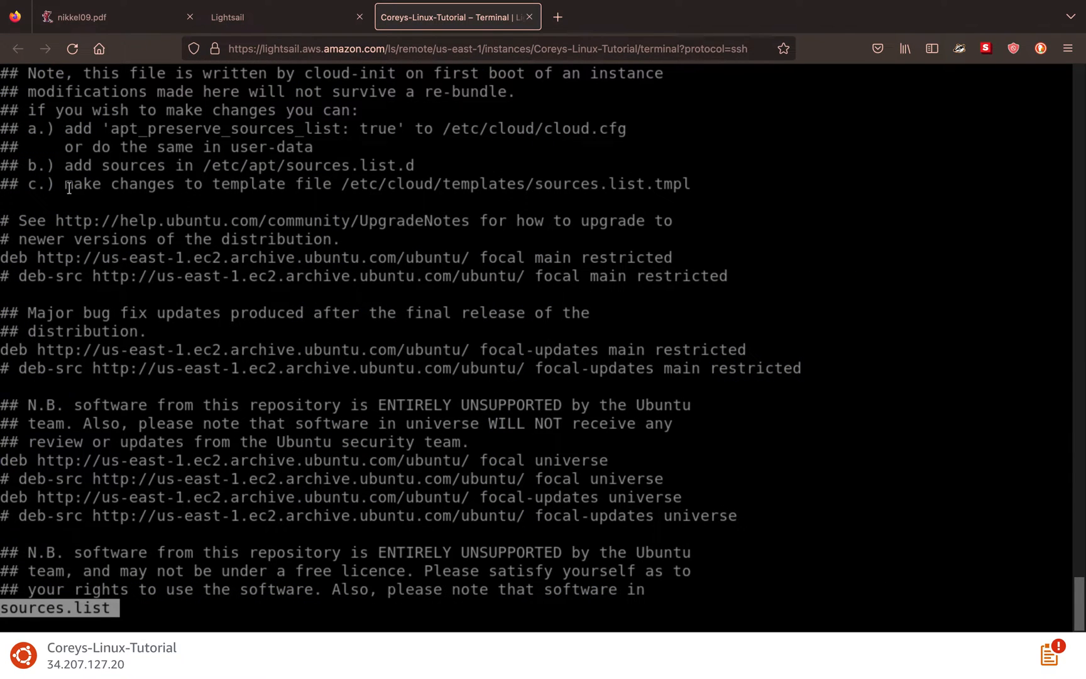
{"action": "mouse_move", "coordinate": [178, 270]}
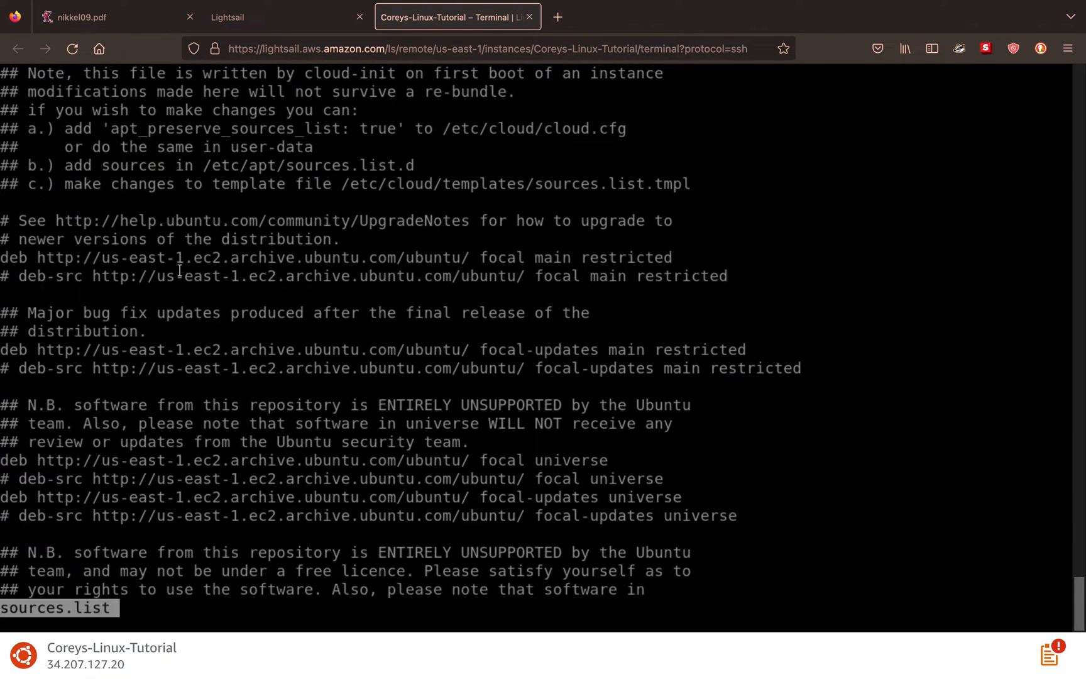
{"action": "mouse_move", "coordinate": [238, 578]}
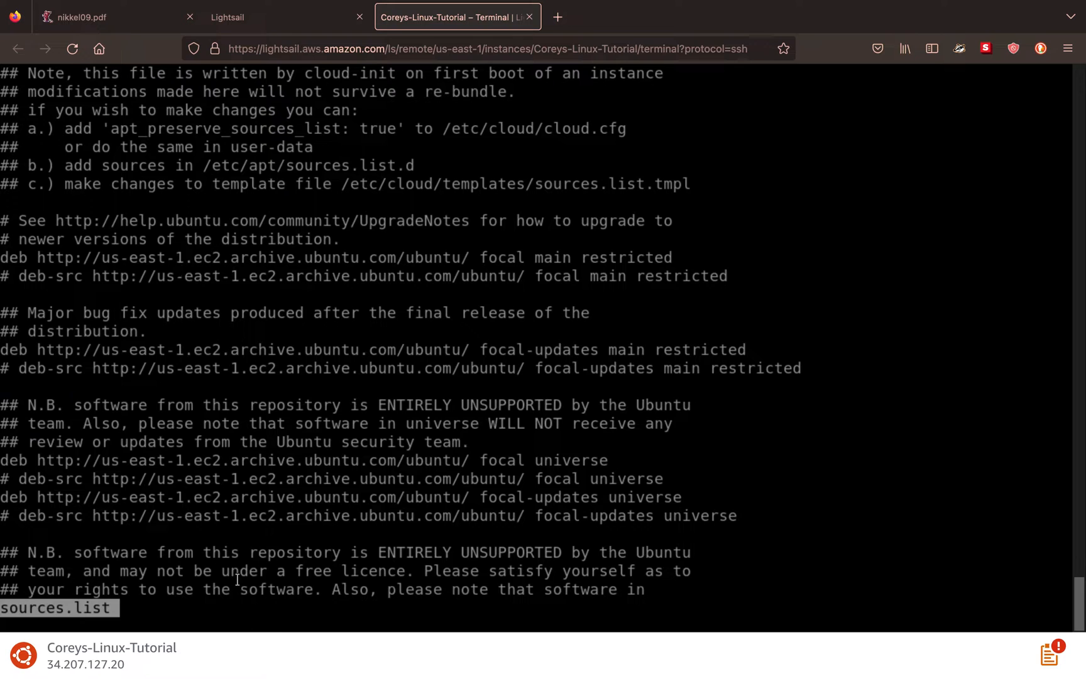
{"action": "mouse_move", "coordinate": [725, 515]}
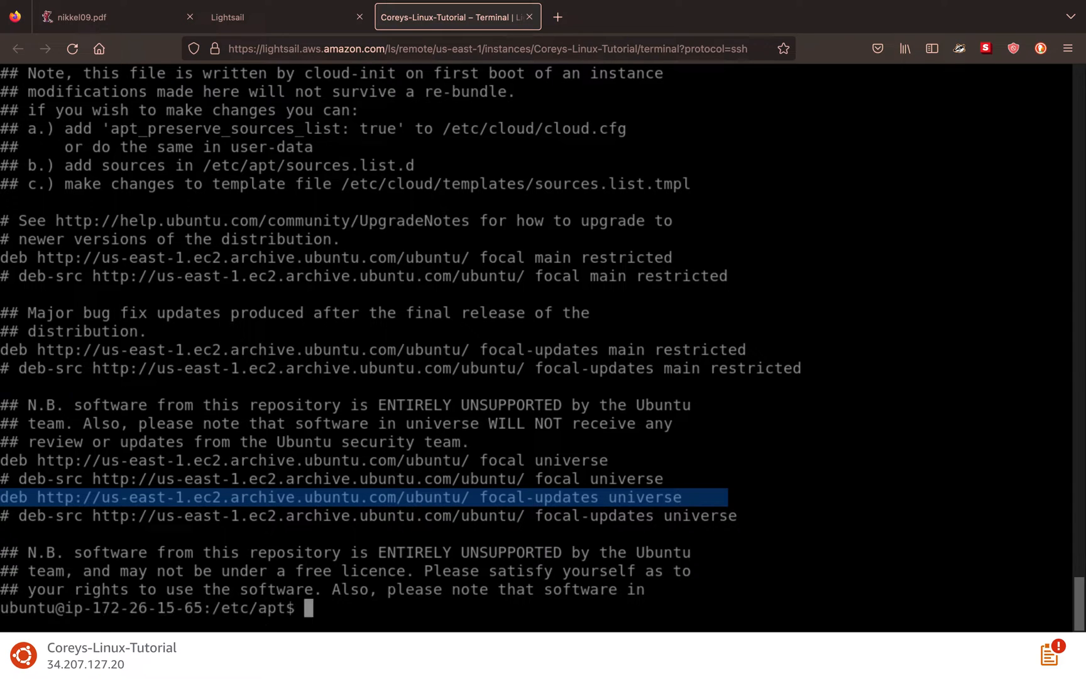
{"action": "type", "text": "ls"}
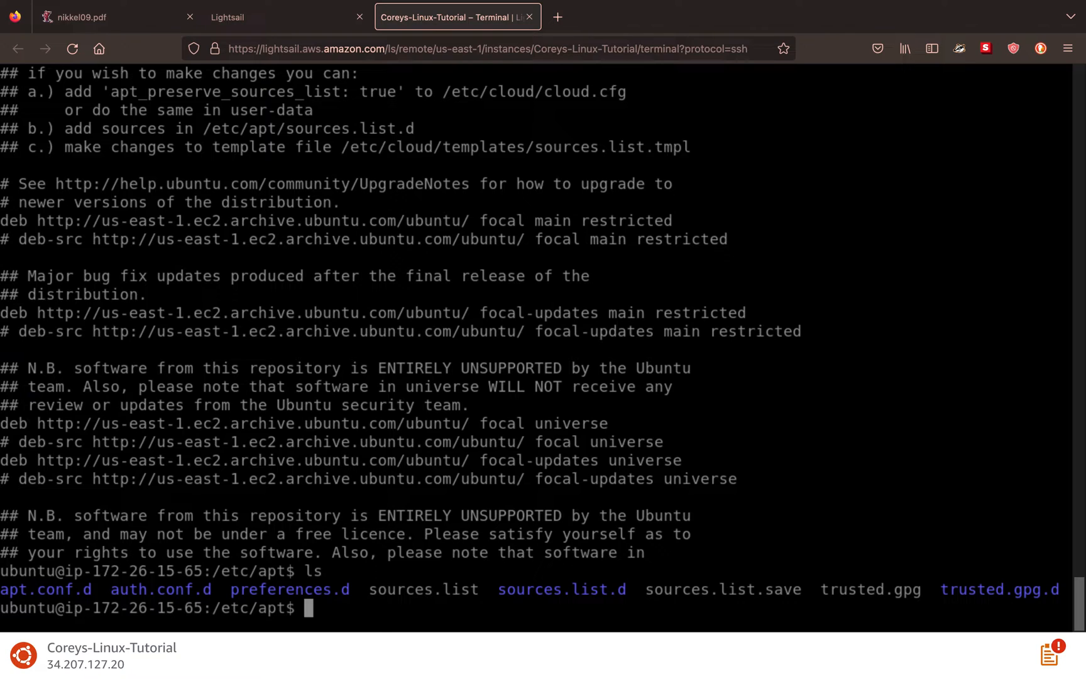
- Run apt update without sudo and highlight the permission-denied lock file path
{"action": "type", "text": "apt update"}
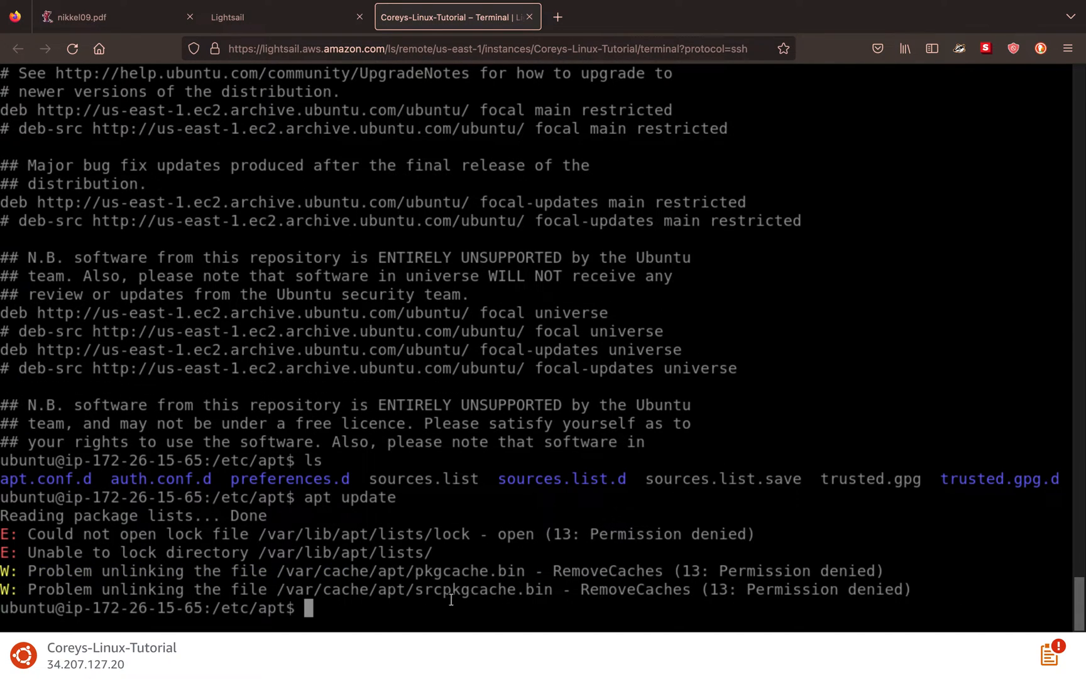
{"action": "mouse_move", "coordinate": [42, 527]}
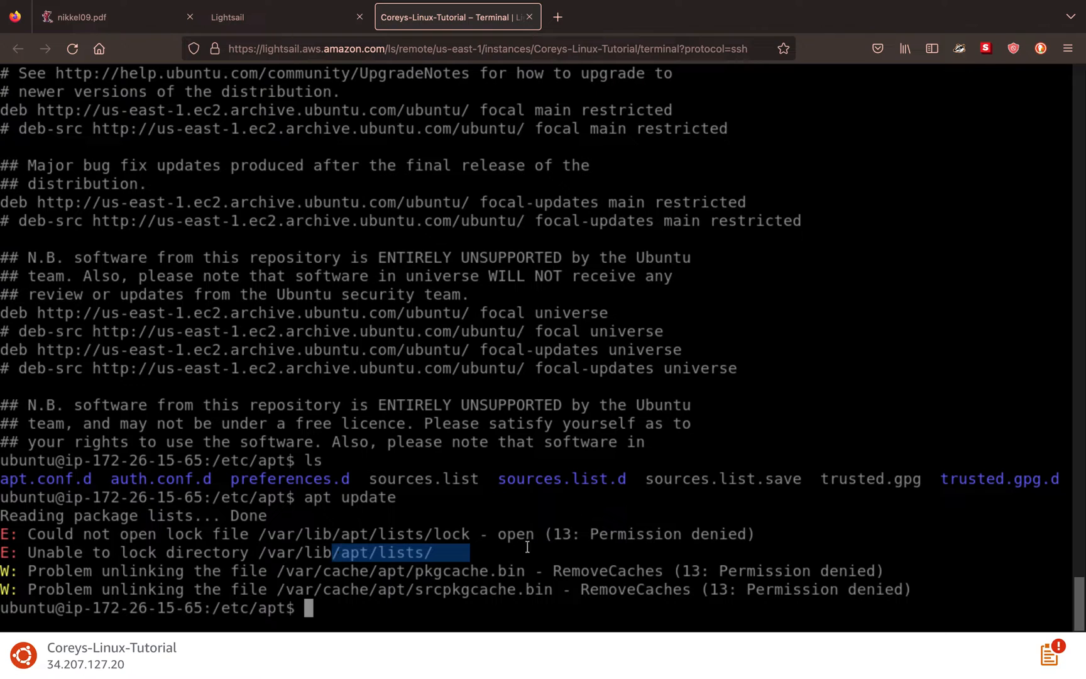
{"action": "mouse_move", "coordinate": [677, 529]}
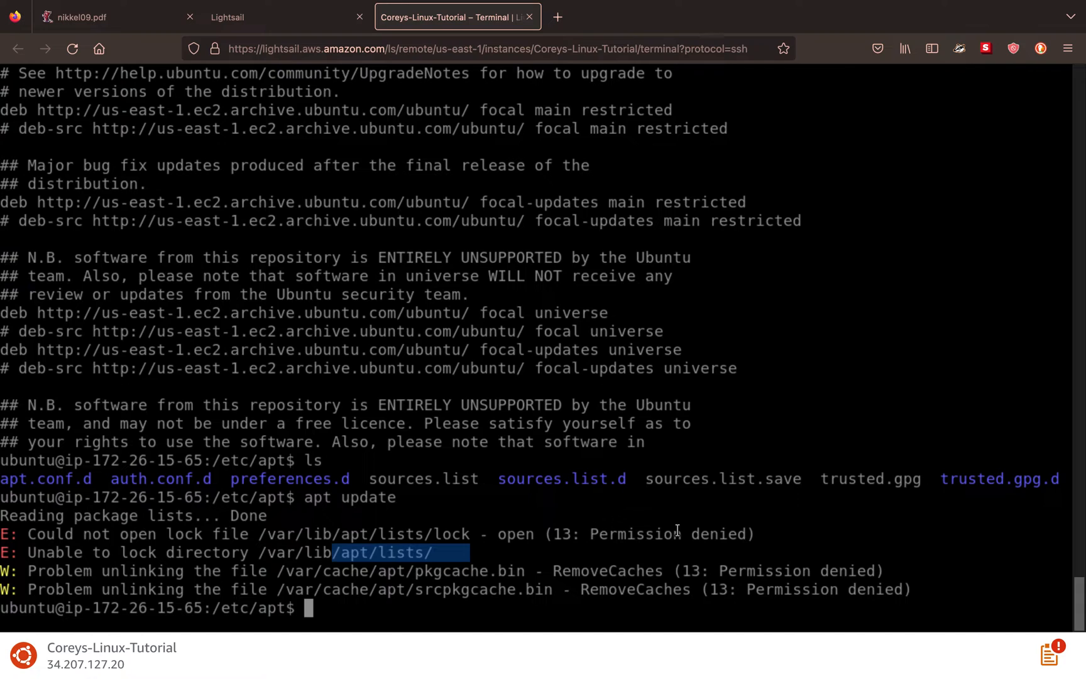
{"action": "mouse_move", "coordinate": [484, 552]}
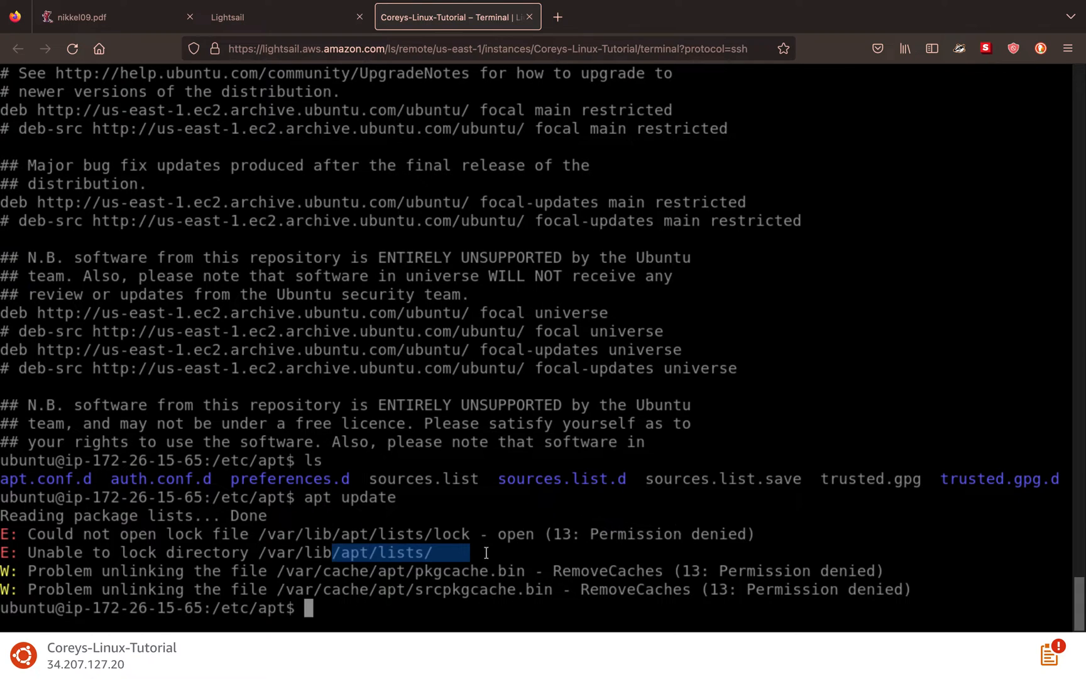
{"action": "mouse_move", "coordinate": [415, 543]}
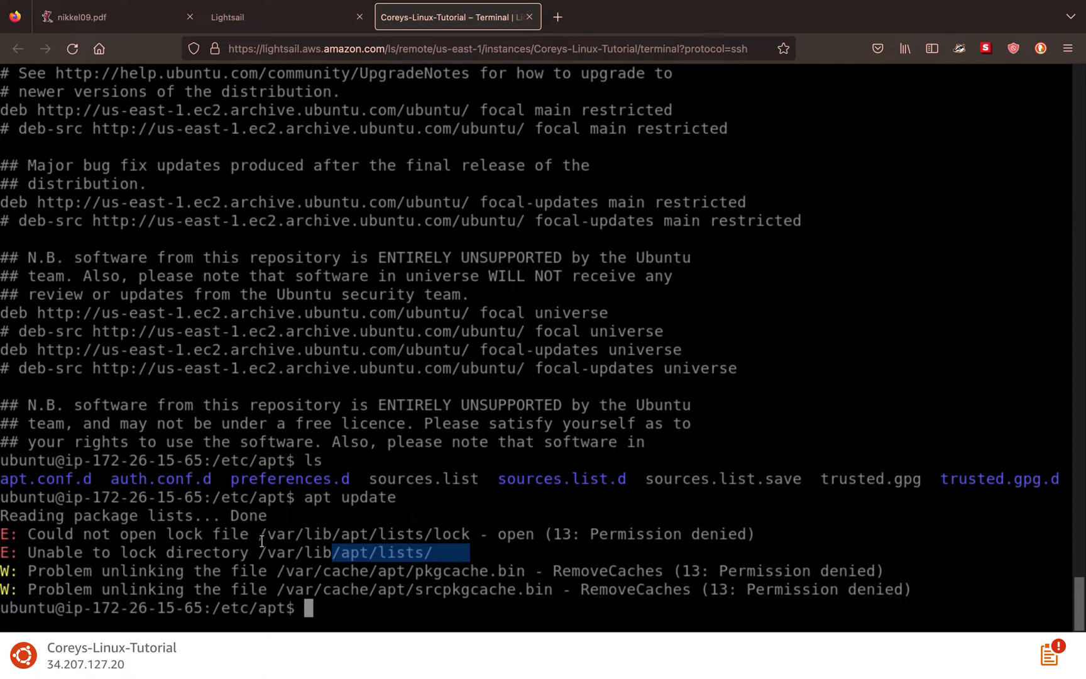
{"action": "left_click_drag", "start_coordinate": [260, 534], "coordinate": [477, 534]}
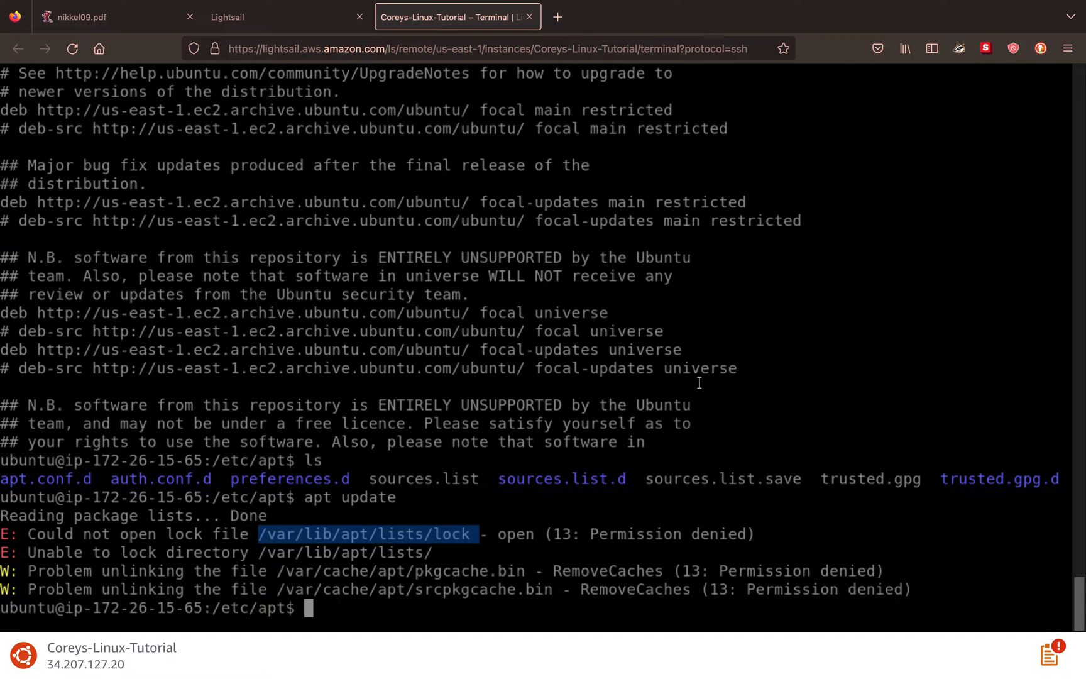
- Run sudo apt update and highlight the fetched repository lines in the output
{"action": "type", "text": "sudo apt update"}
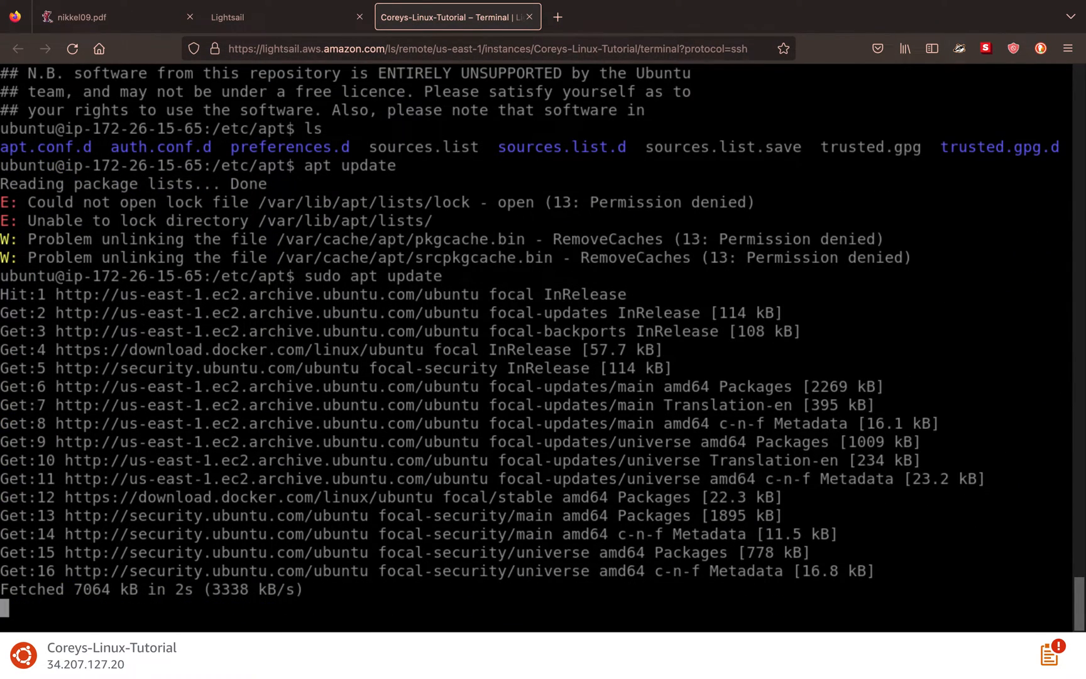
{"action": "mouse_move", "coordinate": [391, 391]}
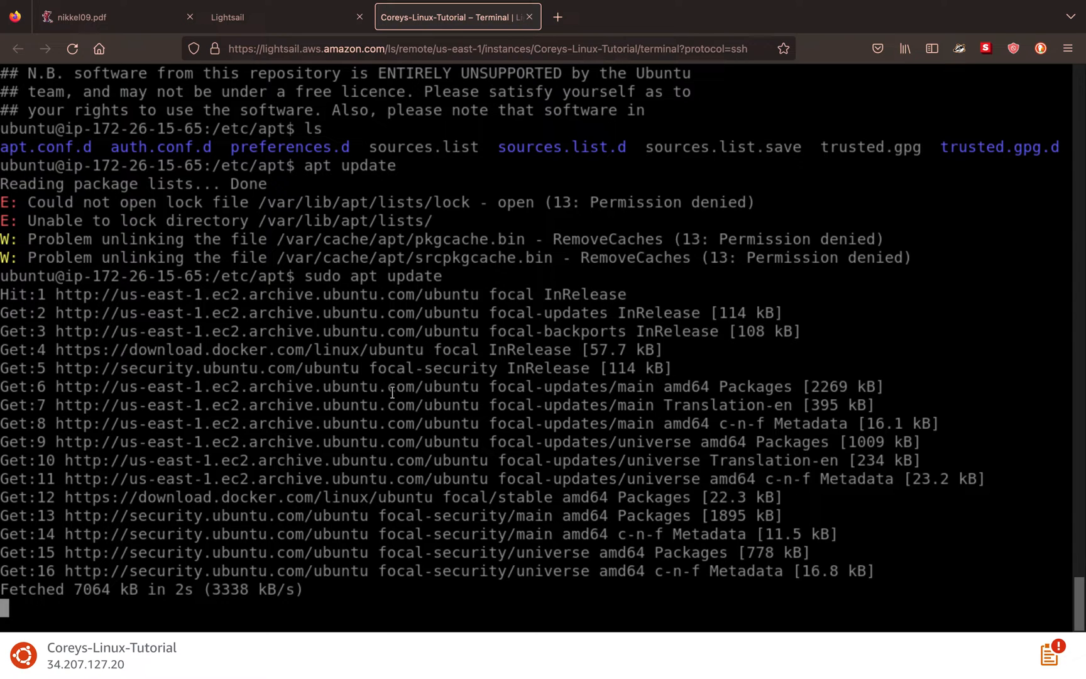
{"action": "scroll", "scroll_direction": "down", "scroll_amount": 3}
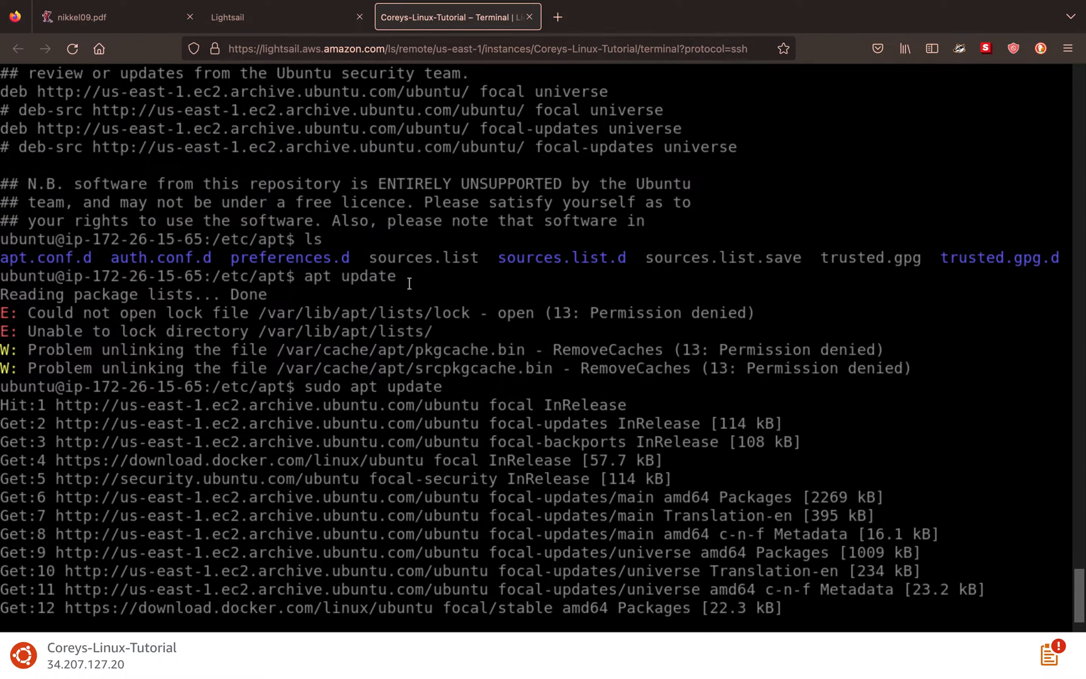
{"action": "scroll", "scroll_direction": "down", "scroll_amount": 3}
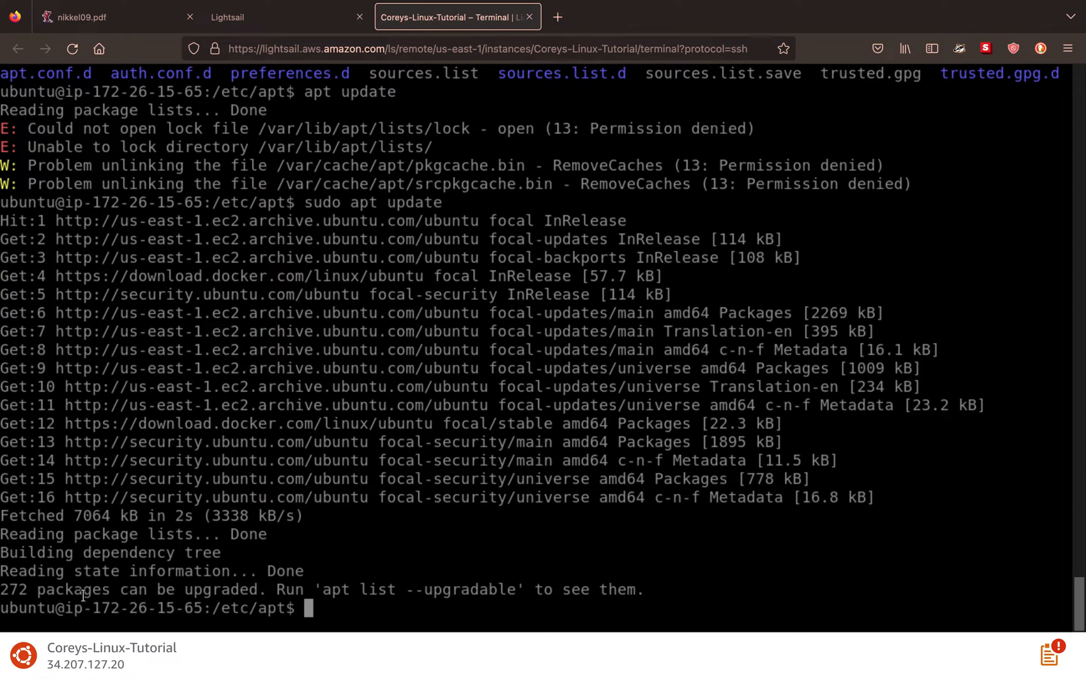
{"action": "mouse_move", "coordinate": [80, 556]}
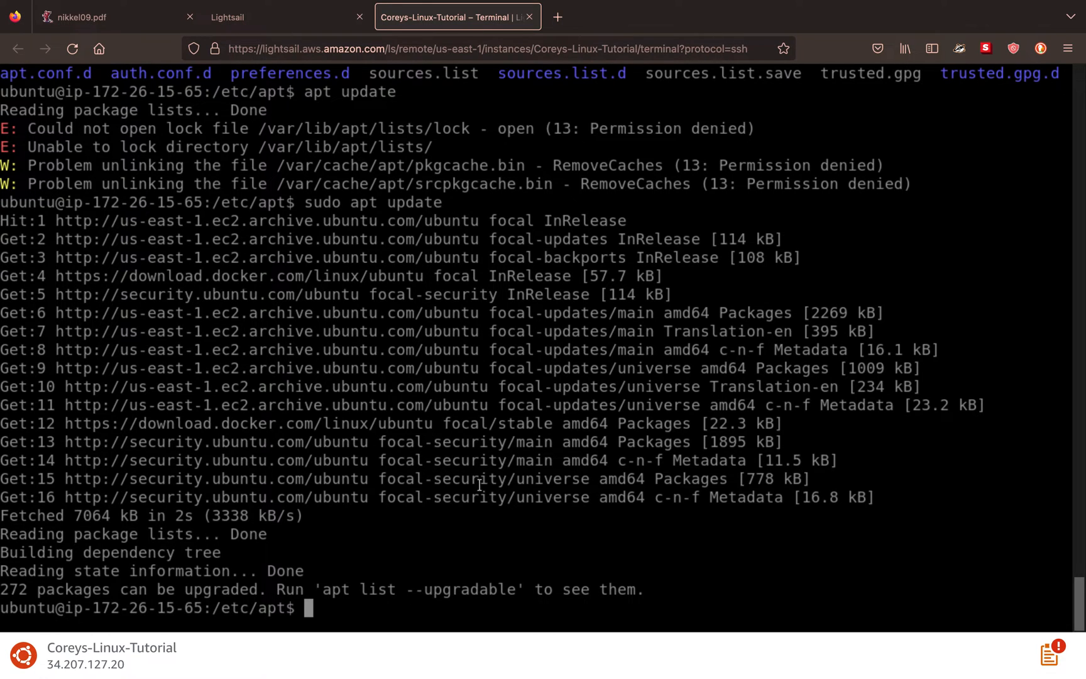
{"action": "left_click_drag", "start_coordinate": [157, 496], "coordinate": [663, 497]}
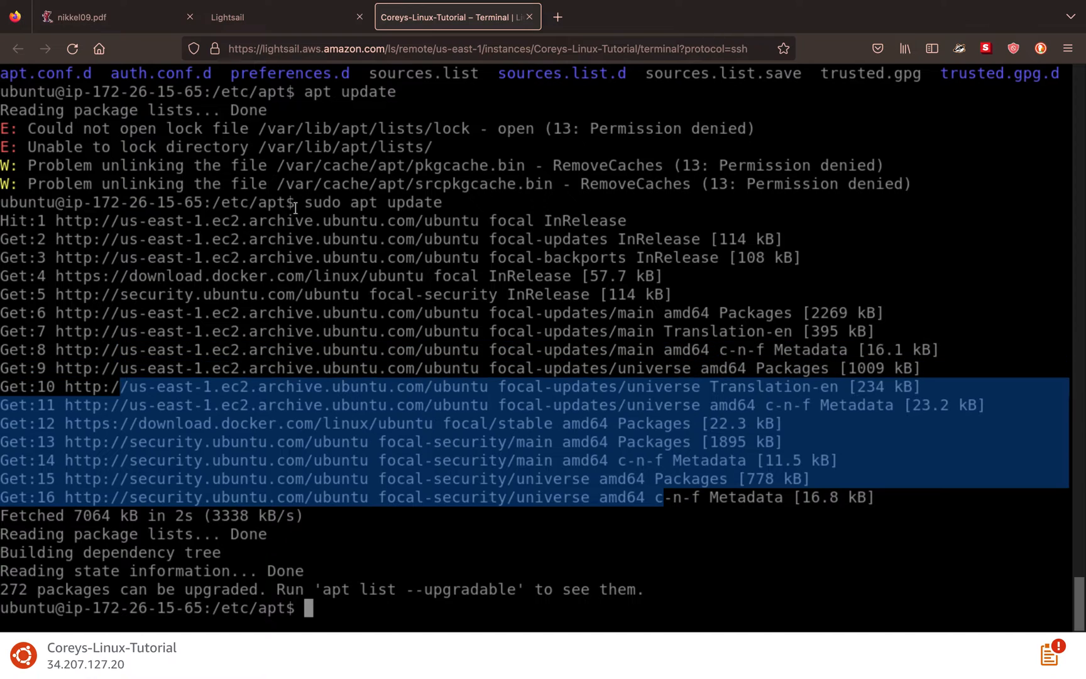
{"action": "mouse_move", "coordinate": [326, 229]}
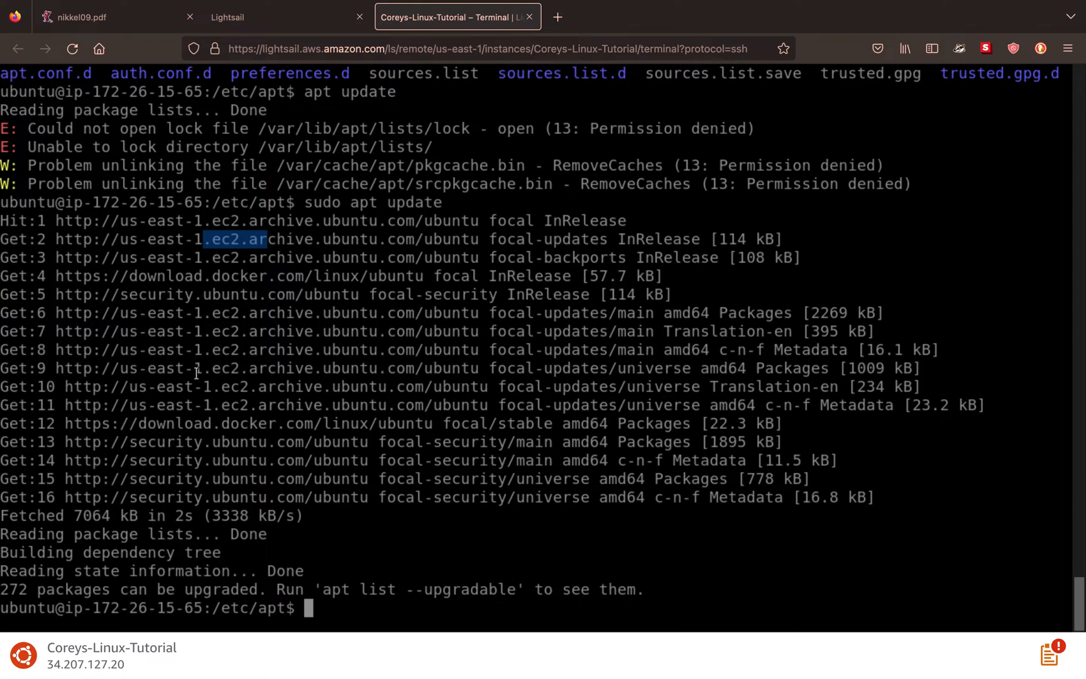
{"action": "mouse_move", "coordinate": [142, 415]}
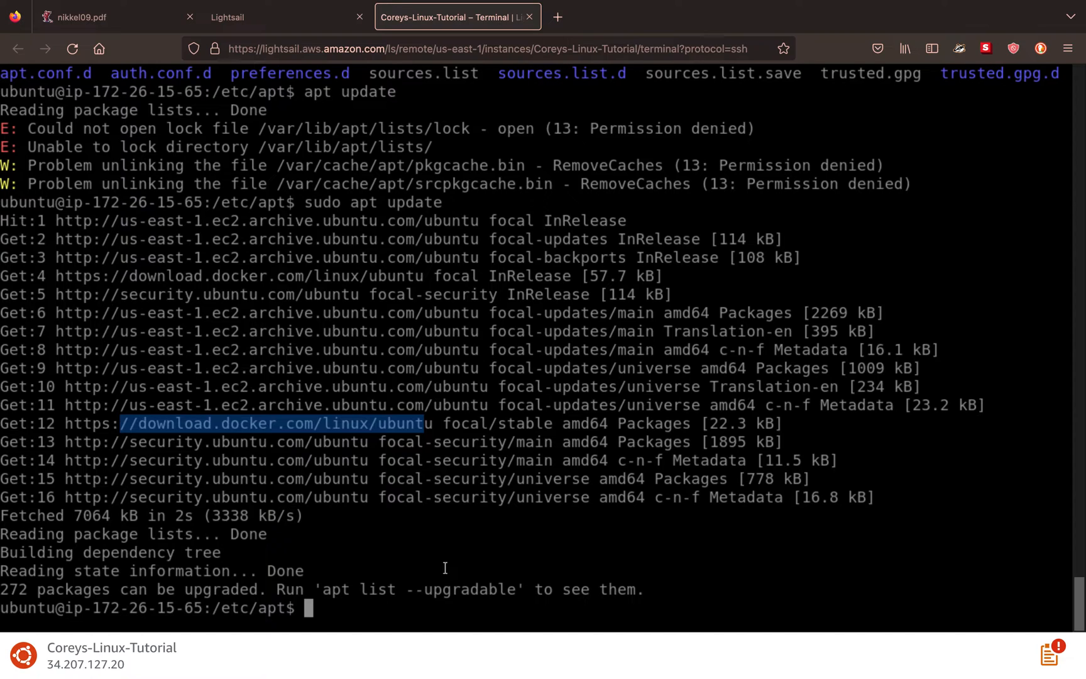
- Run apt upgrade, hit the dpkg lock error, then rerun it with sudo
{"action": "type", "text": "apt"}
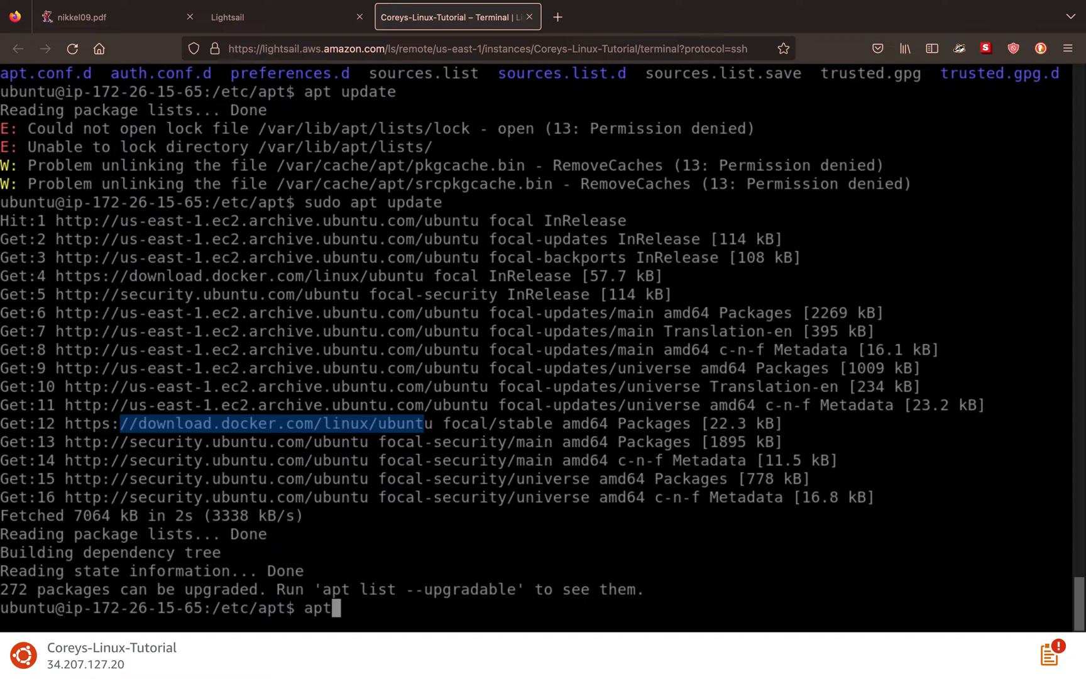
{"action": "type", "text": "upgrade"}
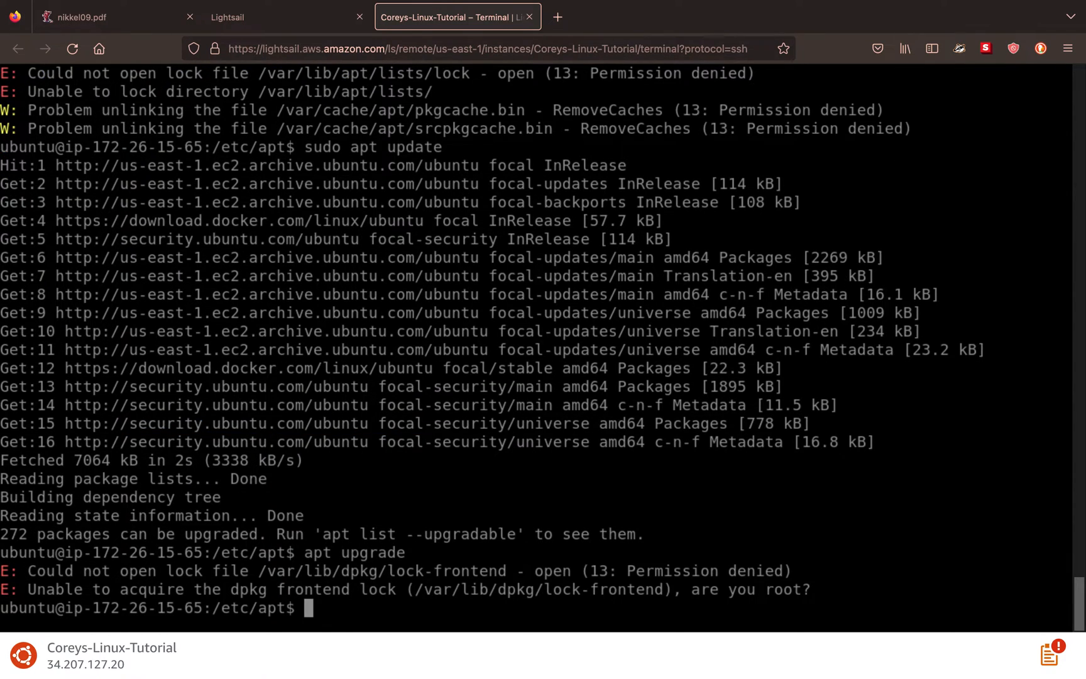
{"action": "type", "text": "sudo apt upgrade"}
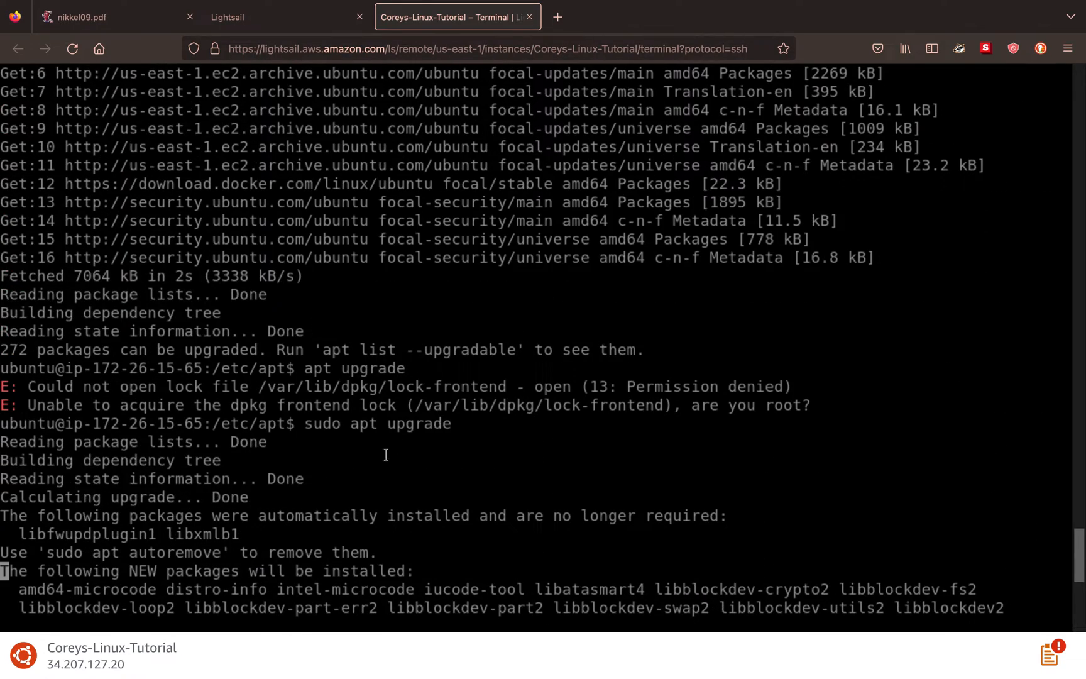
{"action": "key", "text": "Return"}
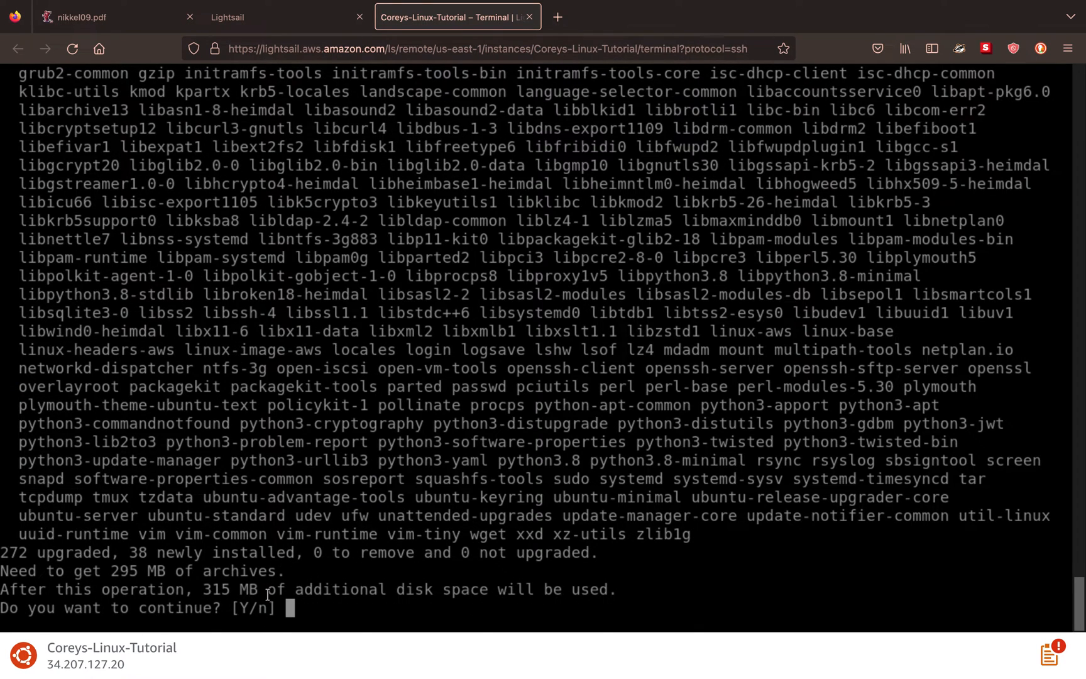
{"action": "mouse_move", "coordinate": [398, 613]}
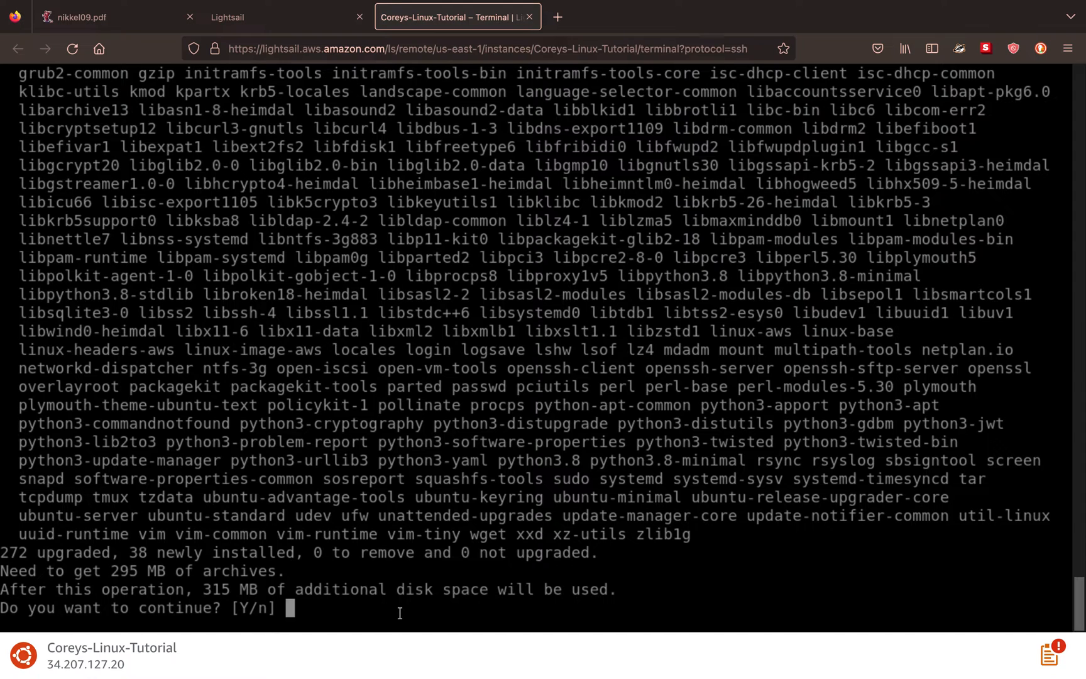
- Answer y to the upgrade prompt and let packages unpack to 49%
{"action": "type", "text": "y"}
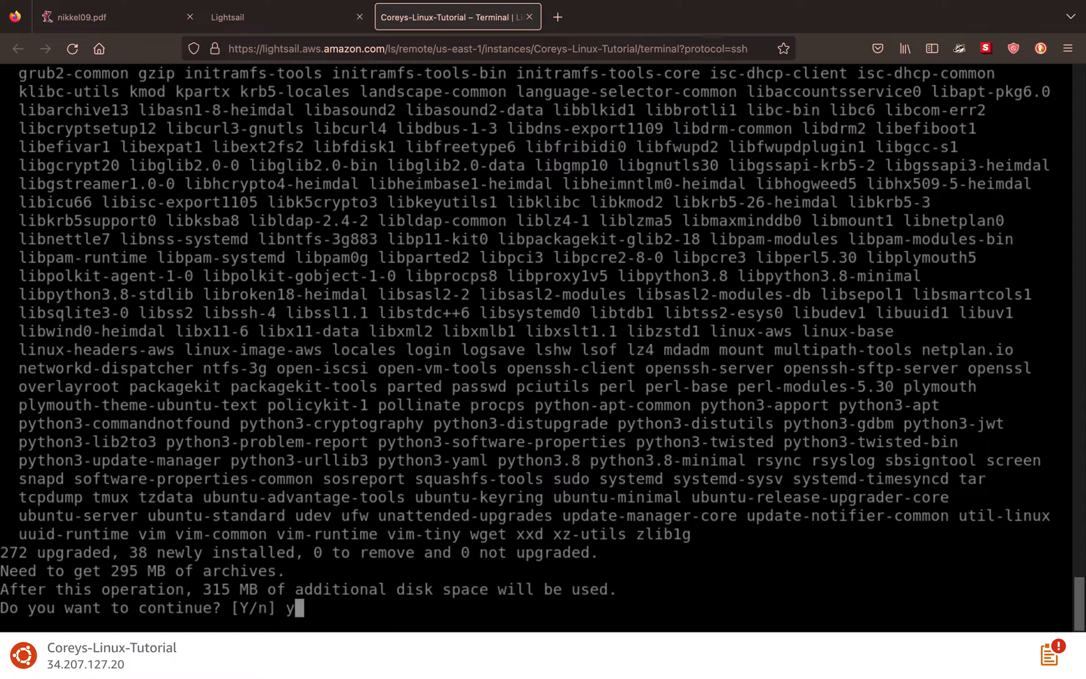
{"action": "key", "text": "Return"}
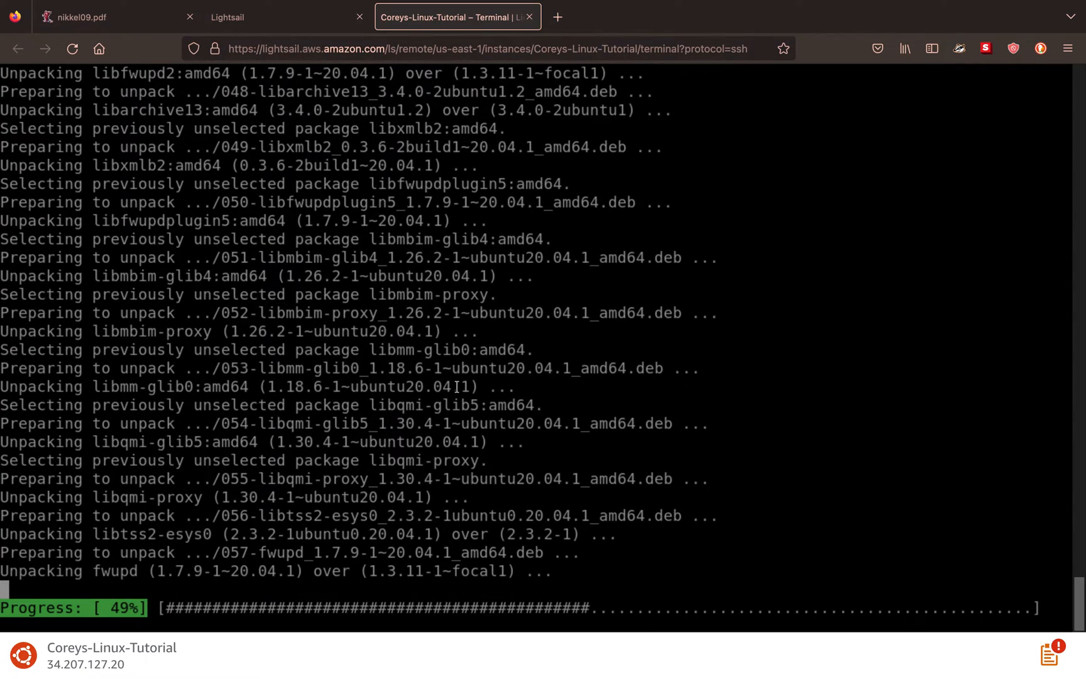
- Open another SSH terminal from the Coreys-Linux-Tutorial card on the Lightsail overview
{"action": "left_click", "coordinate": [276, 17]}
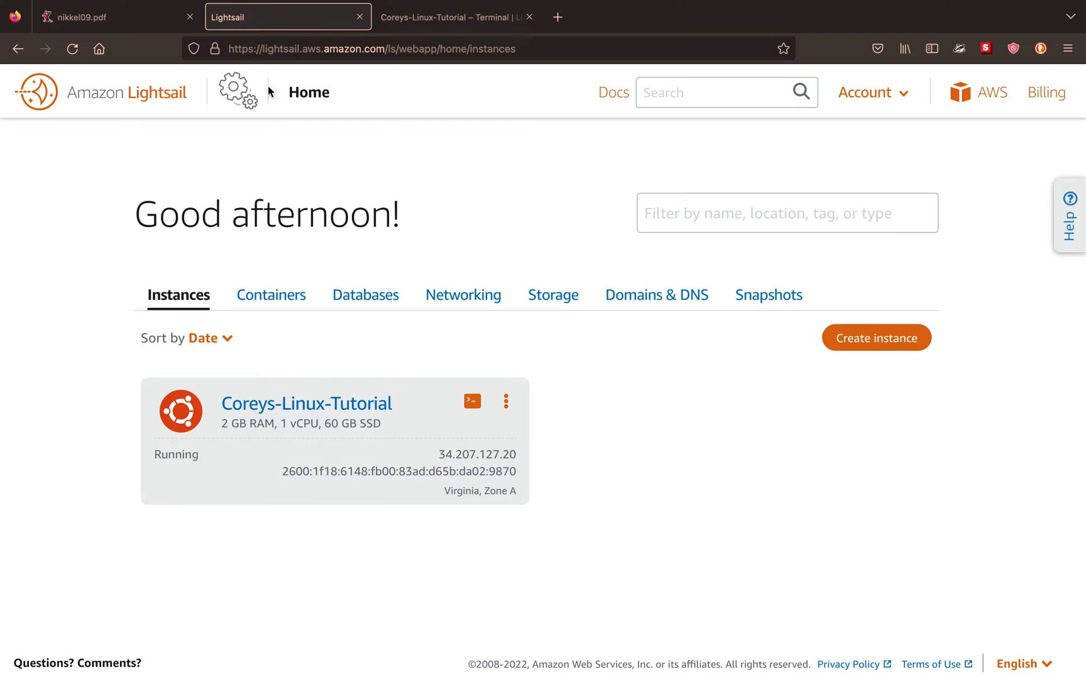
{"action": "left_click", "coordinate": [471, 402]}
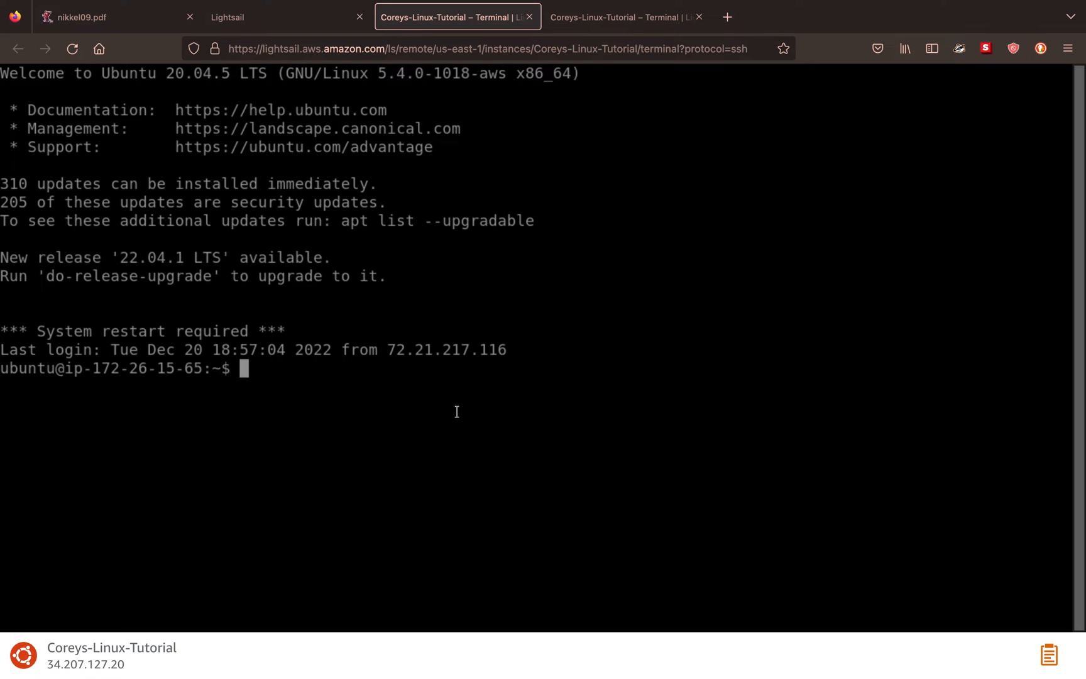
- Start 'sudo apt update && apt upgrade', cancel it with Ctrl+C, then run apt for usage help
{"action": "type", "text": "sudo"}
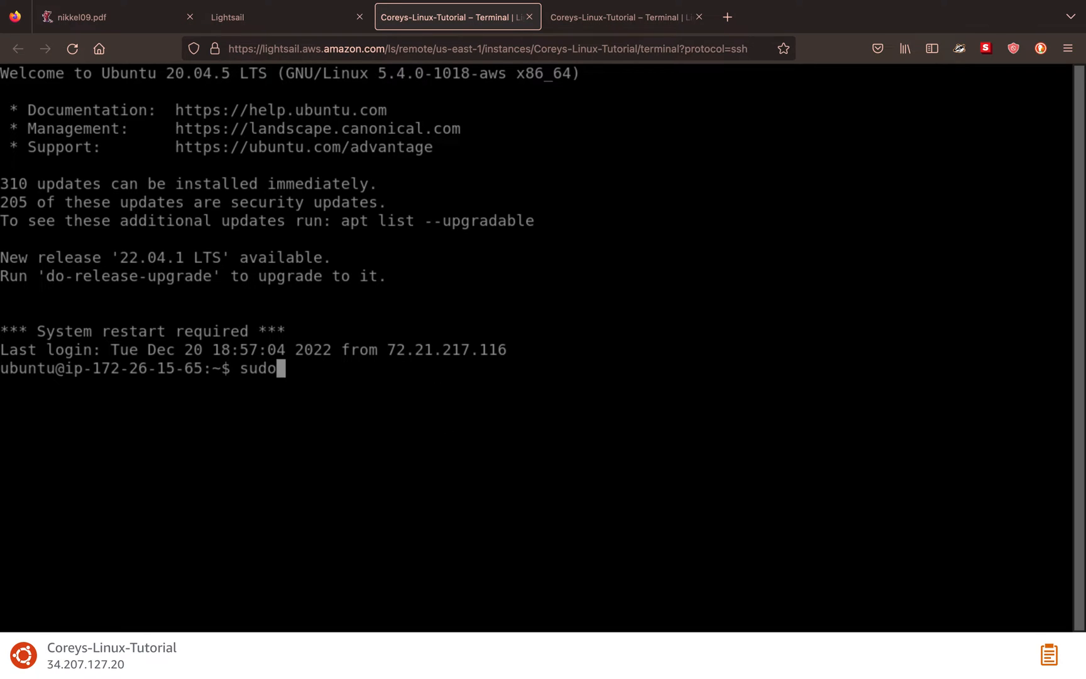
{"action": "type", "text": "apt update"}
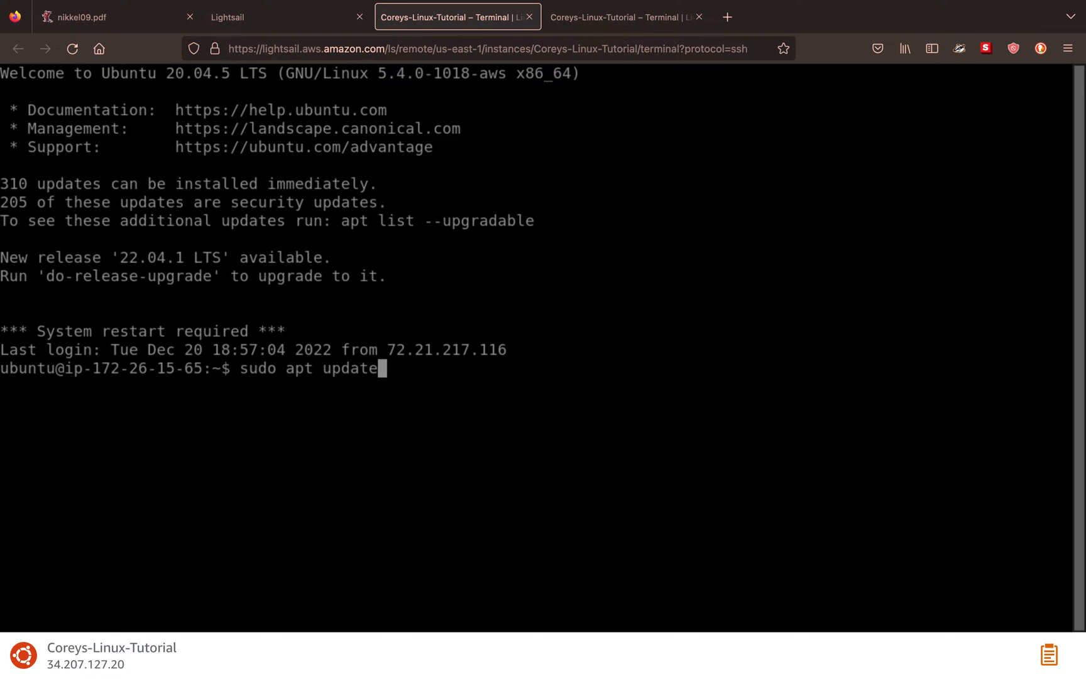
{"action": "type", "text": "&&"}
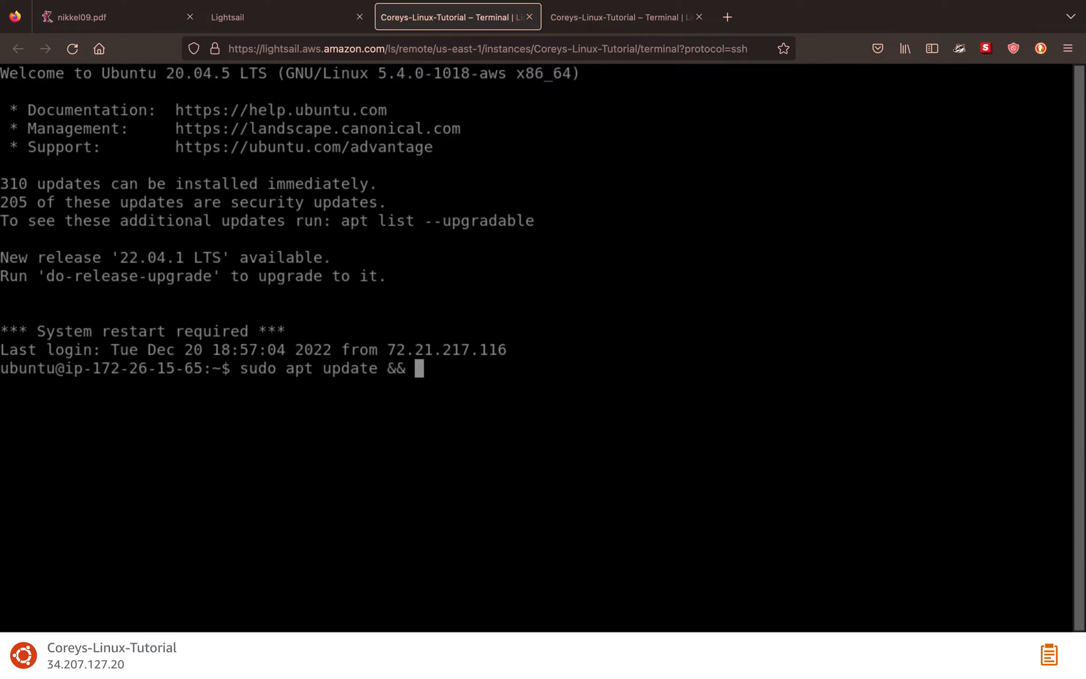
{"action": "type", "text": "apt upgr"}
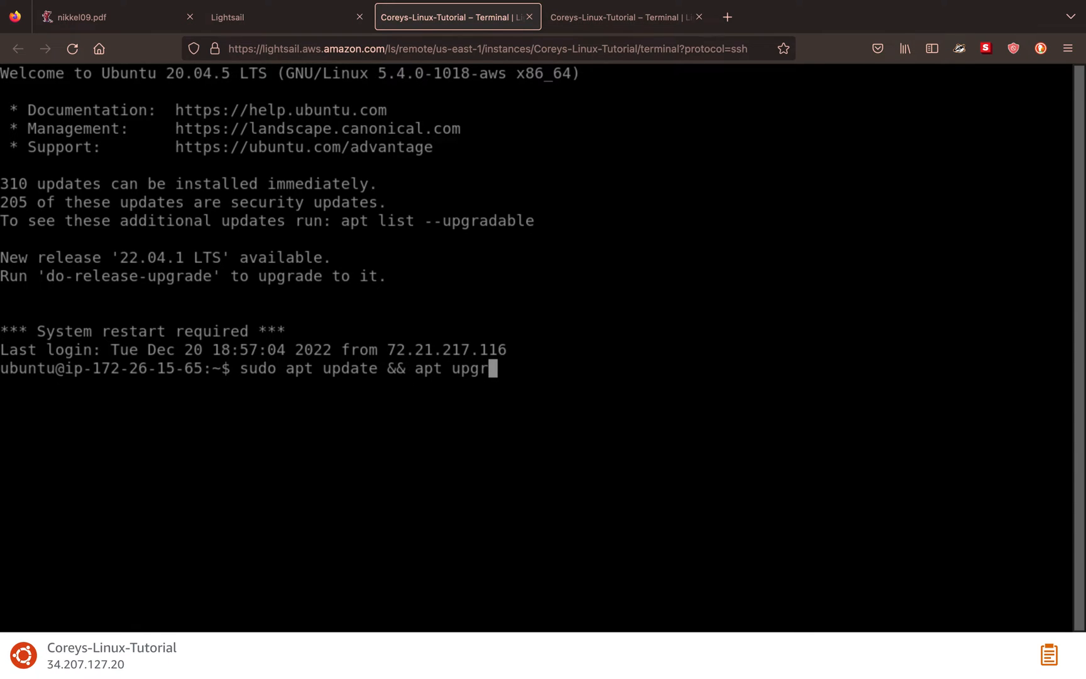
{"action": "type", "text": "ade"}
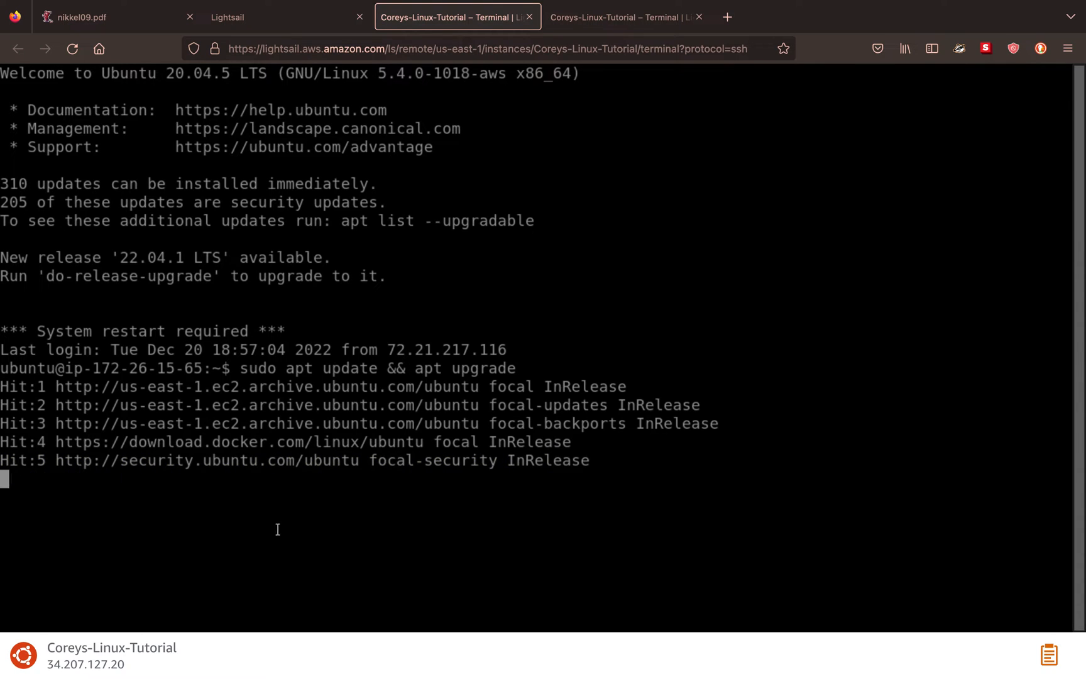
{"action": "mouse_move", "coordinate": [391, 382]}
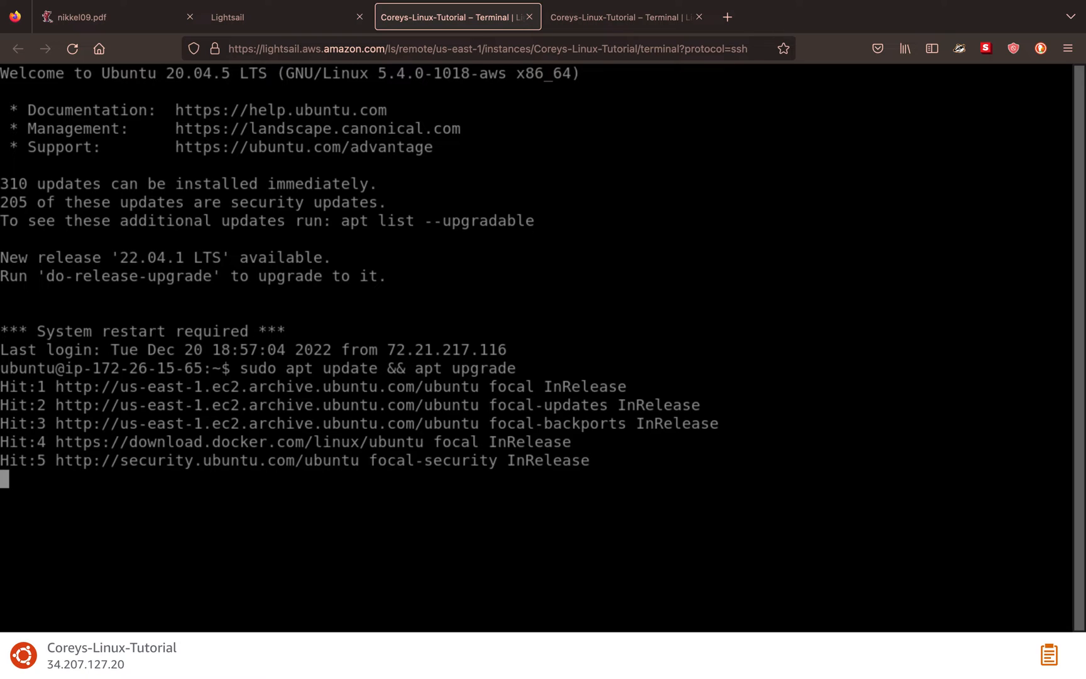
{"action": "key", "text": "ctrl+c"}
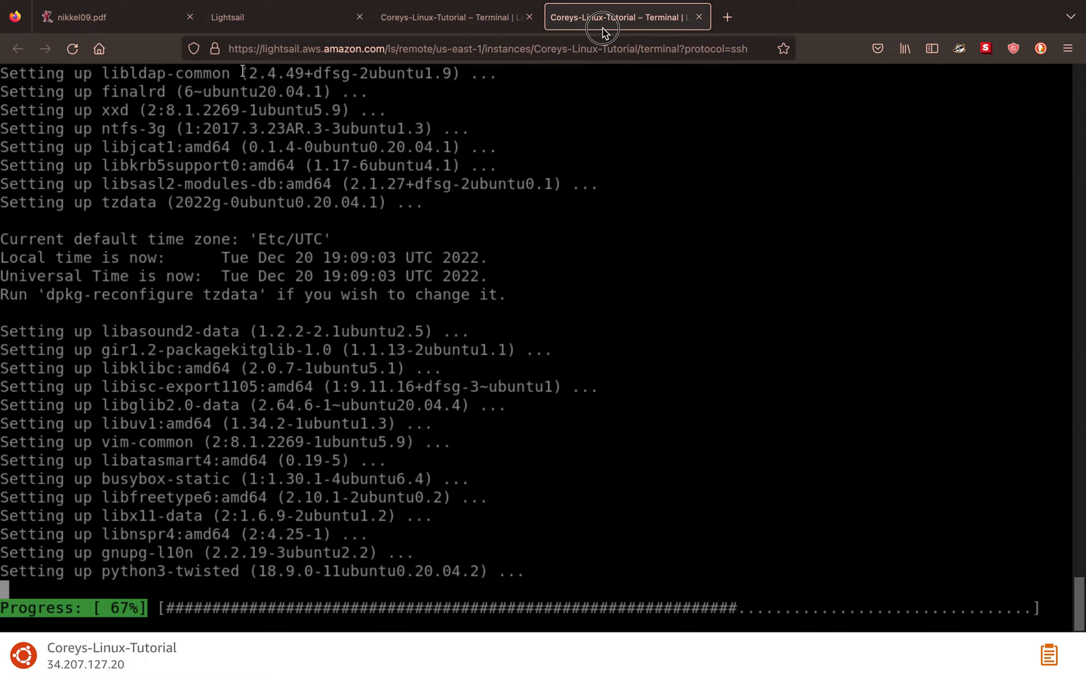
{"action": "mouse_move", "coordinate": [516, 124]}
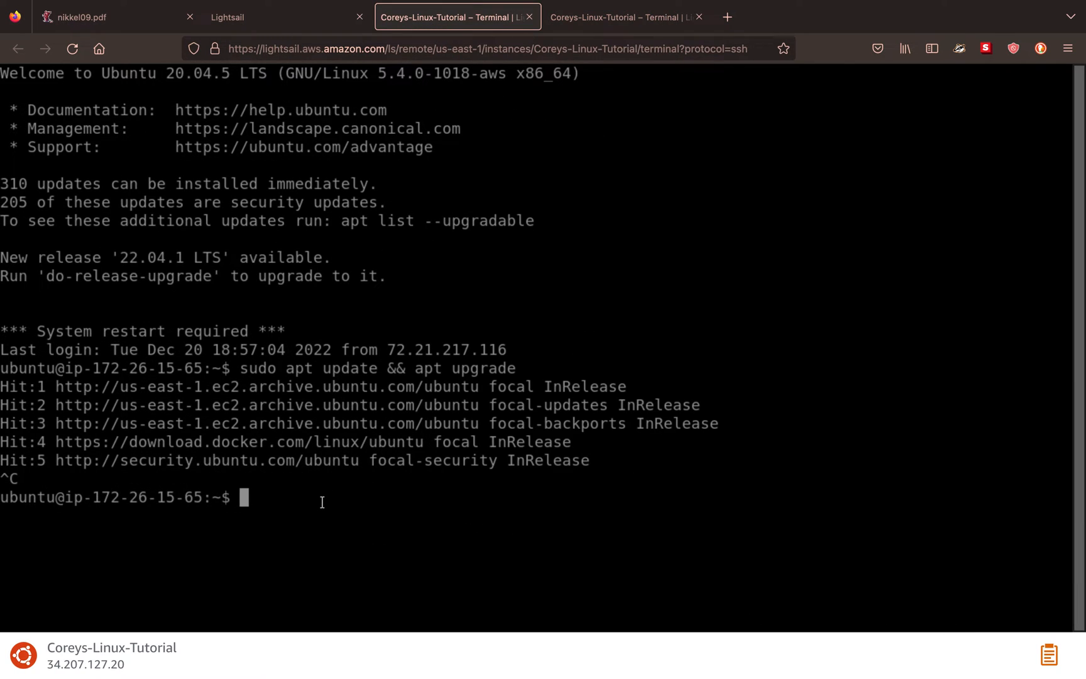
{"action": "type", "text": "apt"}
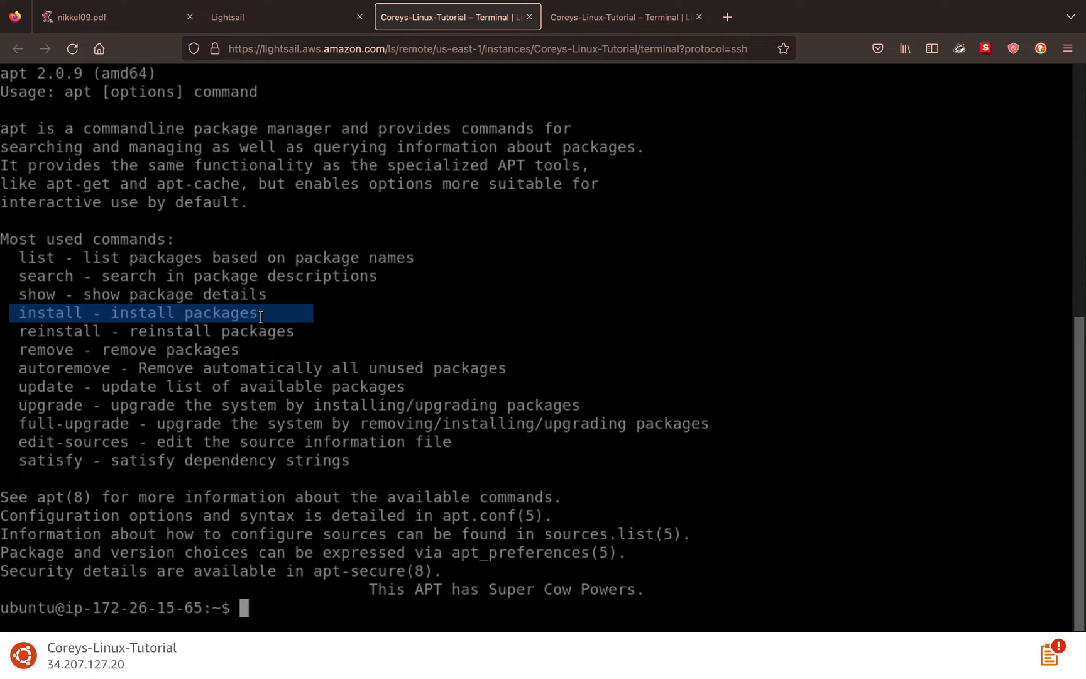
- Clear the screen and try installing Ruby without and with sudo, cancelling at the apt lock
{"action": "type", "text": "clear"}
{"action": "type", "text": "which ruby"}
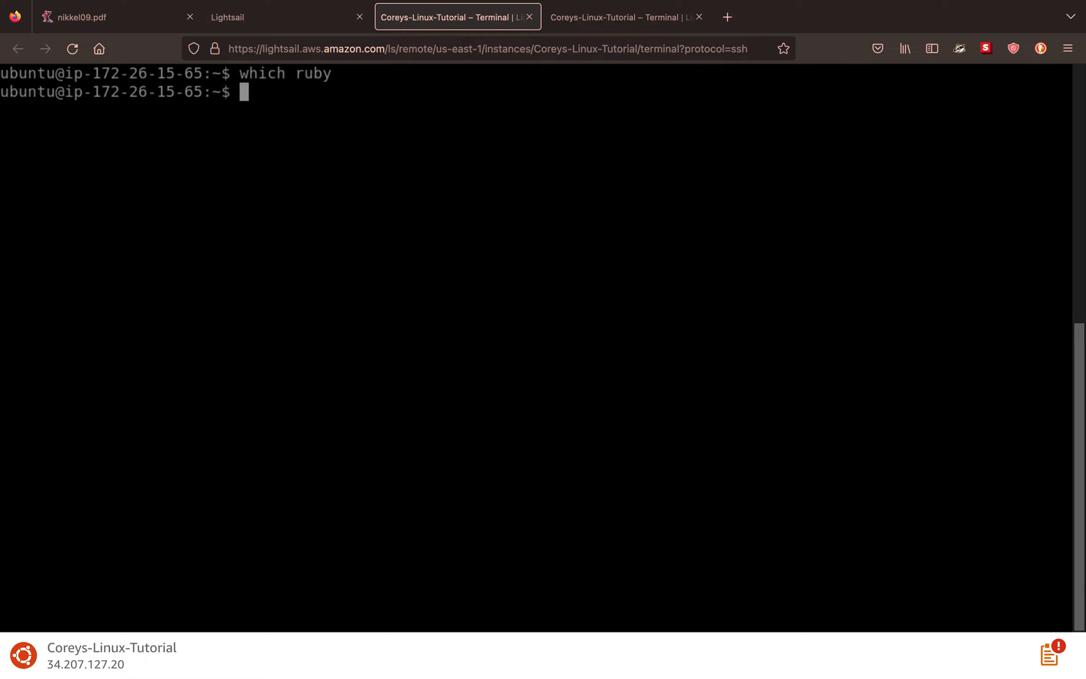
{"action": "type", "text": "apt install ruby"}
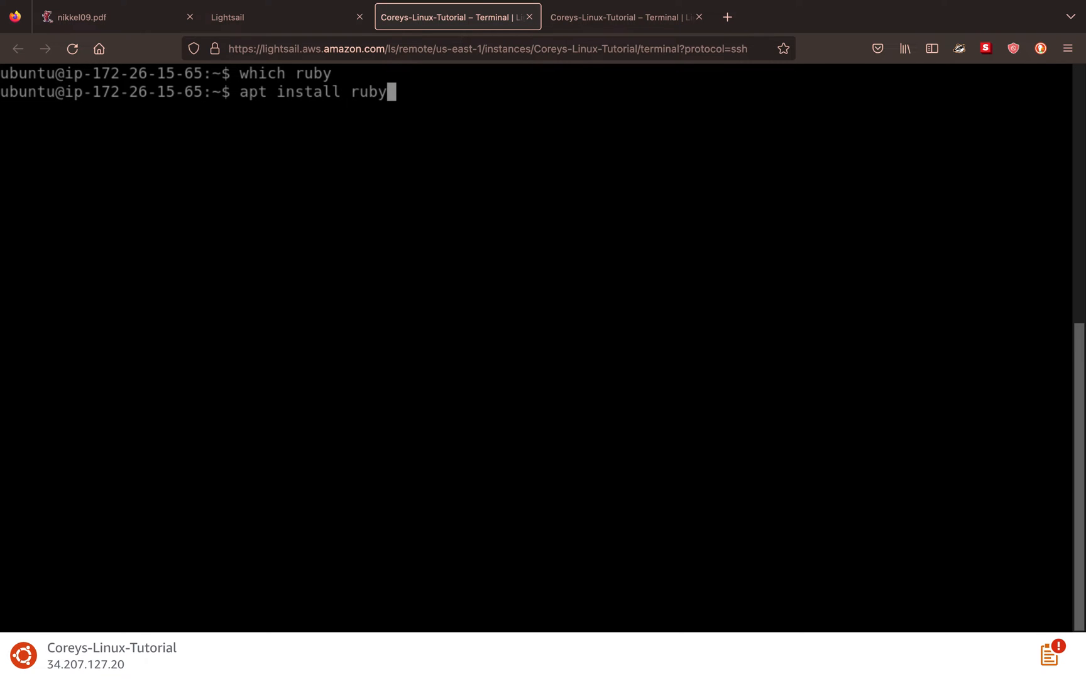
{"action": "type", "text": "sud"}
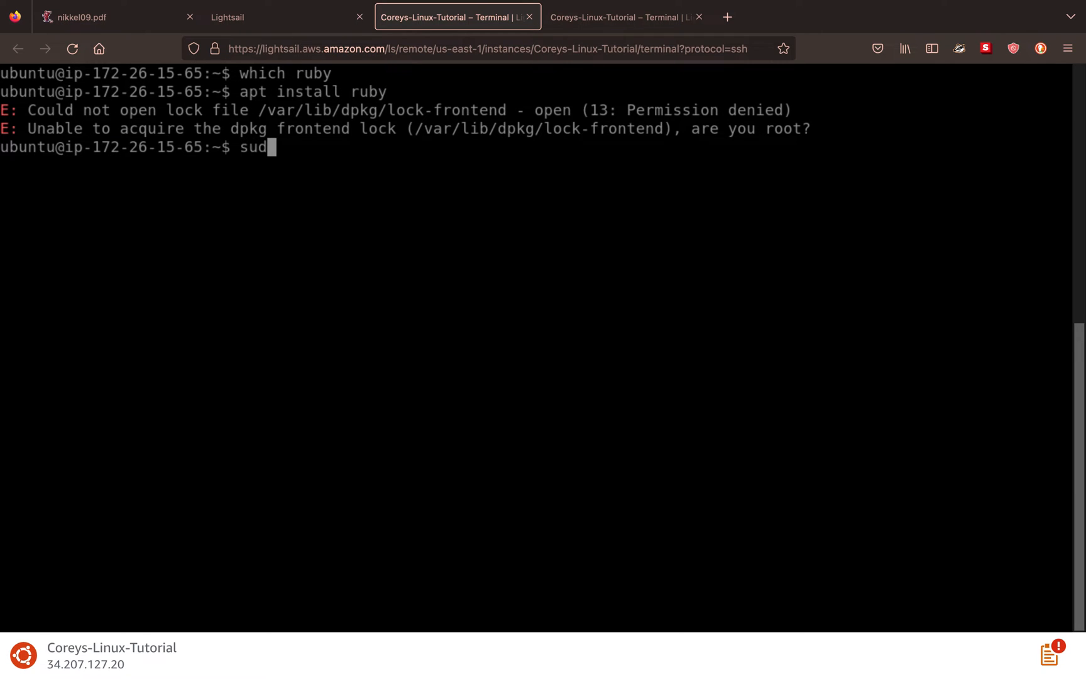
{"action": "type", "text": "o apt install ruby"}
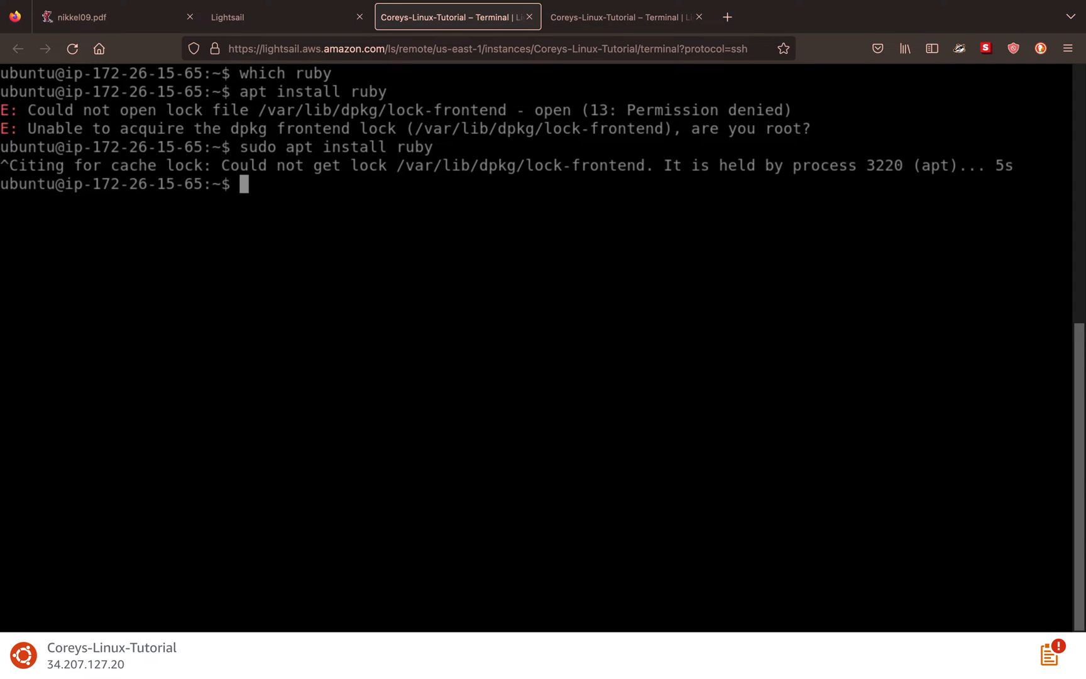
- Return to the first terminal, keep the local sshd_config and follow the upgrade to 99%
{"action": "left_click", "coordinate": [620, 16]}
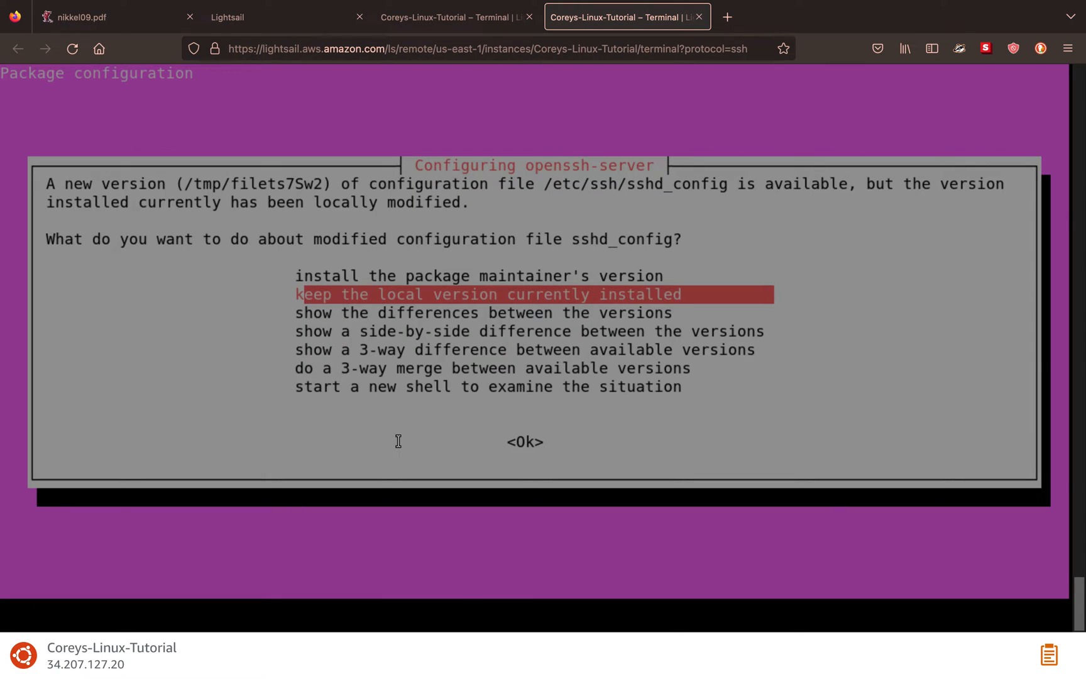
{"action": "mouse_move", "coordinate": [244, 290]}
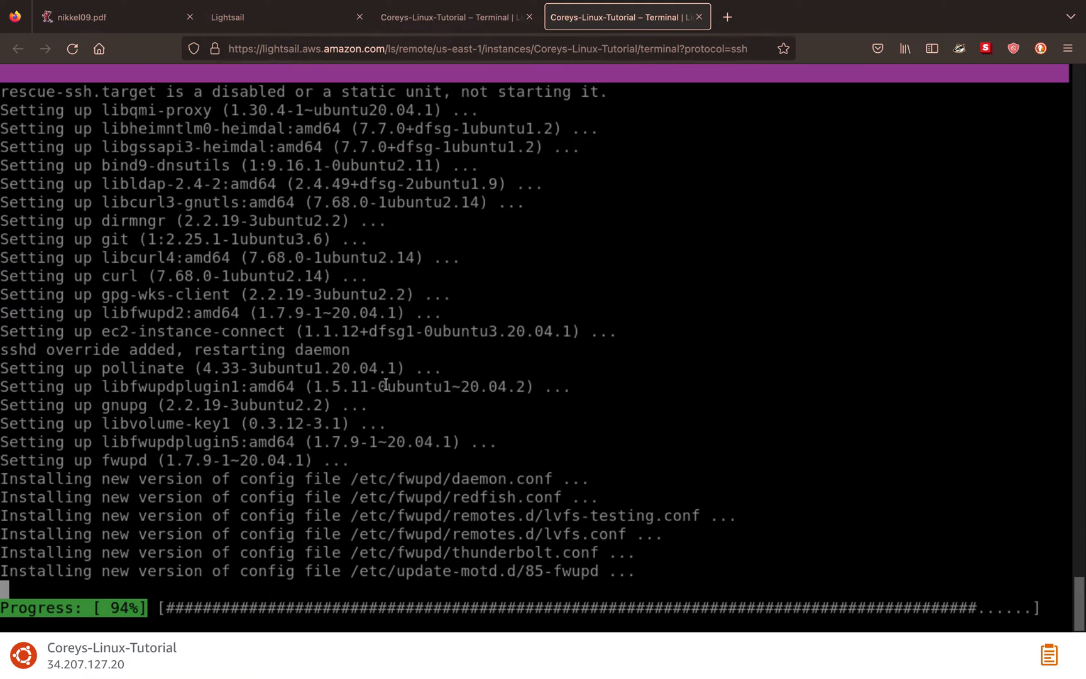
{"action": "scroll", "scroll_direction": "down", "scroll_amount": 3}
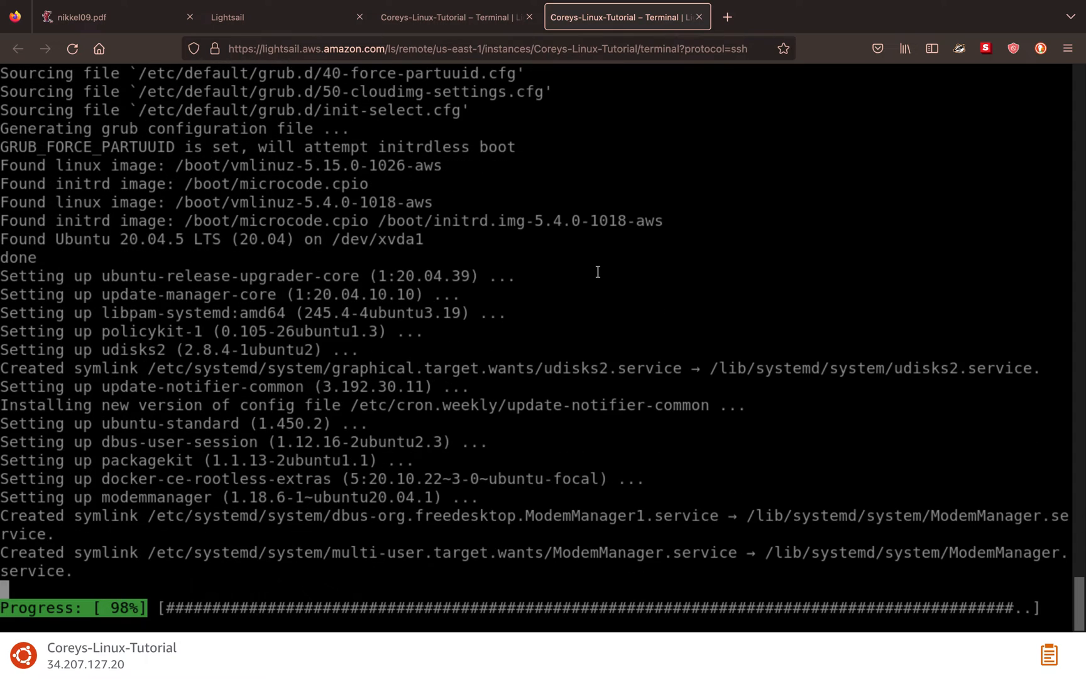
{"action": "scroll", "scroll_direction": "down", "scroll_amount": 3}
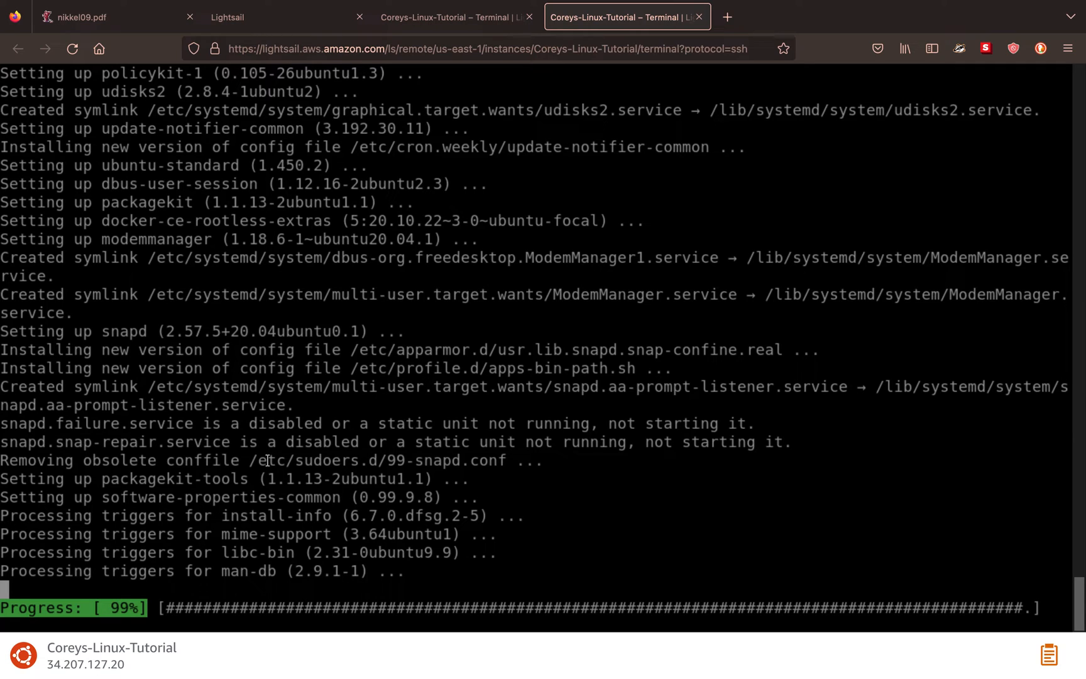
{"action": "mouse_move", "coordinate": [266, 431]}
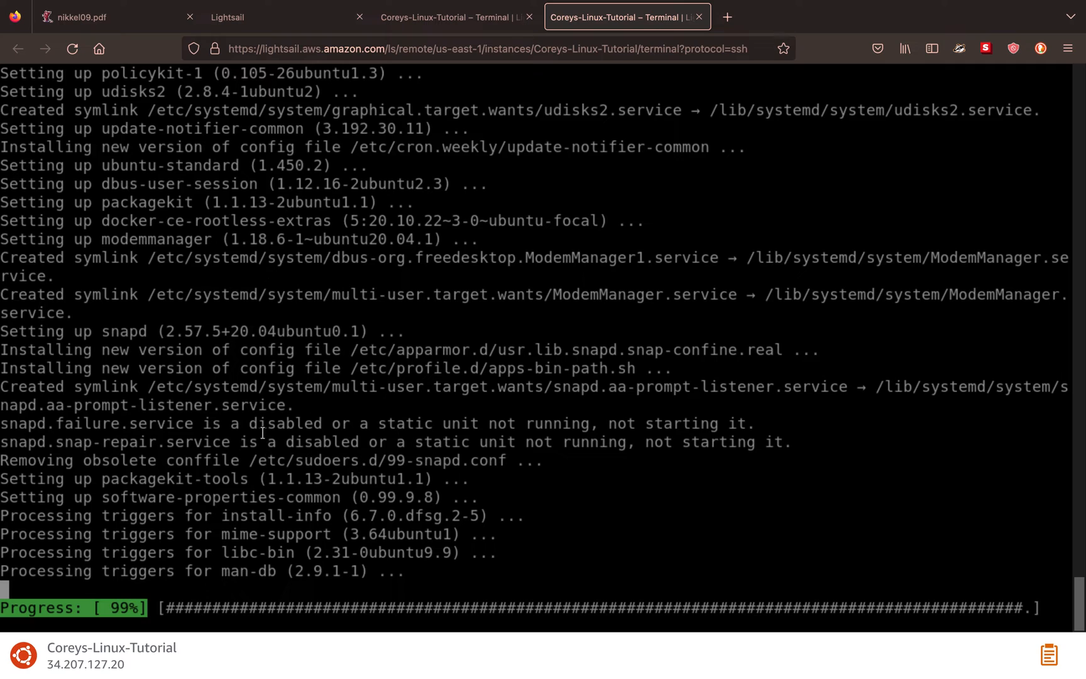
{"action": "mouse_move", "coordinate": [505, 334]}
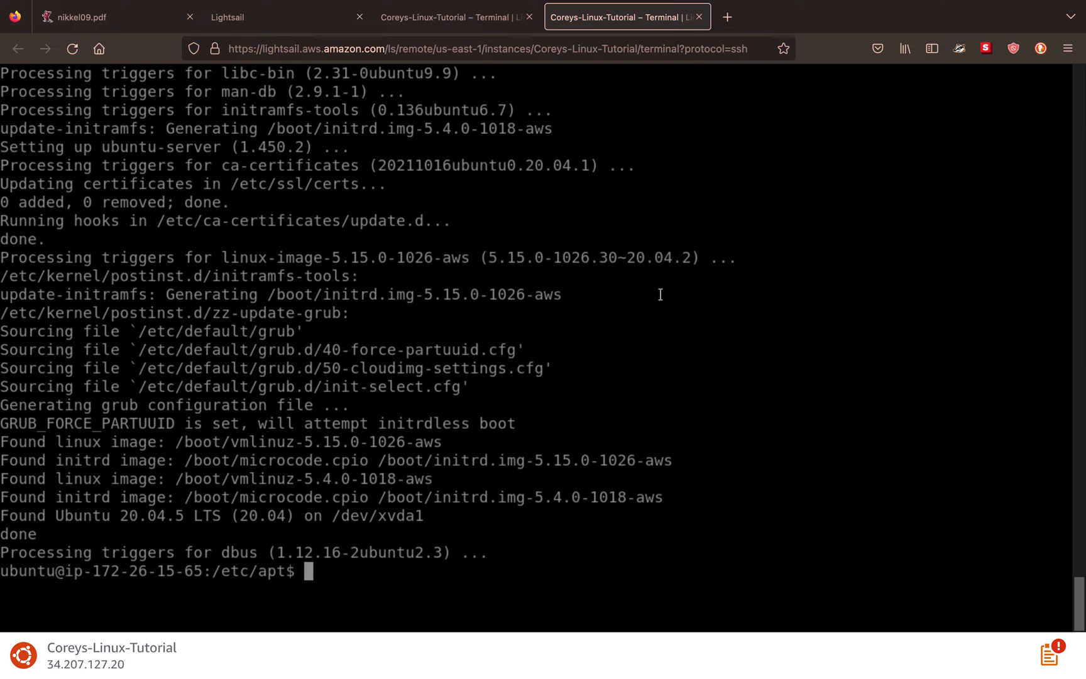
- From home, run 'which ruby' and 'which apt', highlighting the empty ruby result
{"action": "type", "text": "cd"}
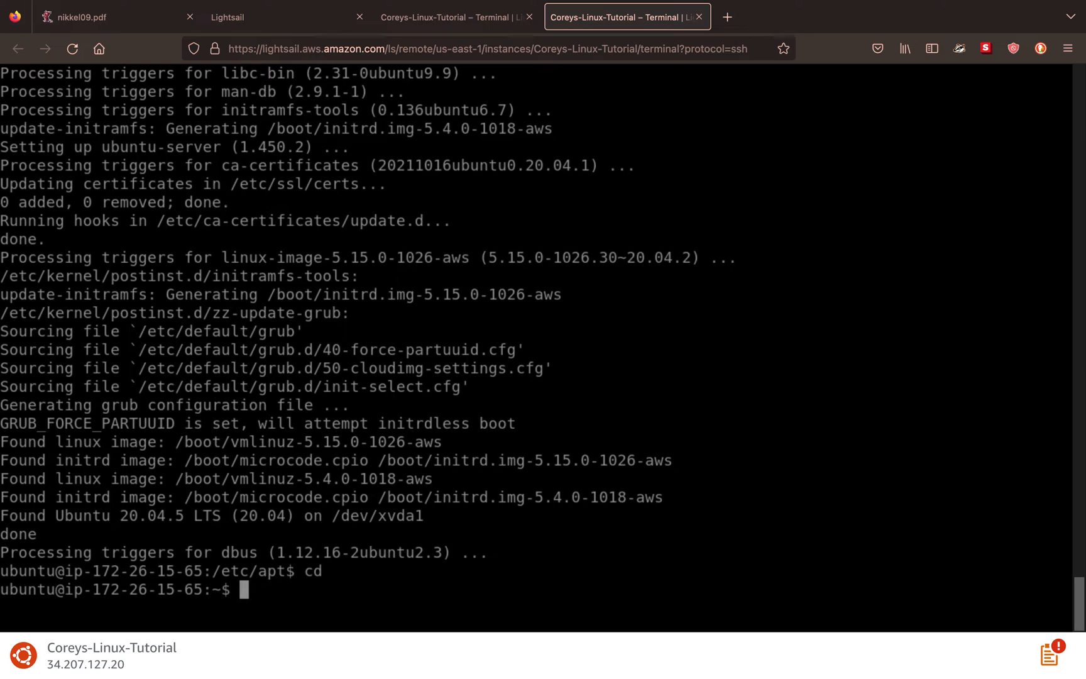
{"action": "type", "text": "which ruby"}
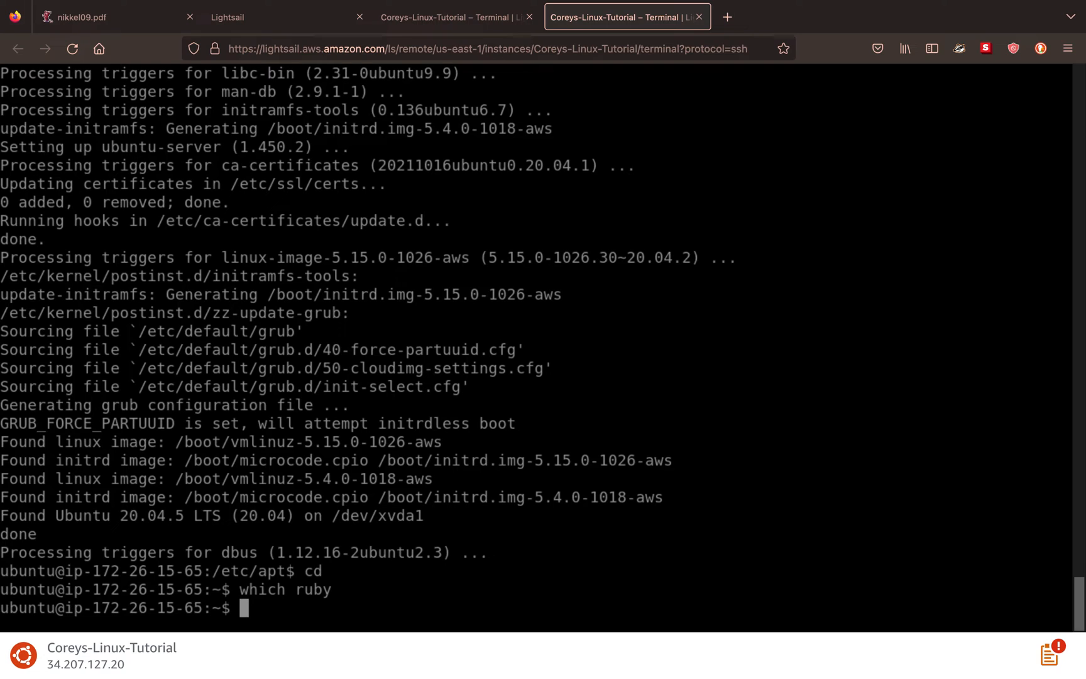
{"action": "type", "text": "which apt"}
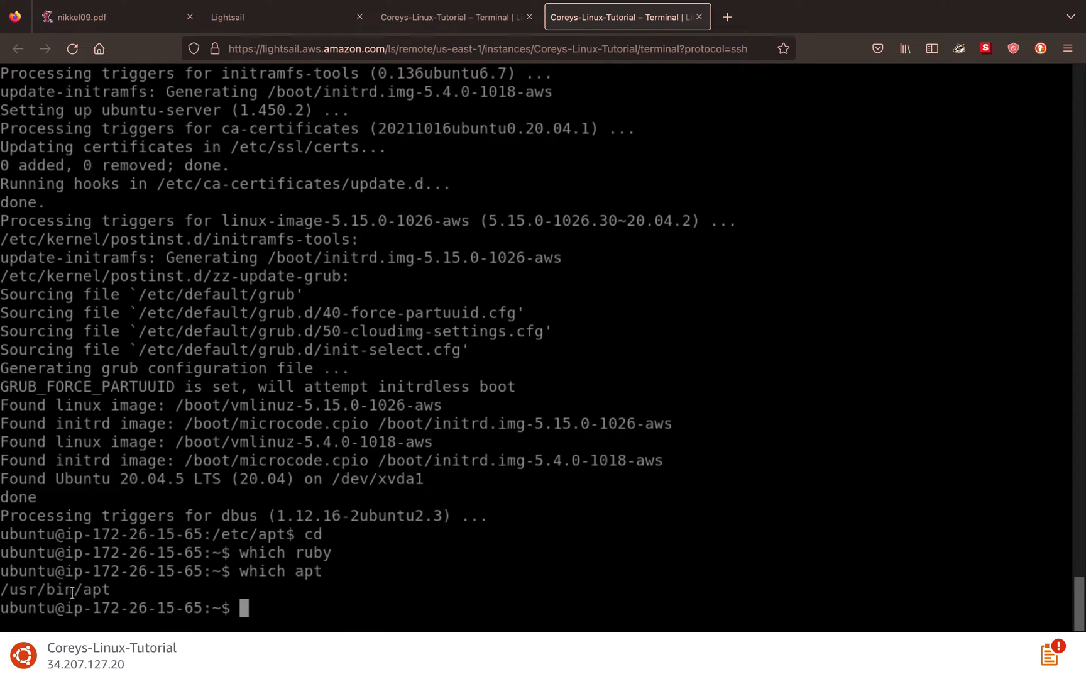
{"action": "double_click", "coordinate": [56, 590]}
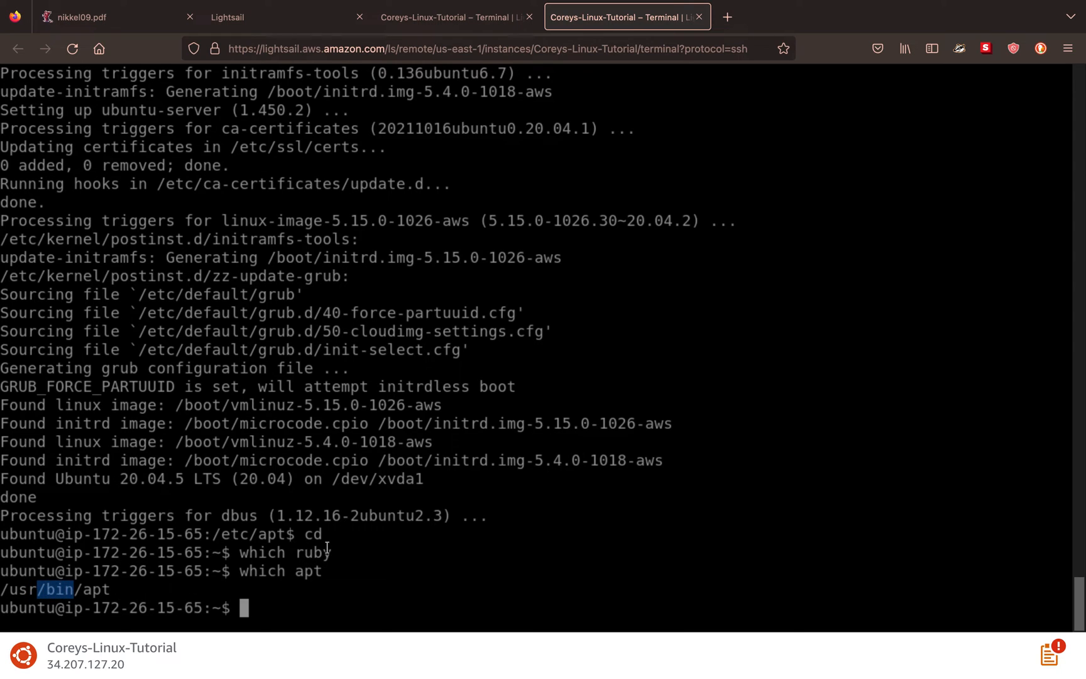
{"action": "left_click_drag", "start_coordinate": [249, 552], "coordinate": [331, 552]}
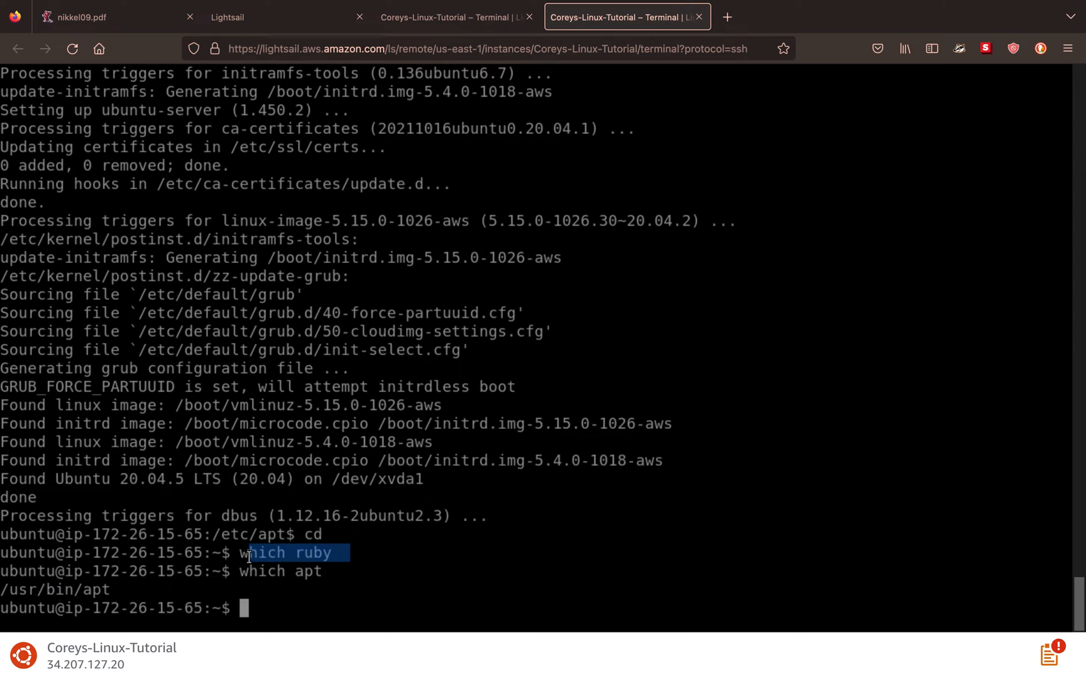
{"action": "mouse_move", "coordinate": [499, 555]}
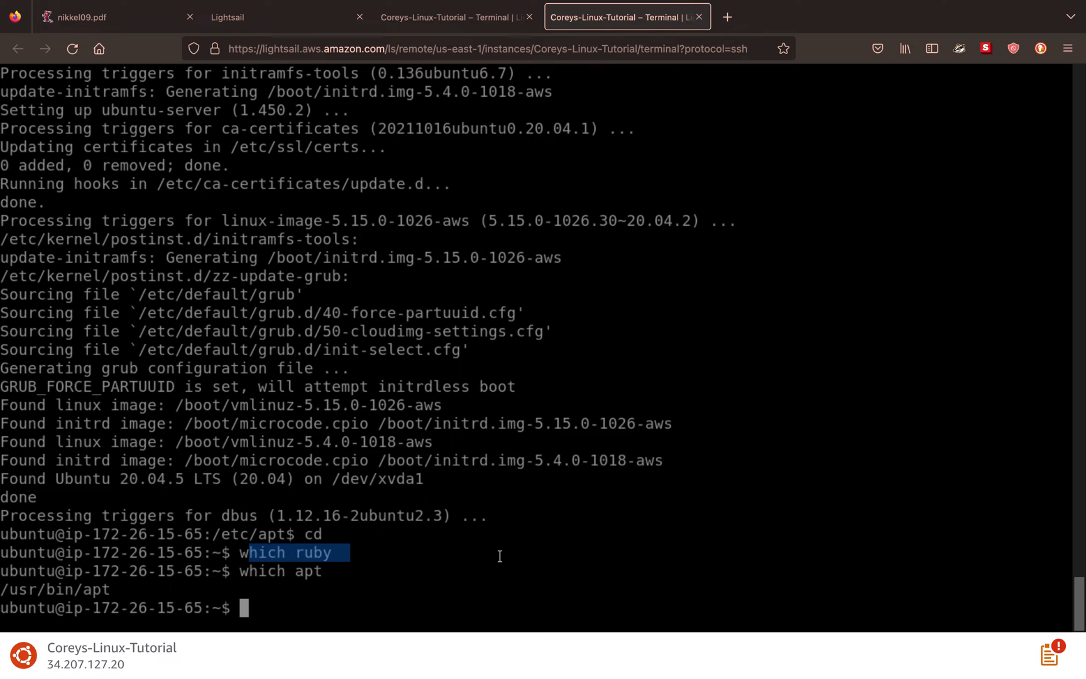
{"action": "mouse_move", "coordinate": [499, 555]}
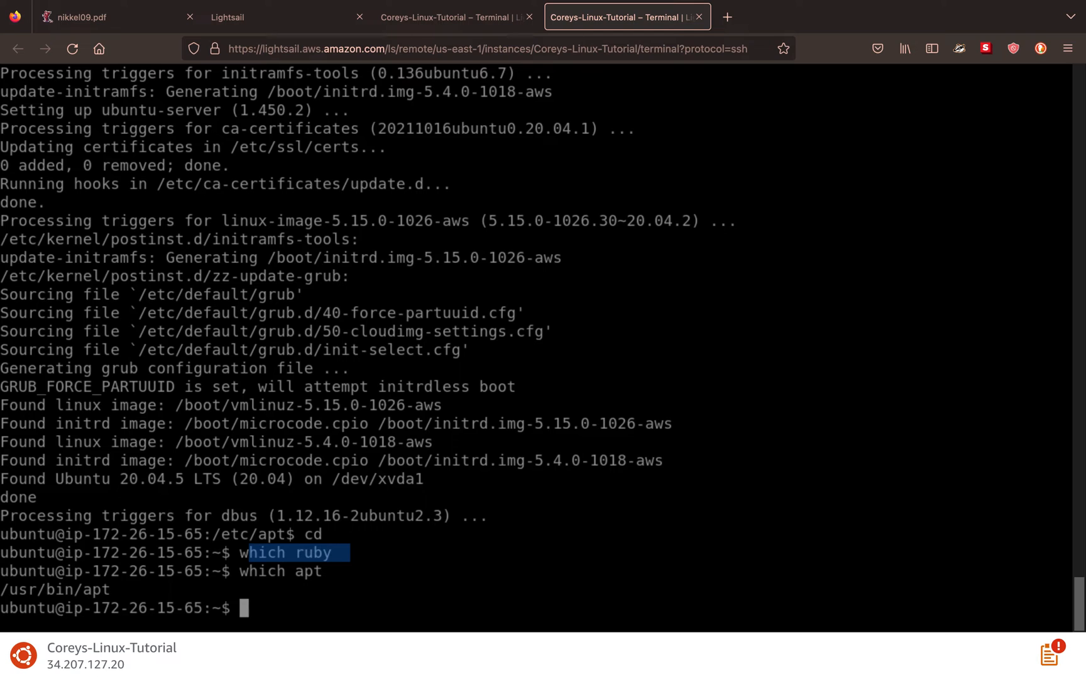
- Run 'sudo apt install ruby' and answer y to set up ruby 2.7 and 15 packages
{"action": "type", "text": "sudo apt install ruby"}
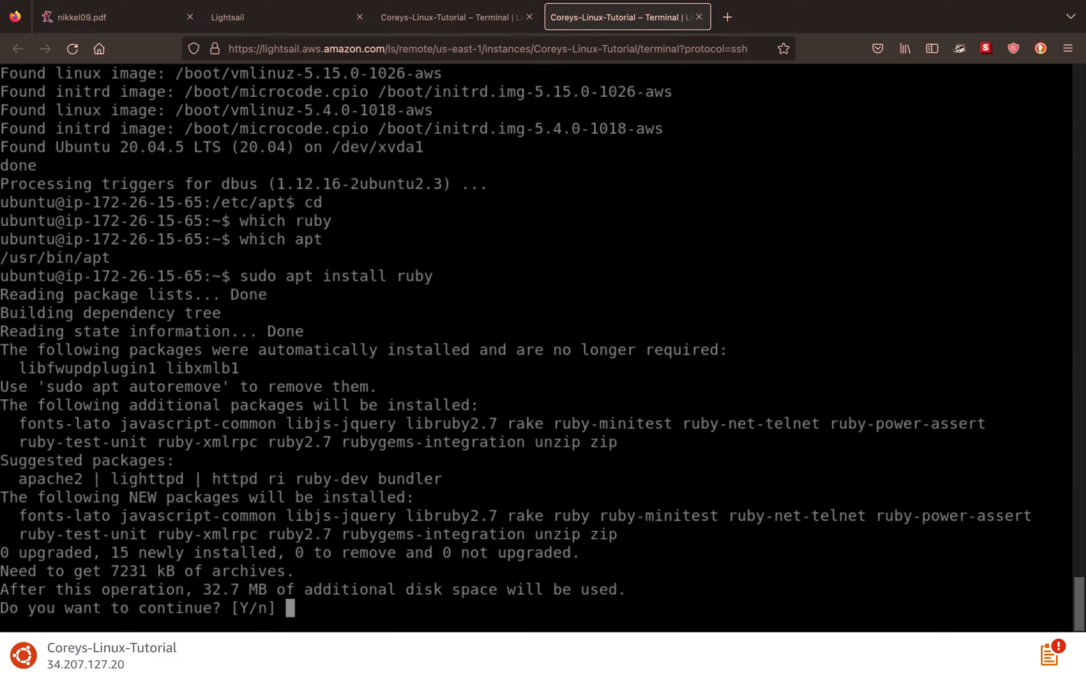
{"action": "mouse_move", "coordinate": [734, 401]}
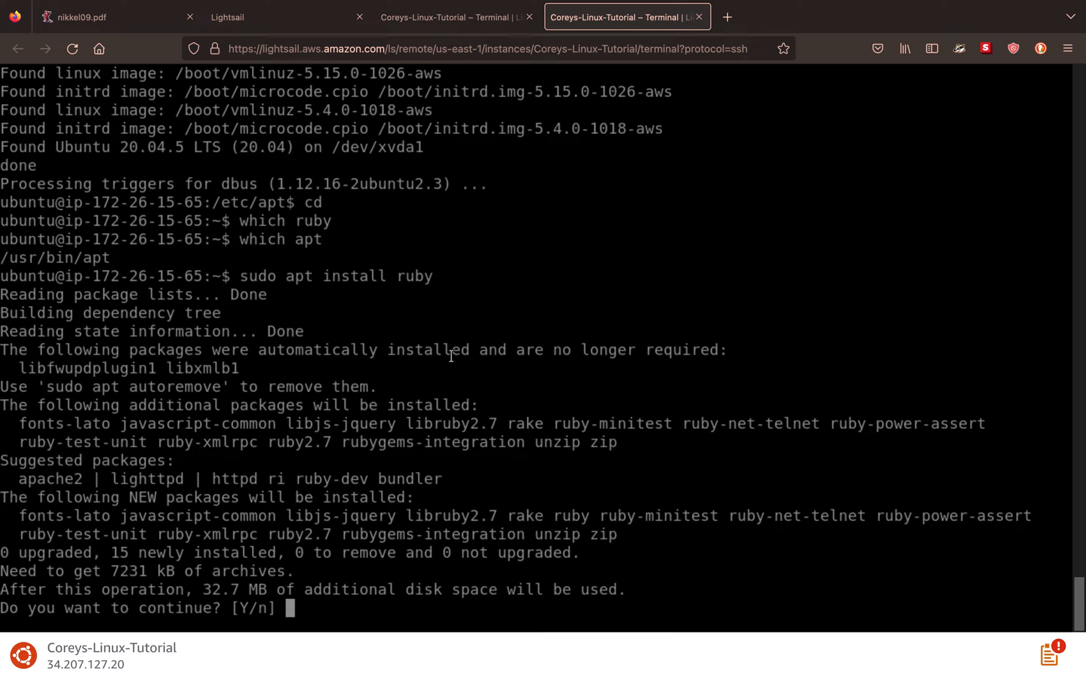
{"action": "mouse_move", "coordinate": [80, 378]}
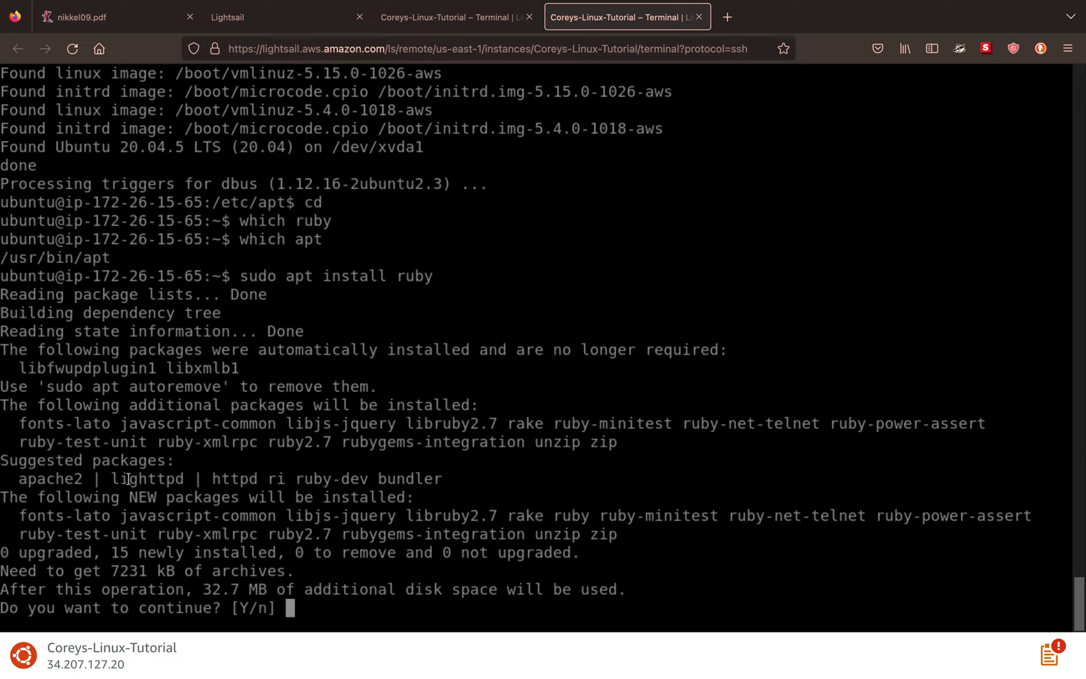
{"action": "mouse_move", "coordinate": [222, 361]}
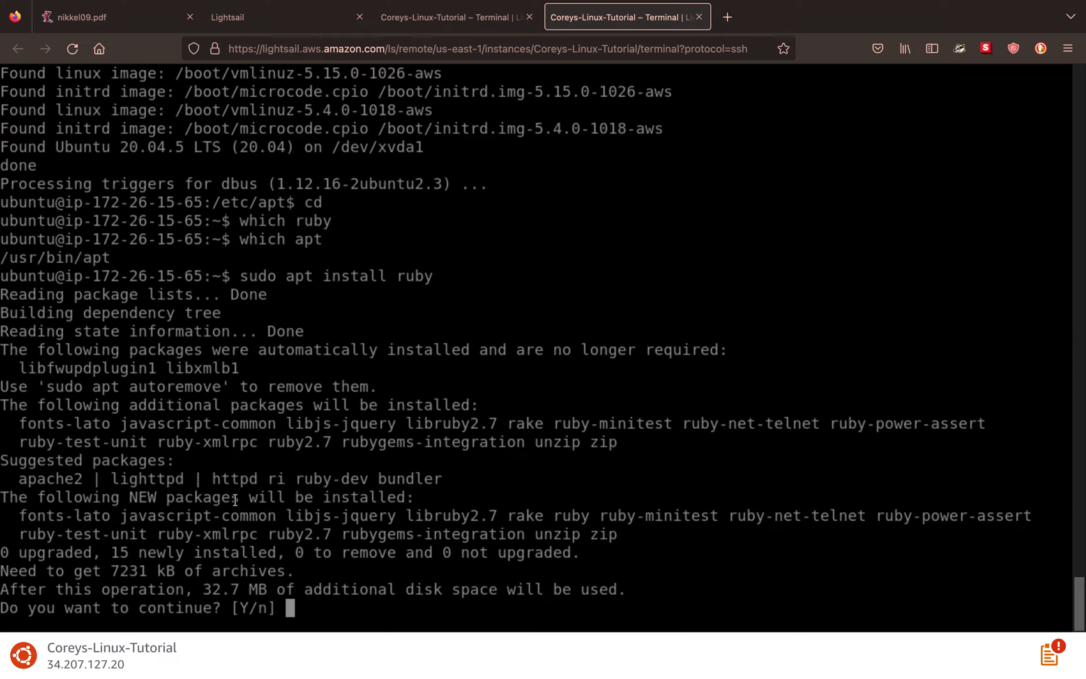
{"action": "type", "text": "y"}
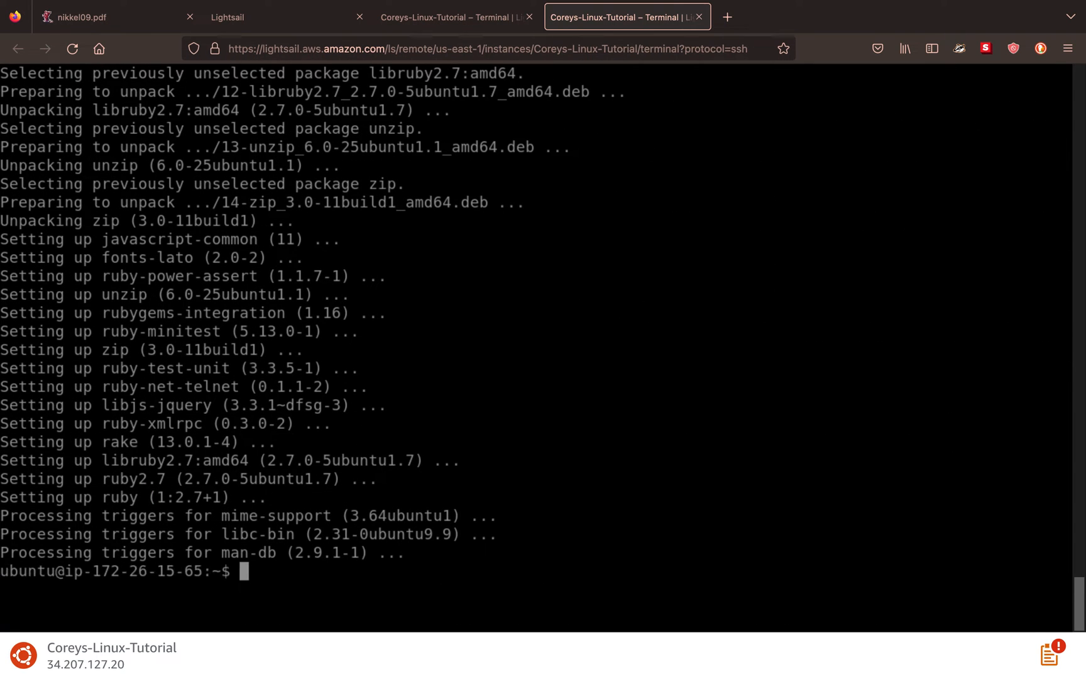
- Confirm Ruby at /usr/bin/ruby and print "Hello World" in irb before exiting with Ctrl+C
{"action": "type", "text": "which ruby"}
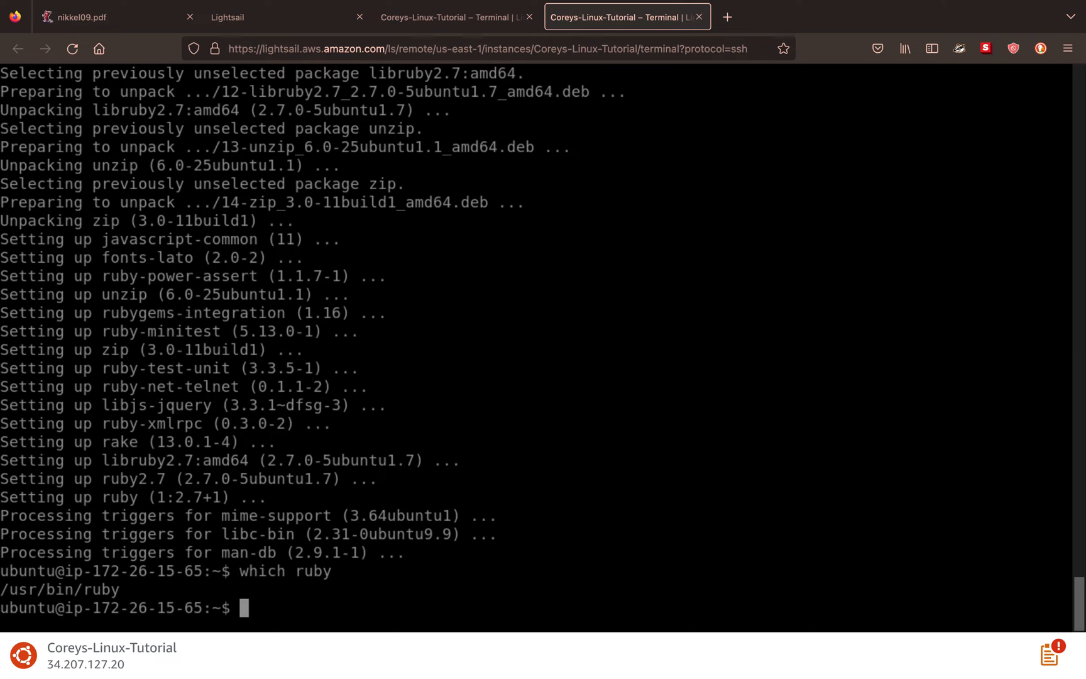
{"action": "type", "text": "irb"}
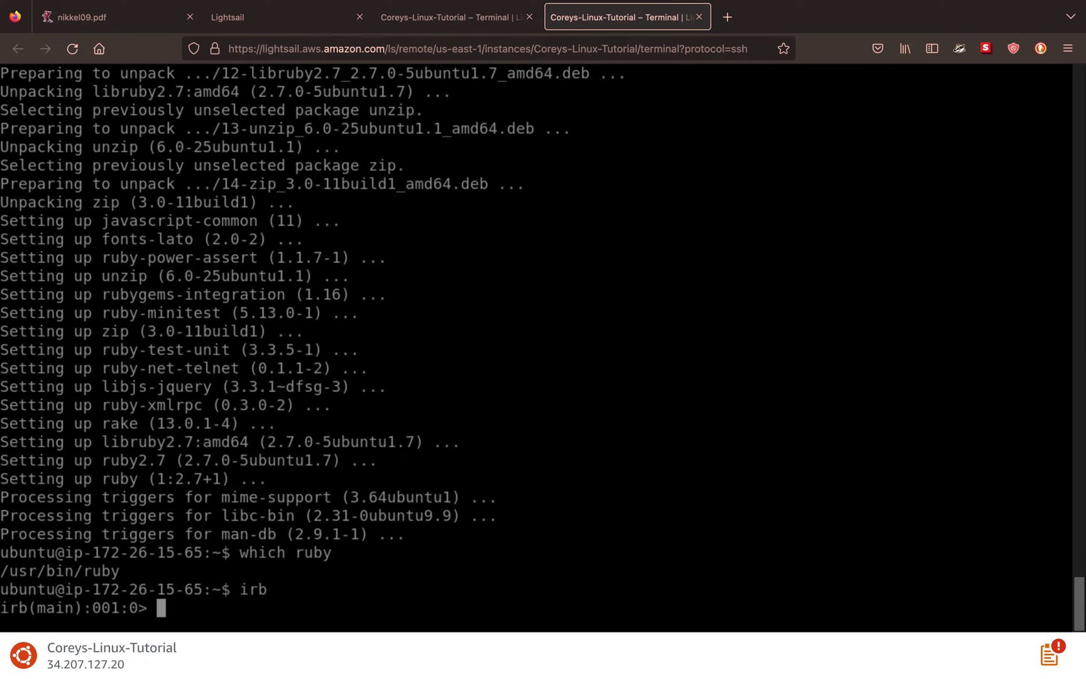
{"action": "type", "text": "puts \"Hel"}
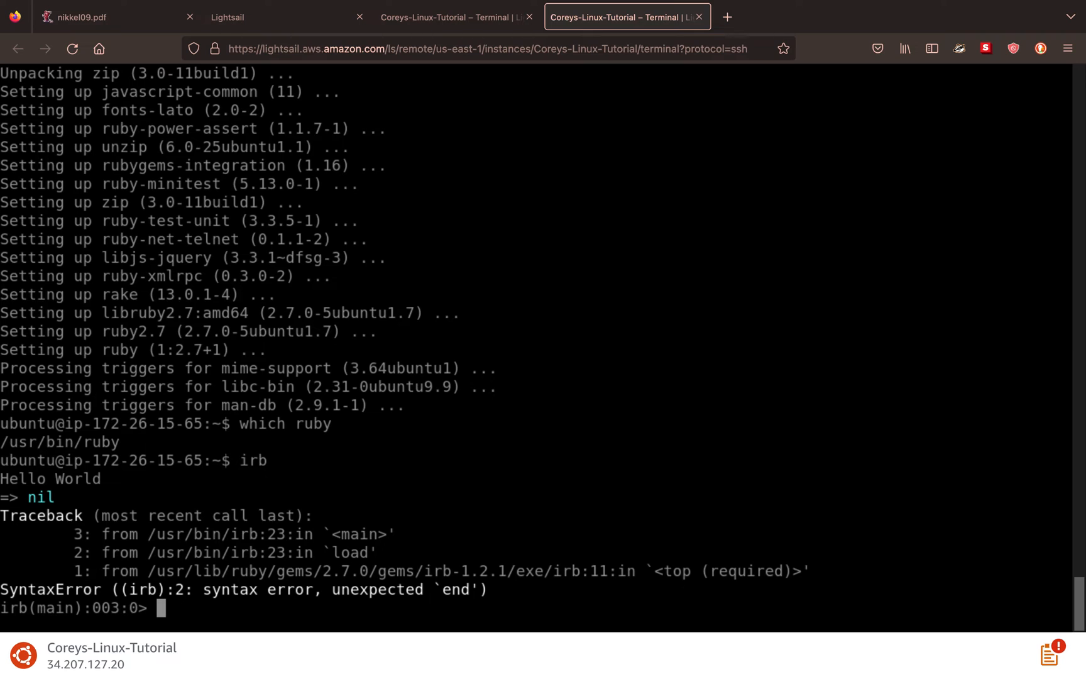
{"action": "key", "text": "ctrl+c"}
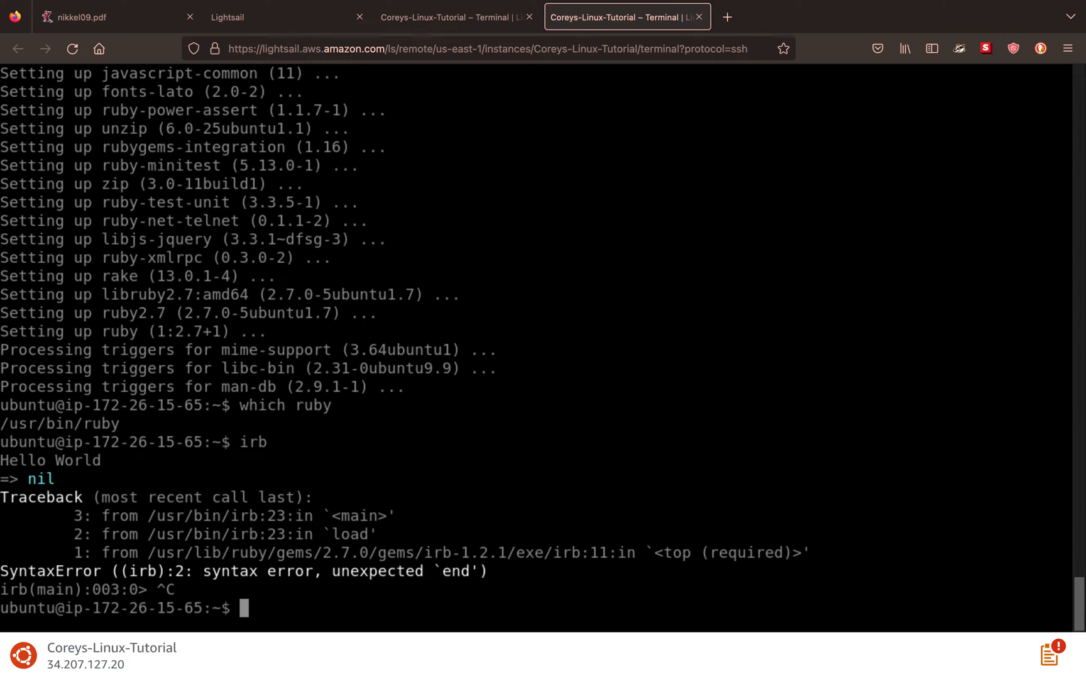
- Try 'apt install sleuthkit' without root, which is denied, then start retyping it with sudo
{"action": "type", "text": "c"}
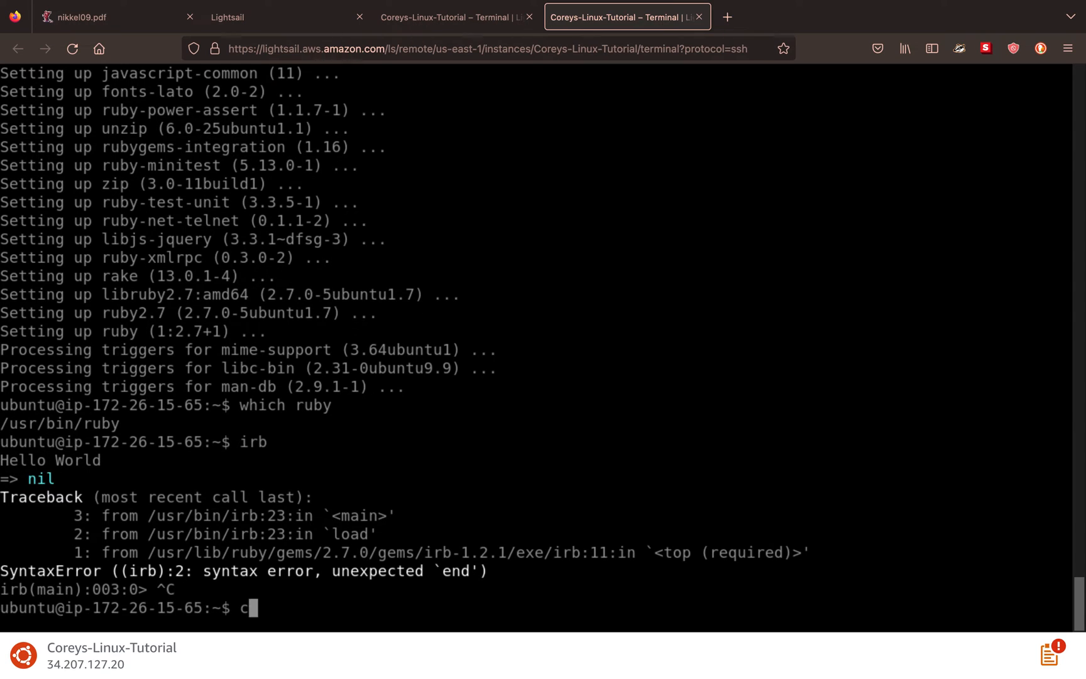
{"action": "key", "text": "Backspace"}
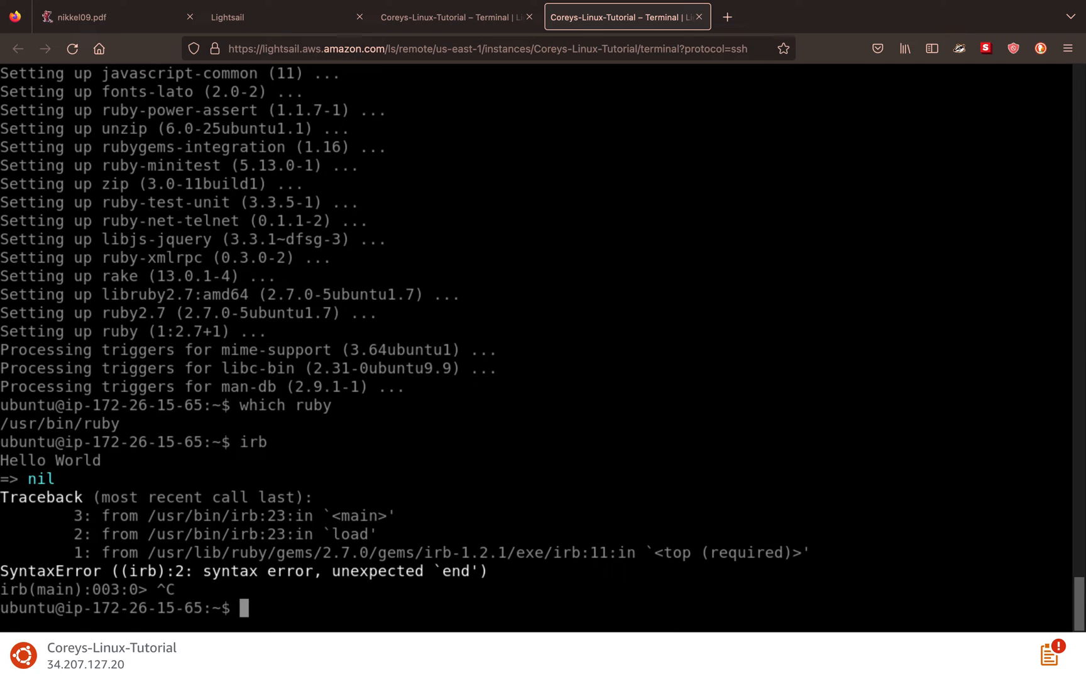
{"action": "type", "text": "apt install sleuthkit"}
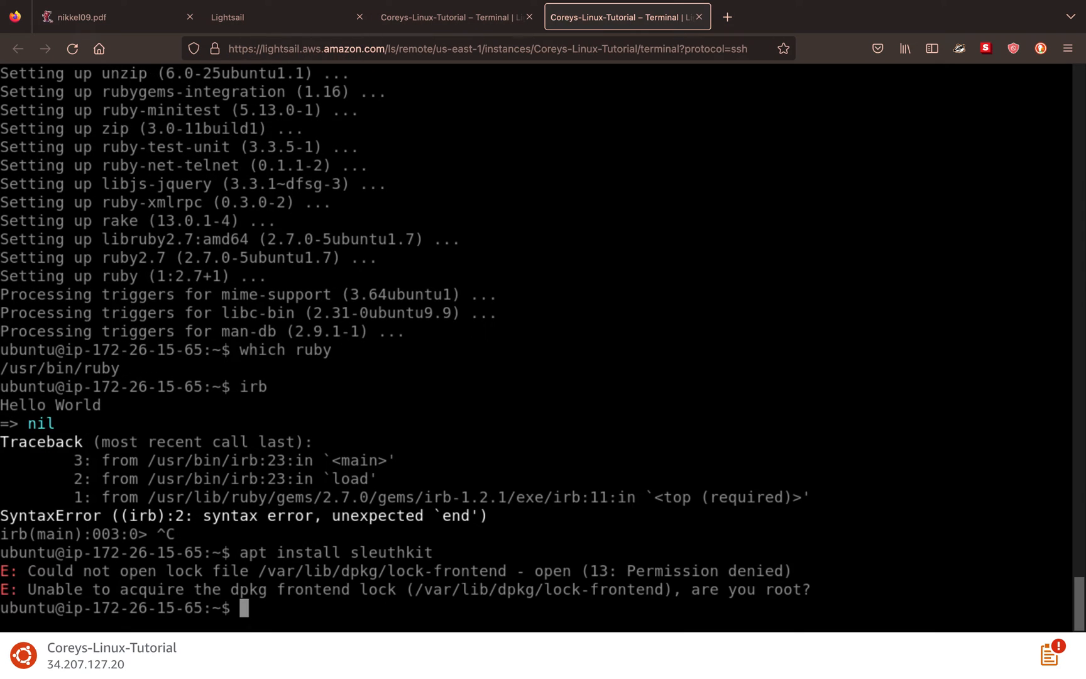
{"action": "type", "text": "sudo apt insta"}
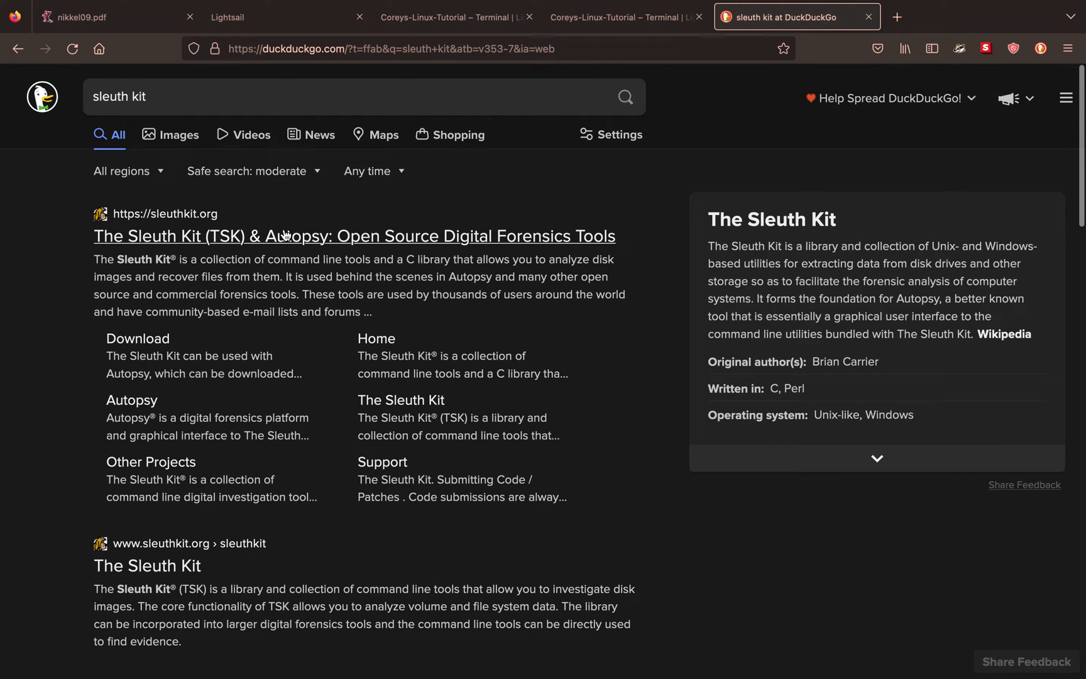
- Open sleuthkit.org from the results and browse the Download page listing version 4.11.1
{"action": "left_click", "coordinate": [354, 237]}
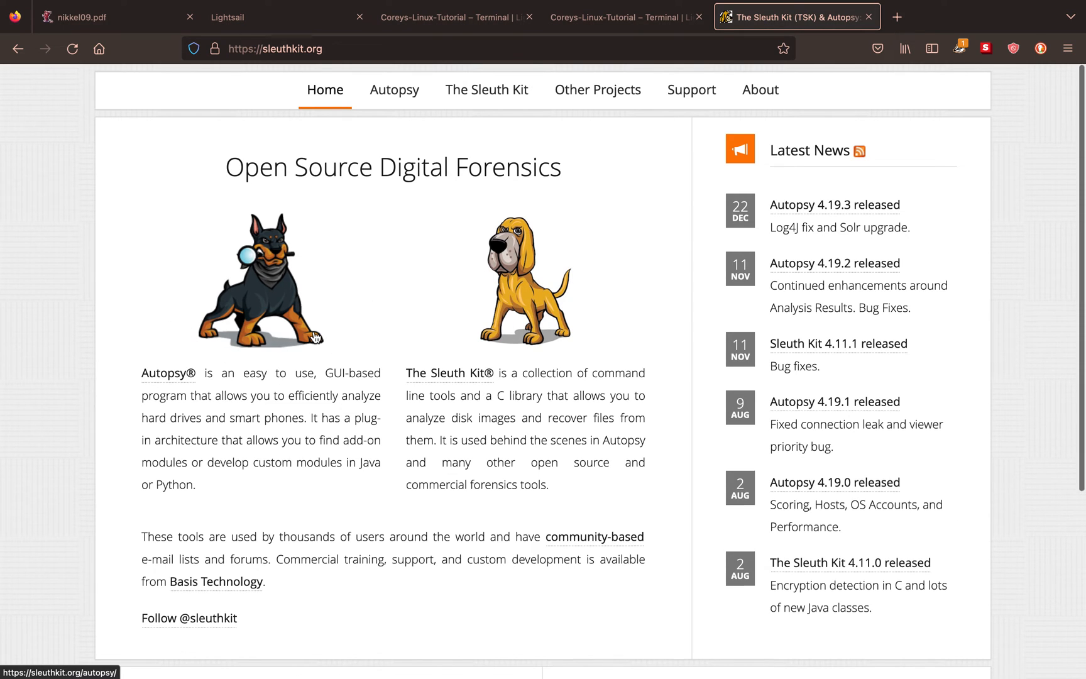
{"action": "scroll", "scroll_direction": "down", "scroll_amount": 3}
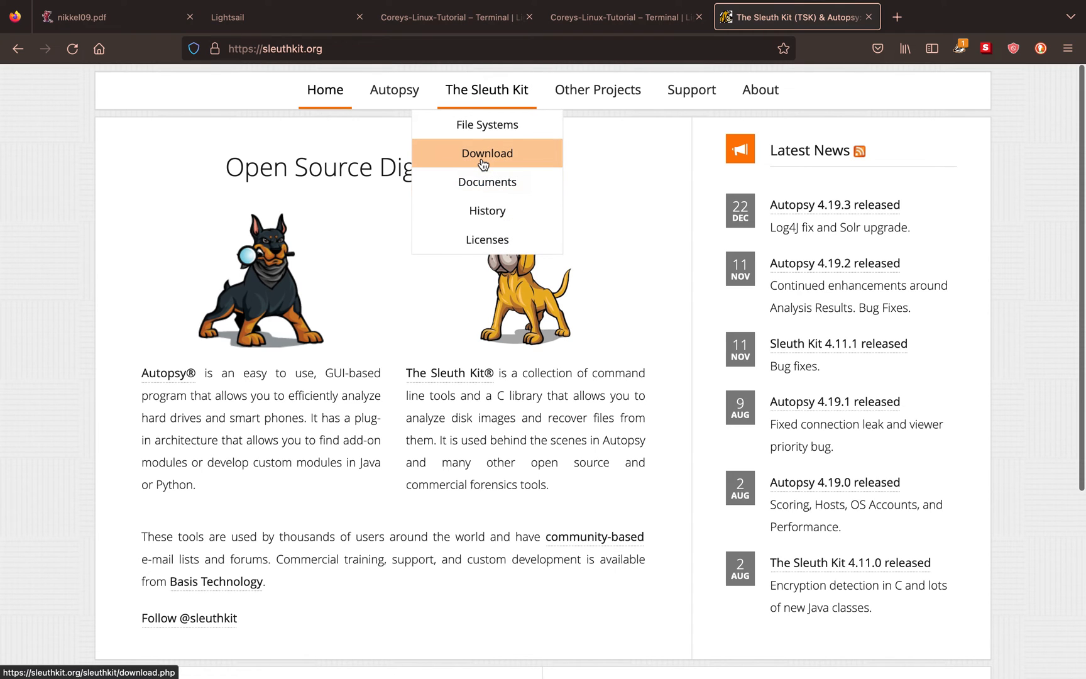
{"action": "left_click", "coordinate": [487, 153]}
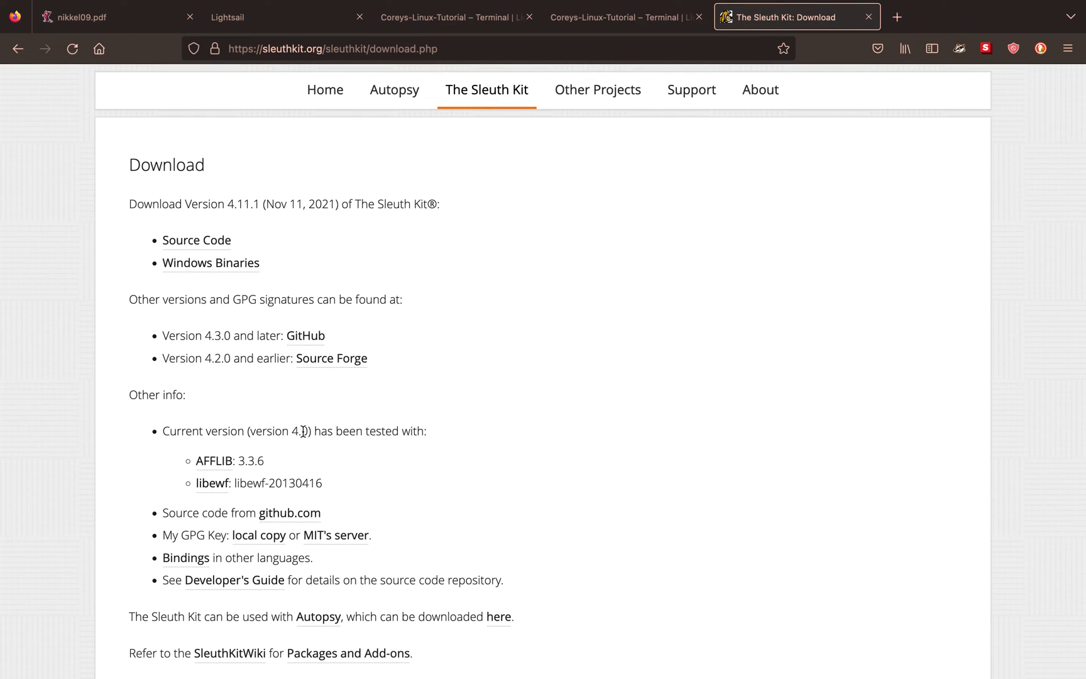
{"action": "scroll", "scroll_direction": "down", "scroll_amount": 3}
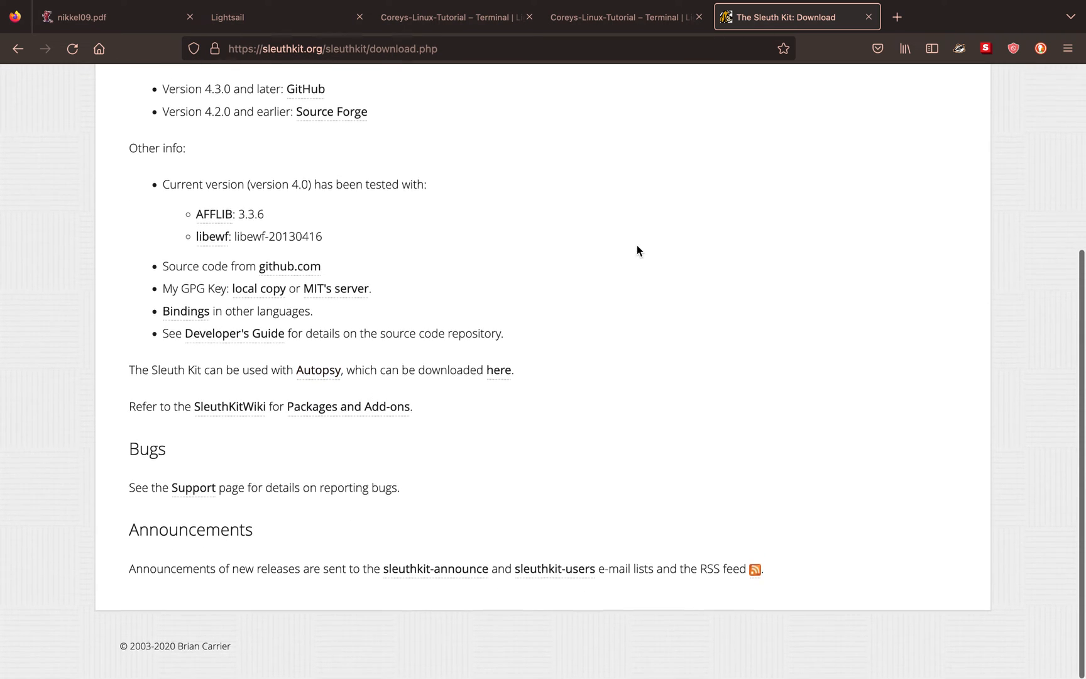
{"action": "scroll", "scroll_direction": "up", "scroll_amount": 3}
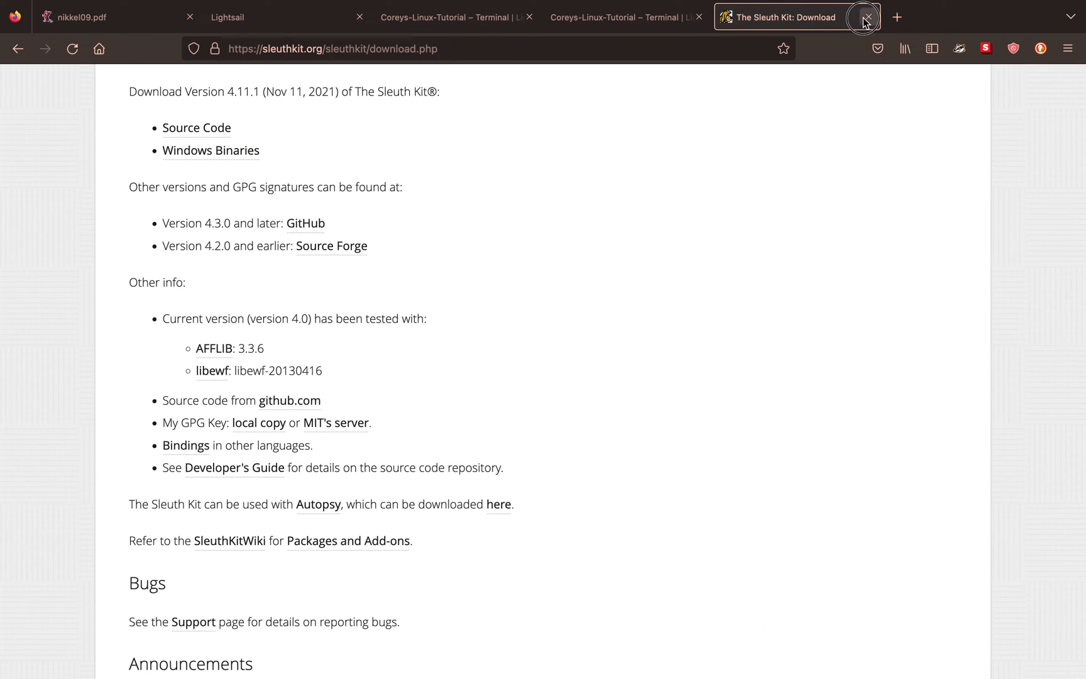
- Install sleuthkit 4.6.7 with sudo apt, then try 'which sleuthkit' and 'man sleuthkit'
{"action": "left_click", "coordinate": [867, 16]}
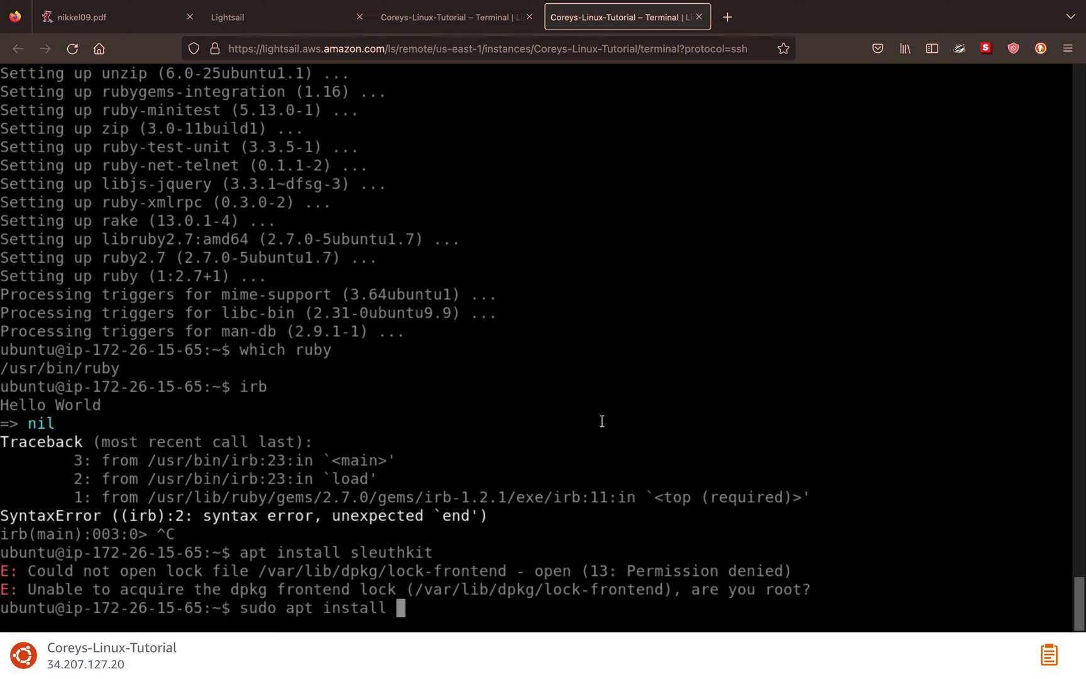
{"action": "type", "text": "apt install"}
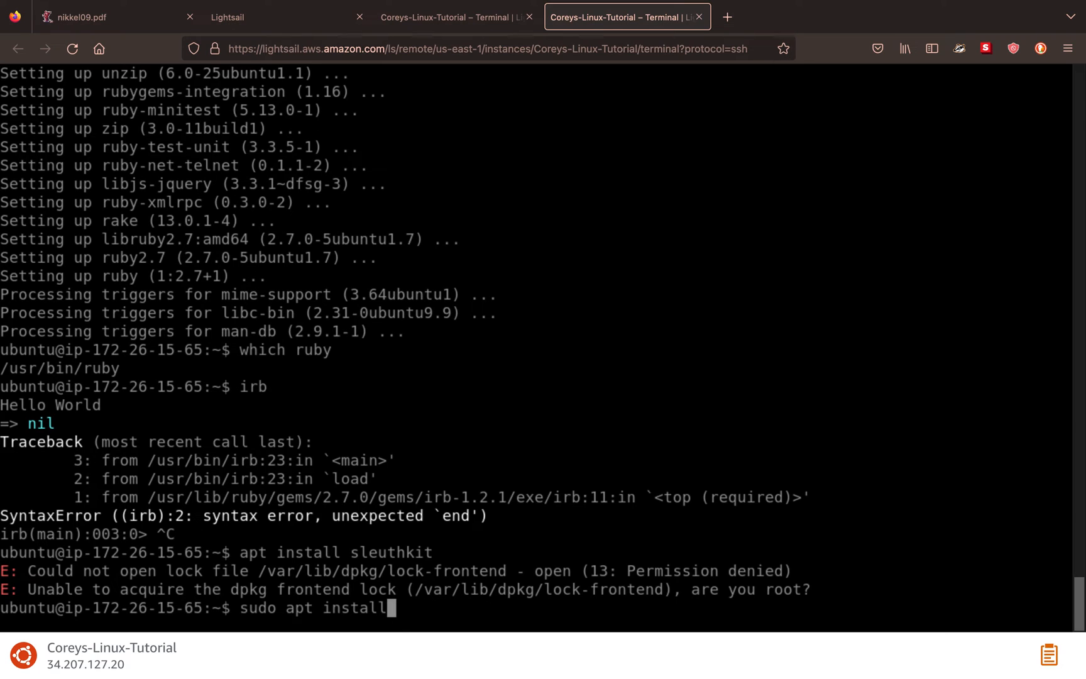
{"action": "type", "text": "sleuthkit"}
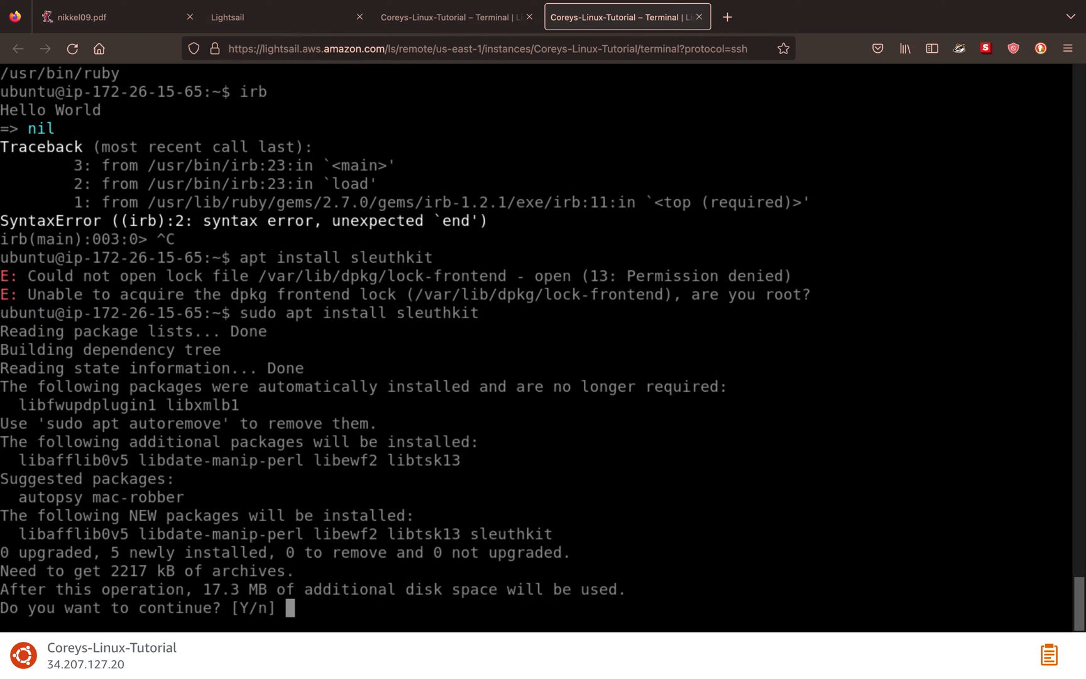
{"action": "type", "text": "y"}
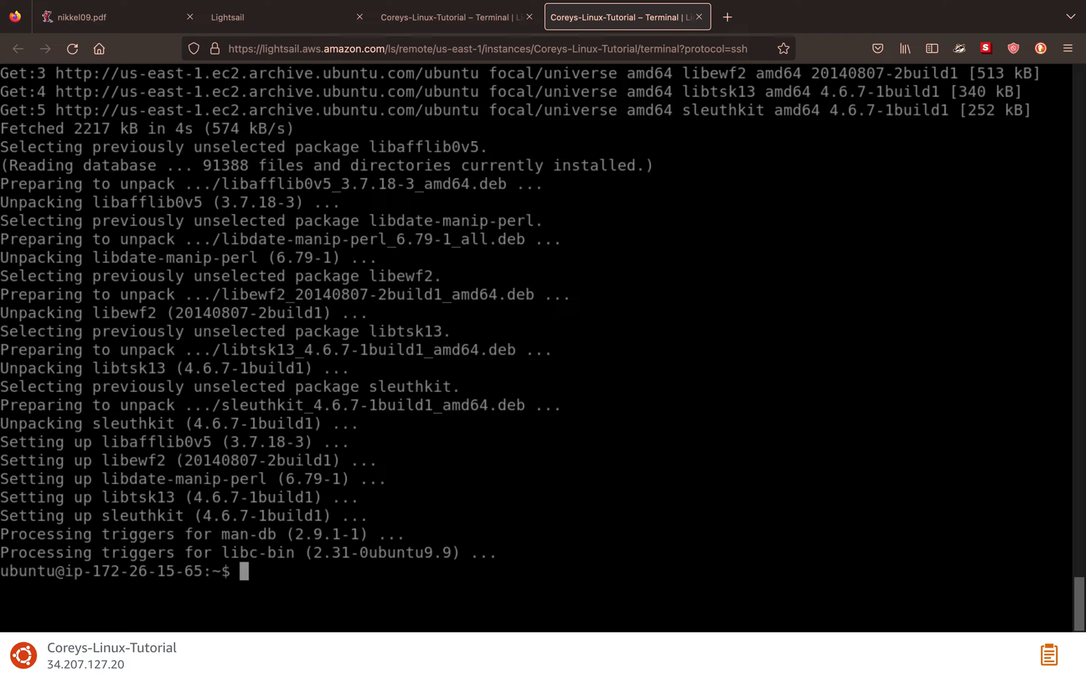
{"action": "type", "text": "which sleuthkit"}
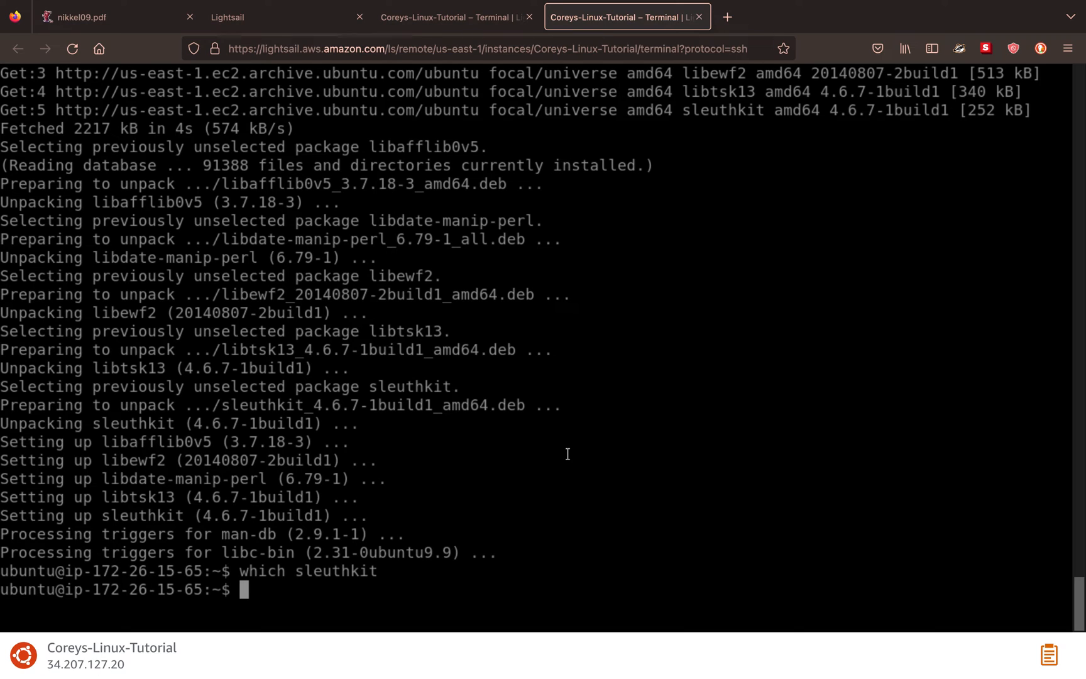
{"action": "type", "text": "man sleuth"}
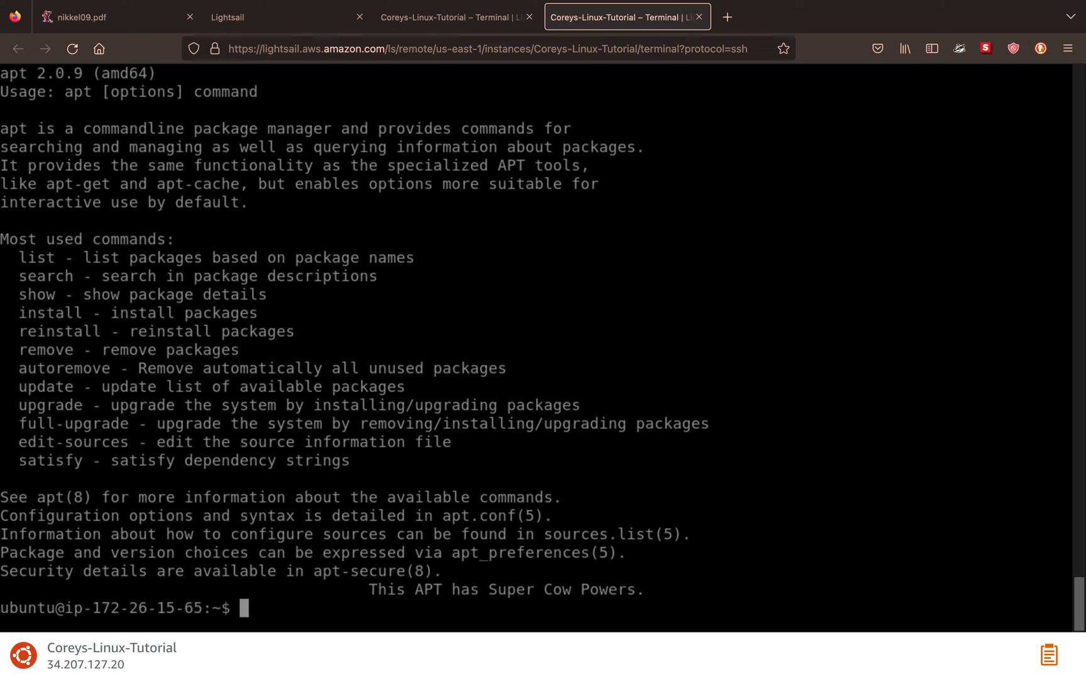
- Open the apt man page and scroll through the remove and autoremove descriptions
{"action": "type", "text": "ma"}
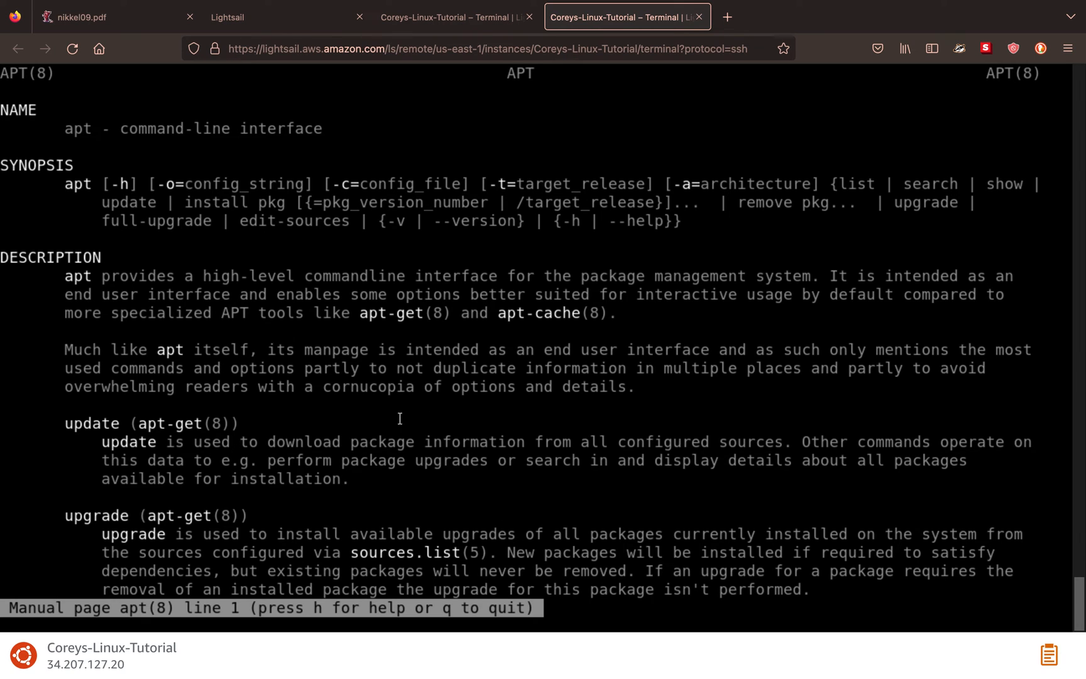
{"action": "scroll", "scroll_direction": "down", "scroll_amount": 3}
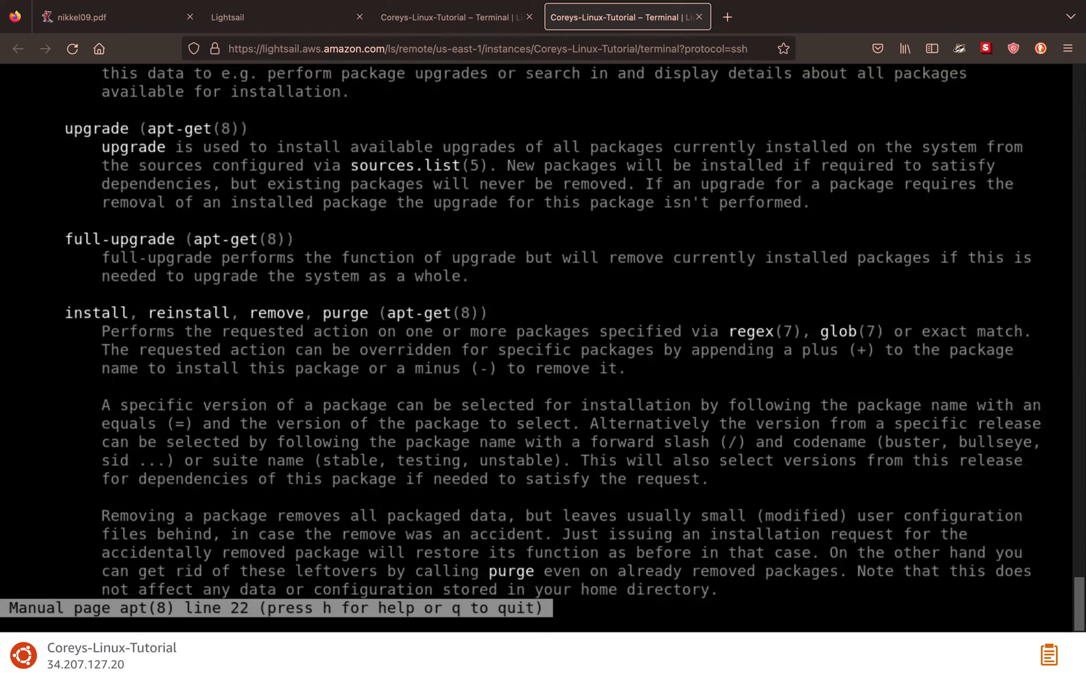
{"action": "scroll", "scroll_direction": "down", "scroll_amount": 3}
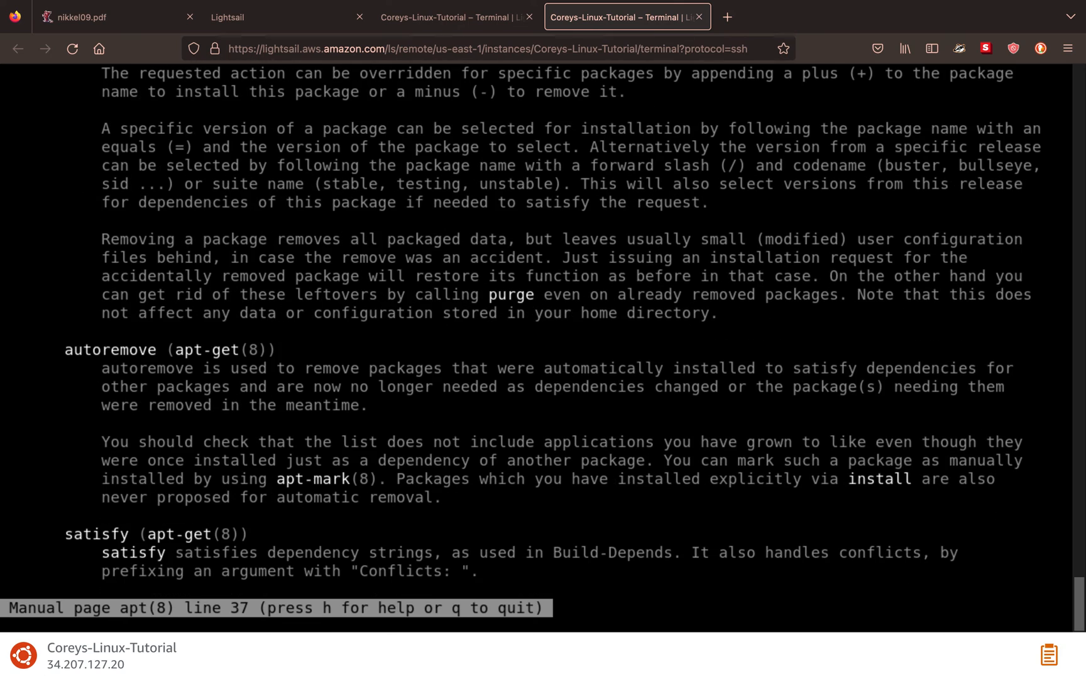
{"action": "scroll", "scroll_direction": "down", "scroll_amount": 3}
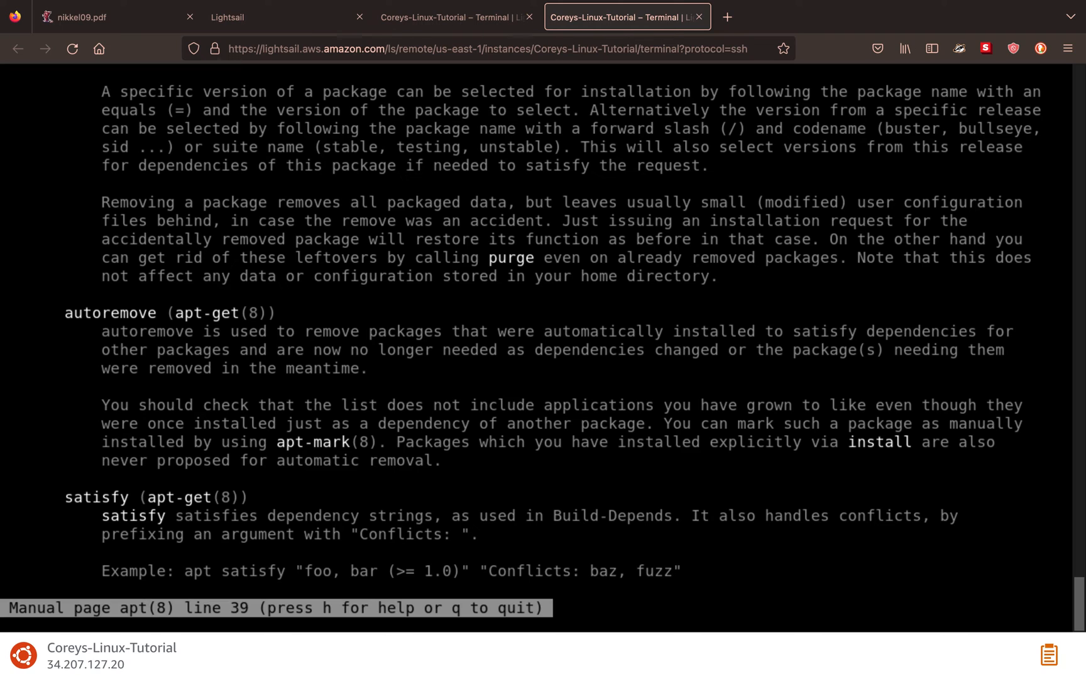
{"action": "scroll", "scroll_direction": "down", "scroll_amount": 3}
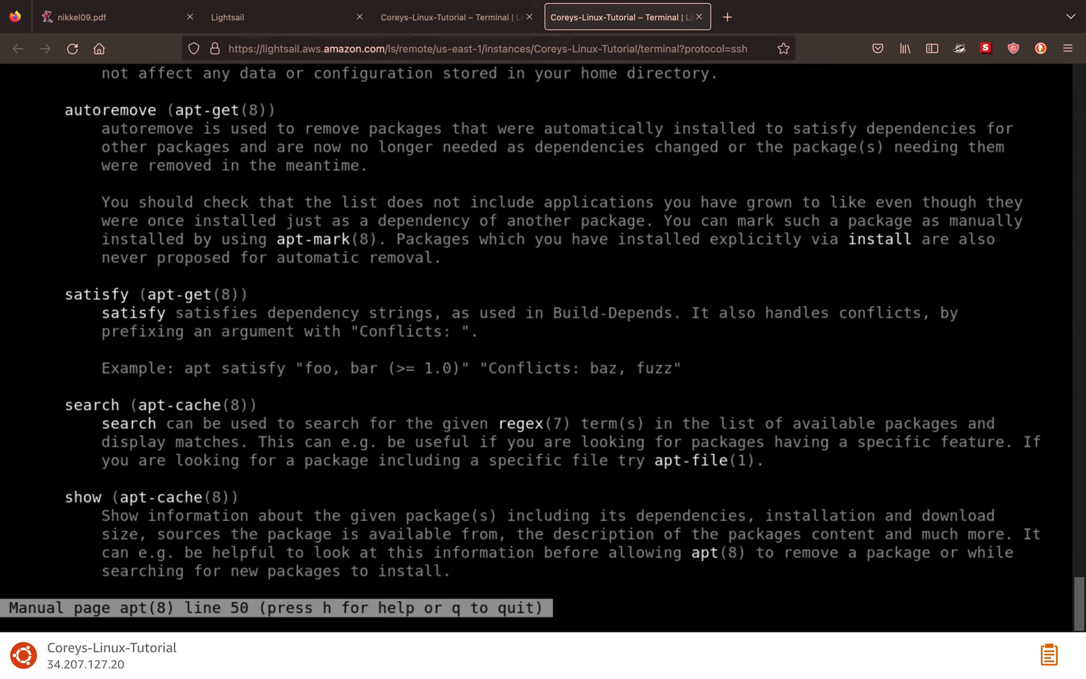
{"action": "scroll", "scroll_direction": "down", "scroll_amount": 3}
{"action": "type", "text": "ap"}
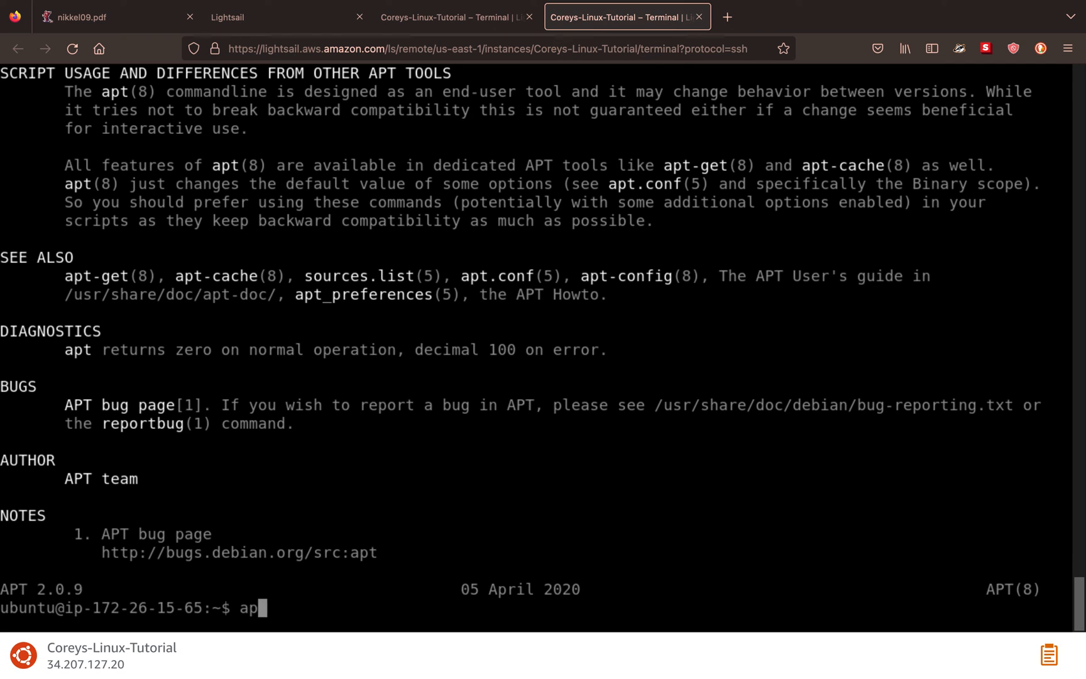
- Run 'sudo apt autoremove' and answer y, removing libfwupdplugin1 and libxmlb1
{"action": "key", "text": "BackSpace"}
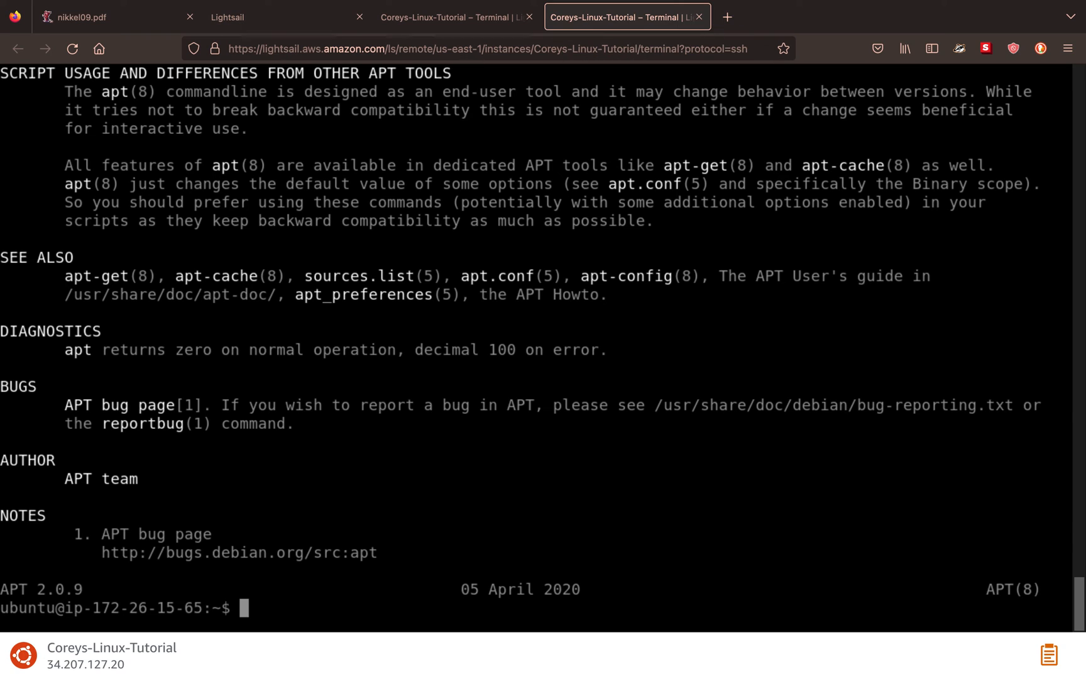
{"action": "type", "text": "sudo"}
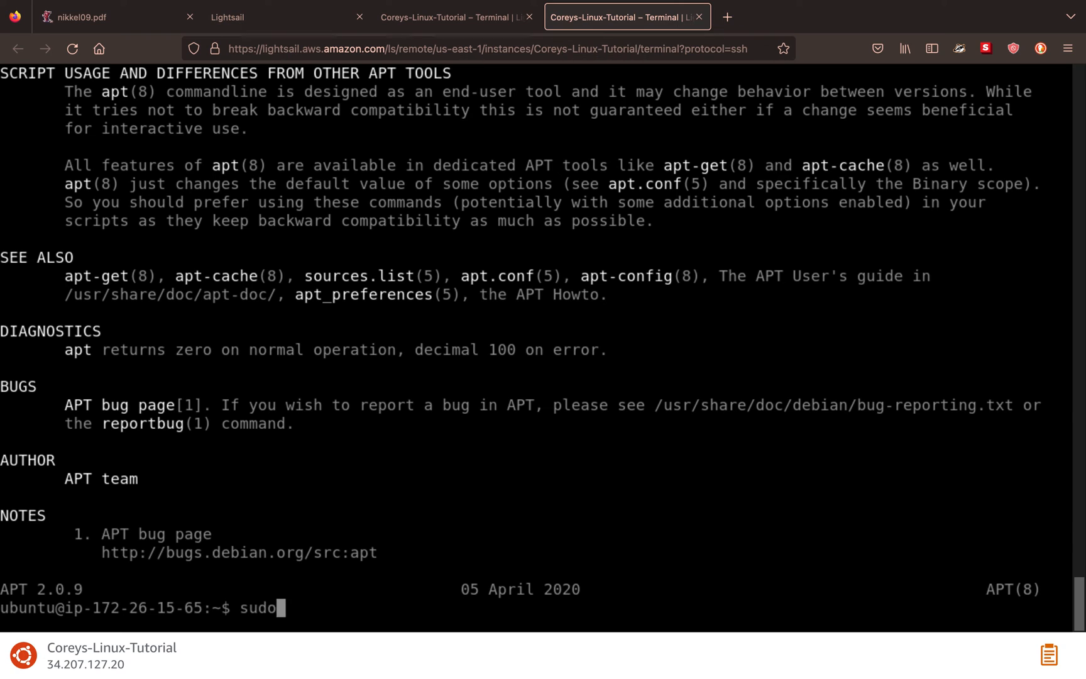
{"action": "type", "text": "apt autoremove"}
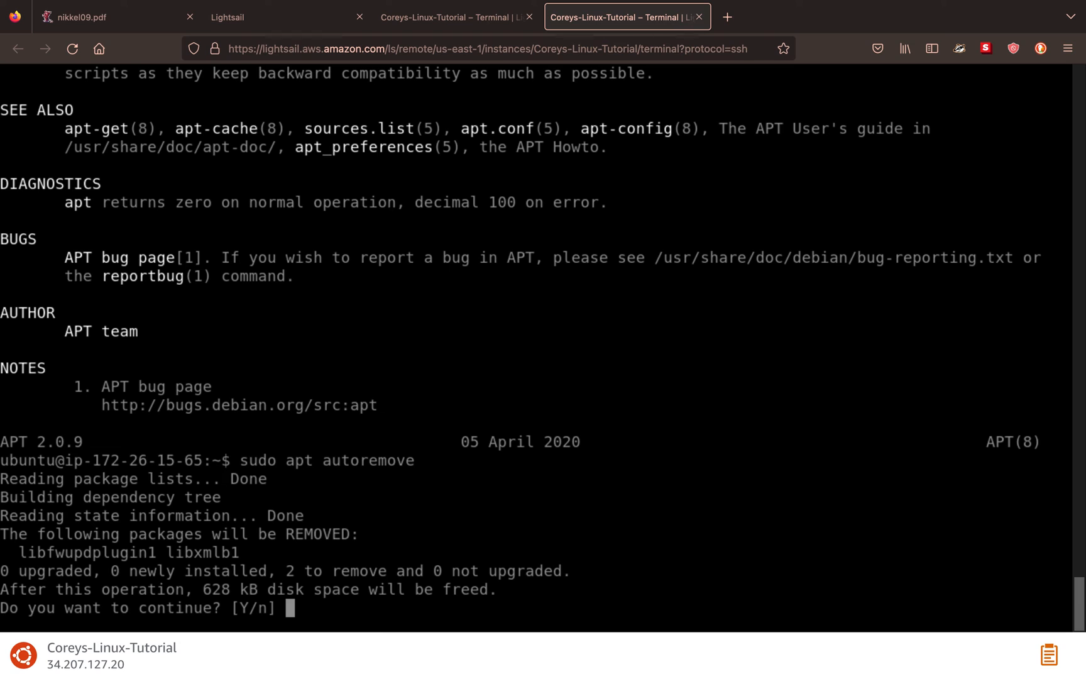
{"action": "type", "text": "y"}
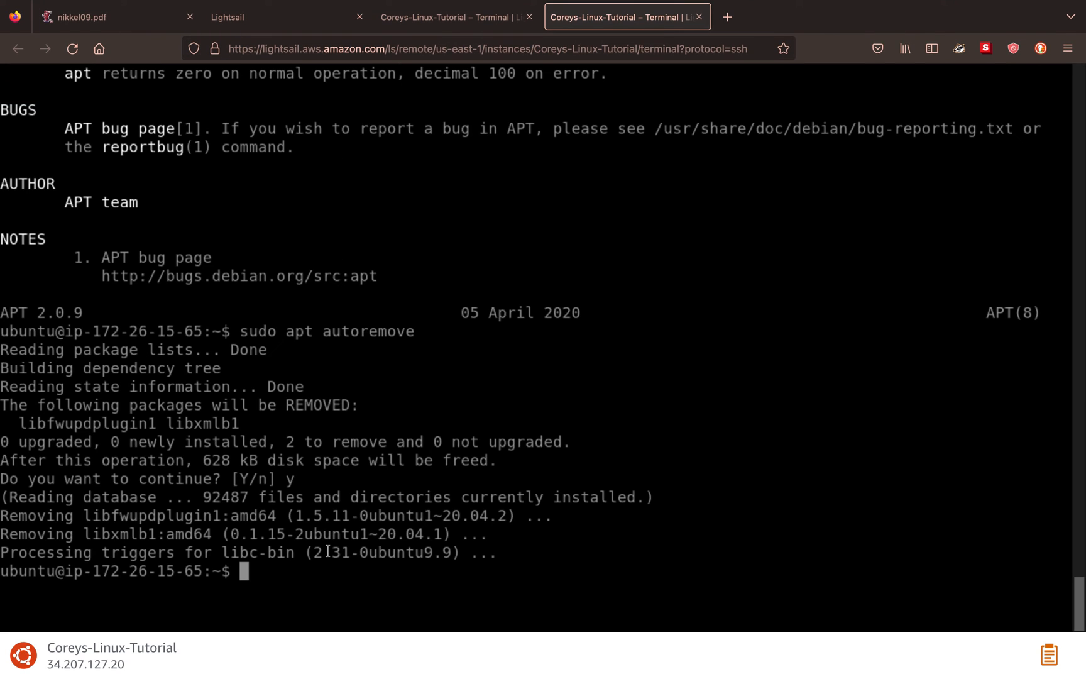
- Type an example '--whatever' option and erase it with Ctrl+U without running it
{"action": "type", "text": "--"}
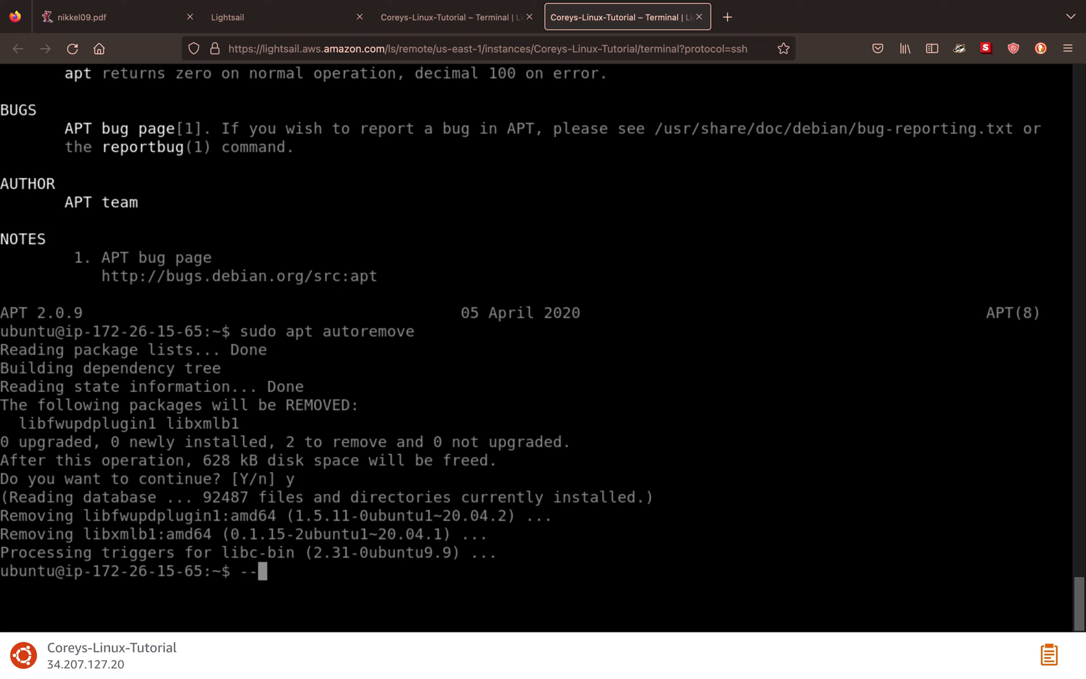
{"action": "type", "text": "whatever"}
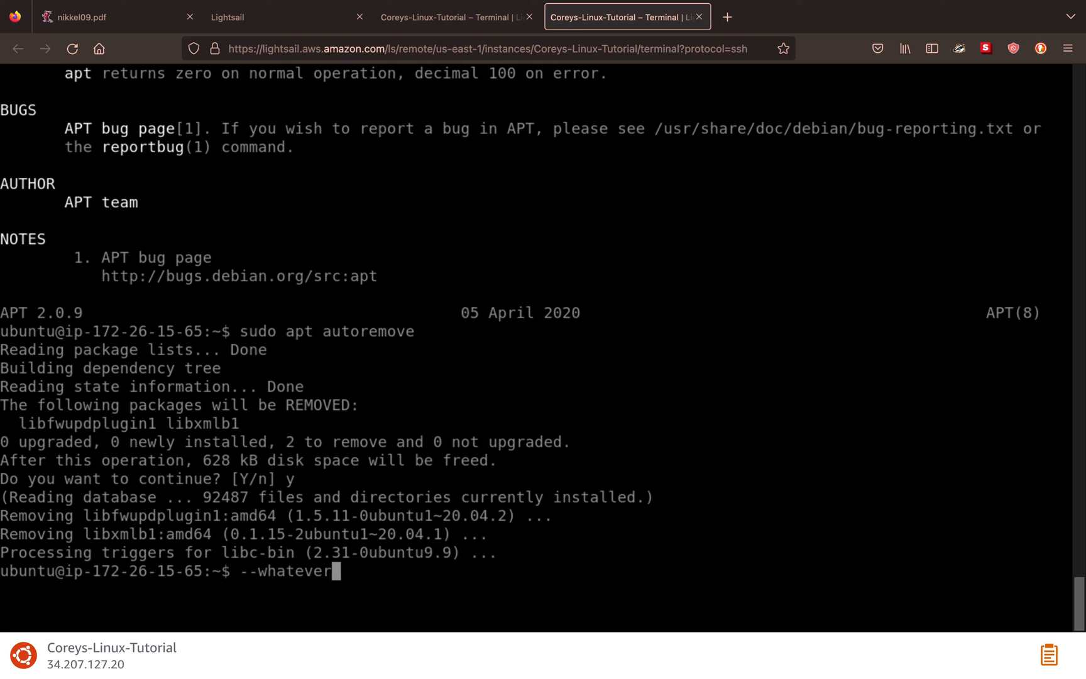
{"action": "type", "text": "-"}
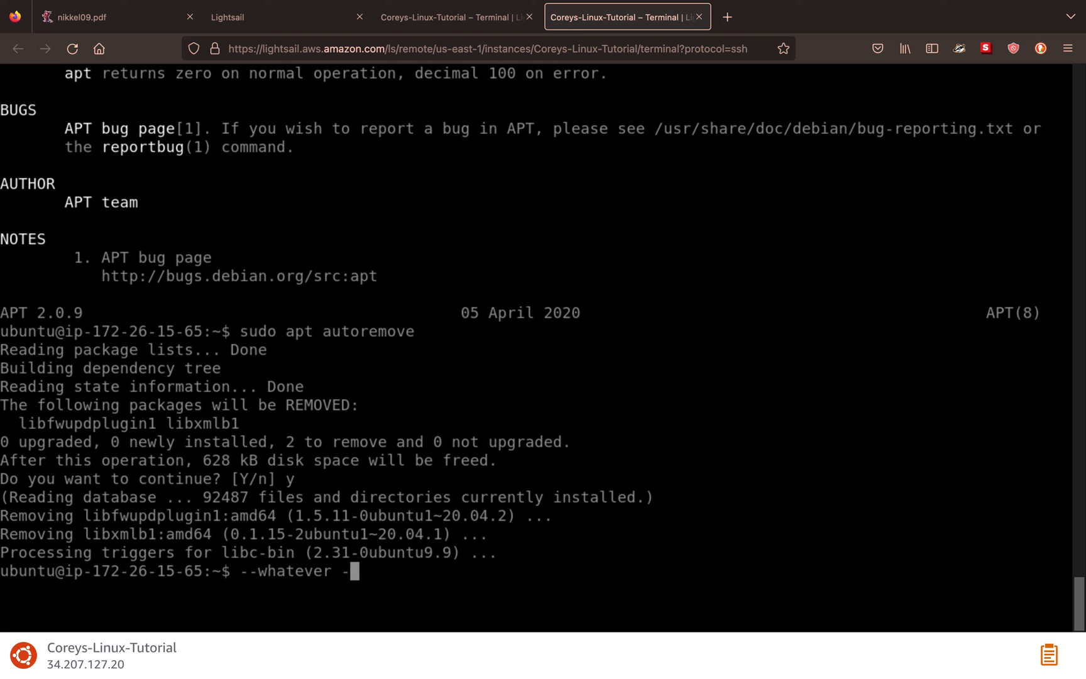
{"action": "key", "text": "ctrl+u"}
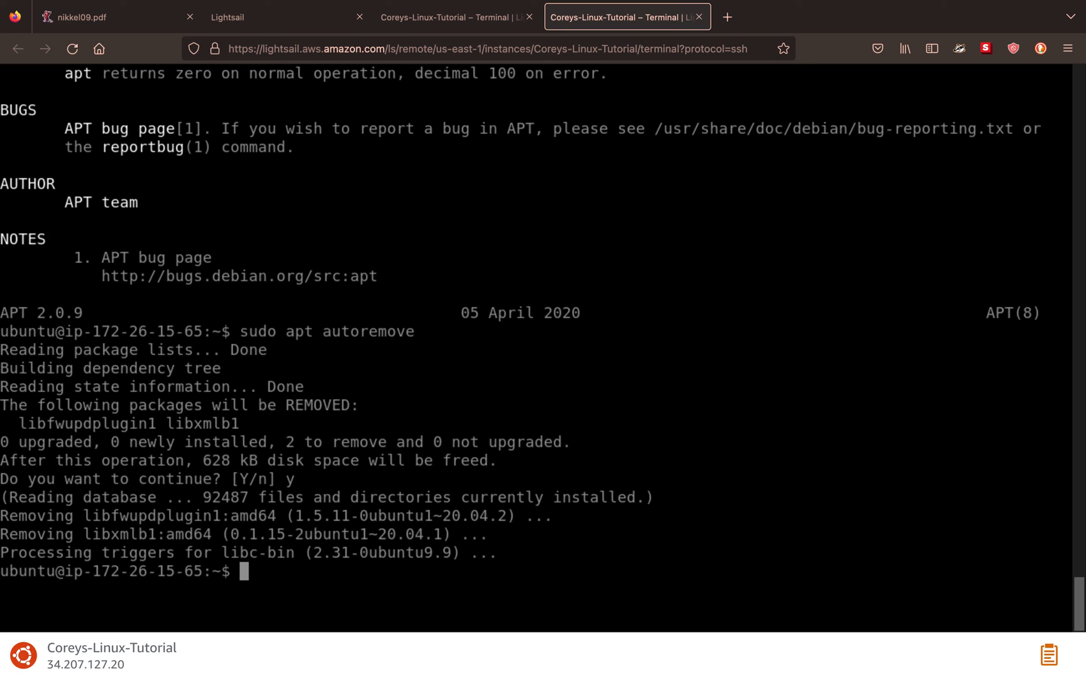
- List the home folder with ls -l, try the rejected ls --list, and show ls --help
{"action": "type", "text": "ls -"}
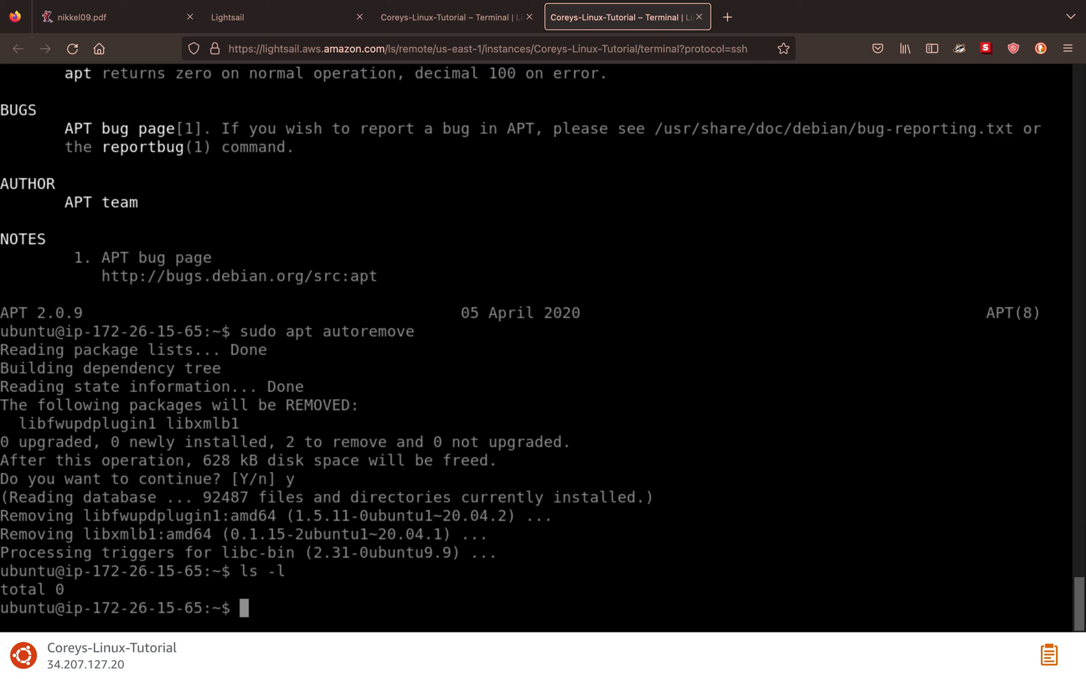
{"action": "type", "text": "ls --list"}
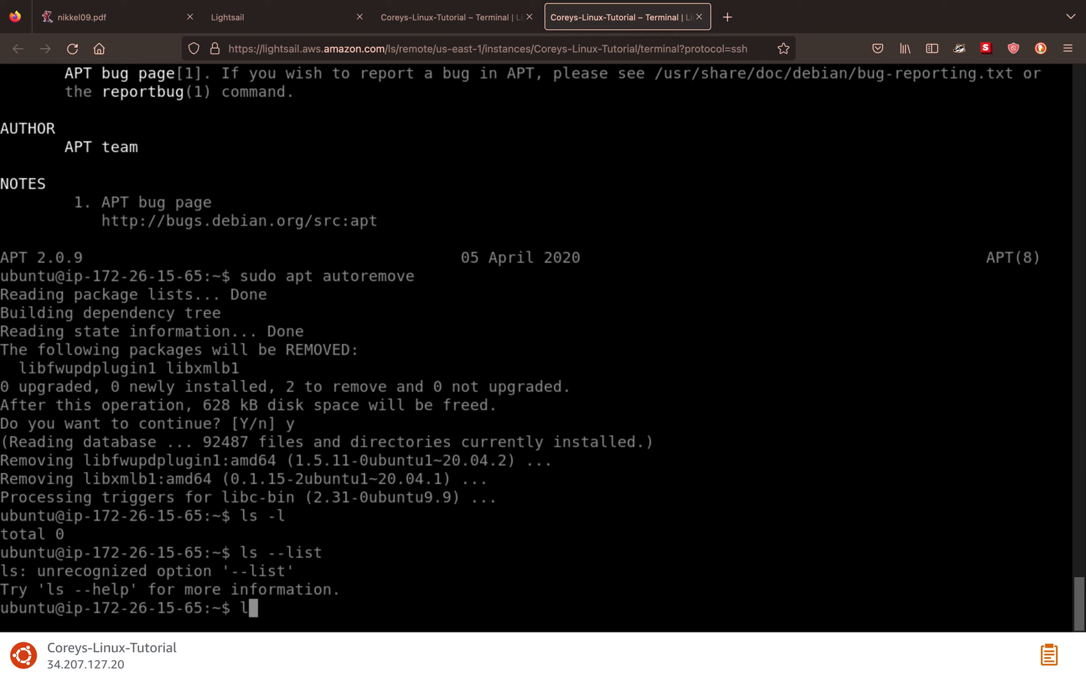
{"action": "type", "text": "s"}
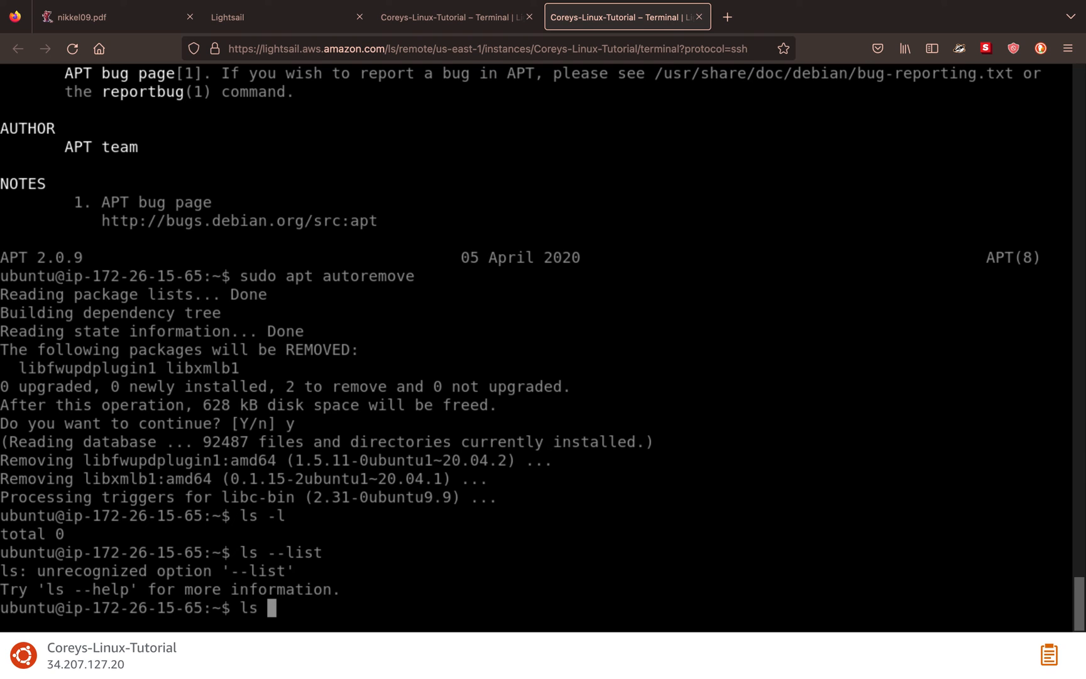
{"action": "type", "text": "-he"}
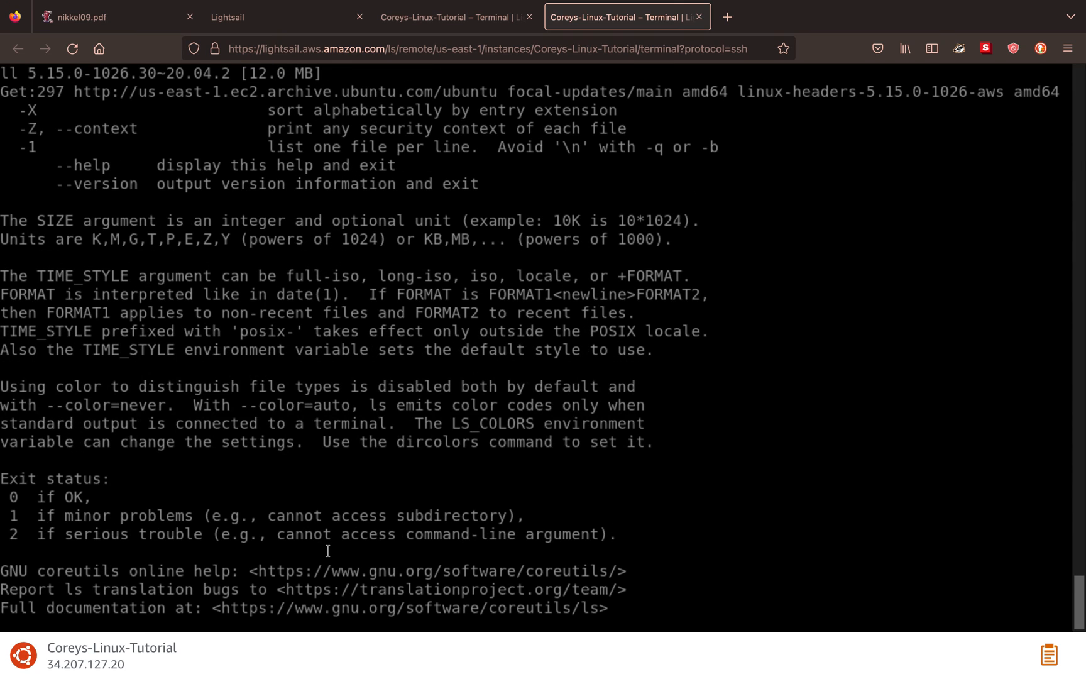
- Scroll through the ls help output, highlight --help, then clear the terminal
{"action": "scroll", "scroll_direction": "down", "scroll_amount": 3}
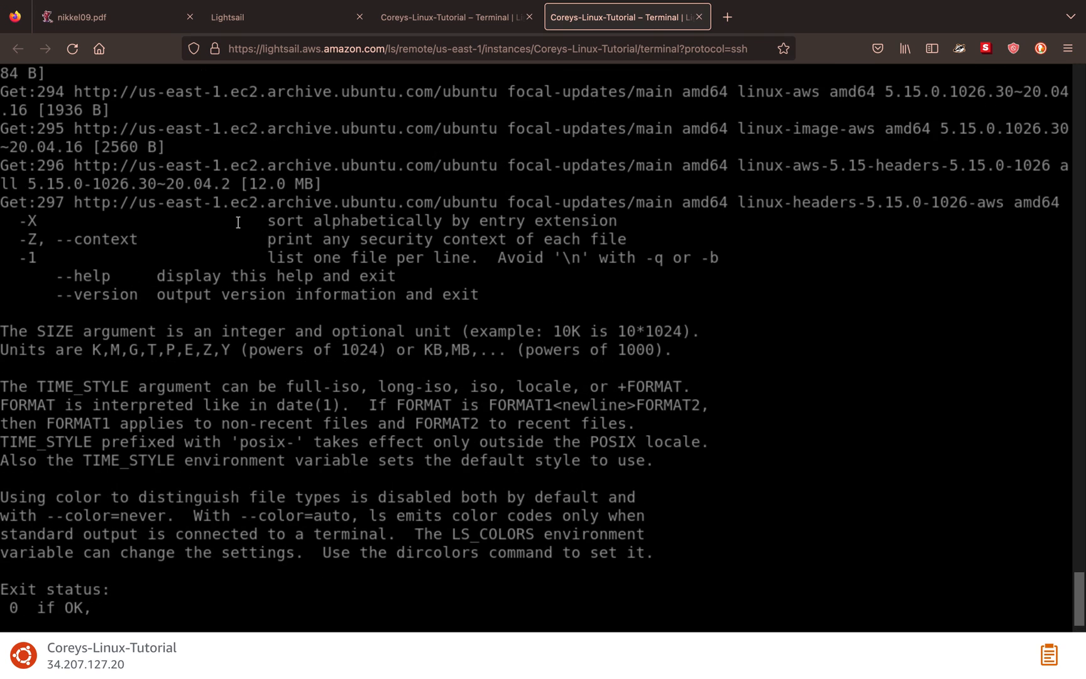
{"action": "mouse_move", "coordinate": [392, 229]}
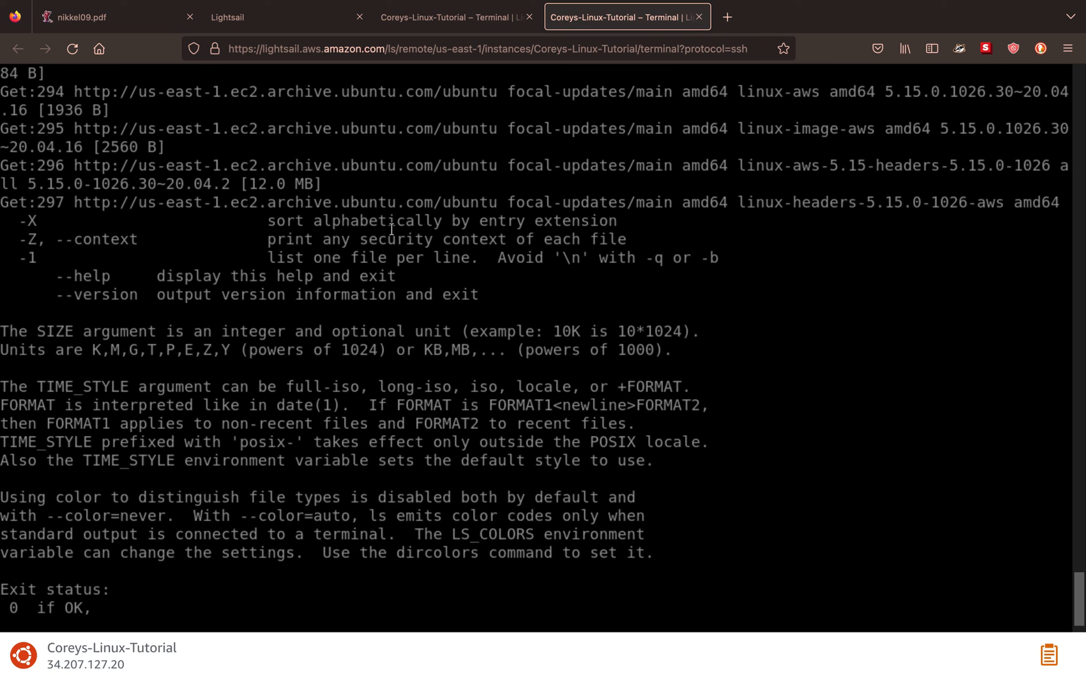
{"action": "mouse_move", "coordinate": [140, 270]}
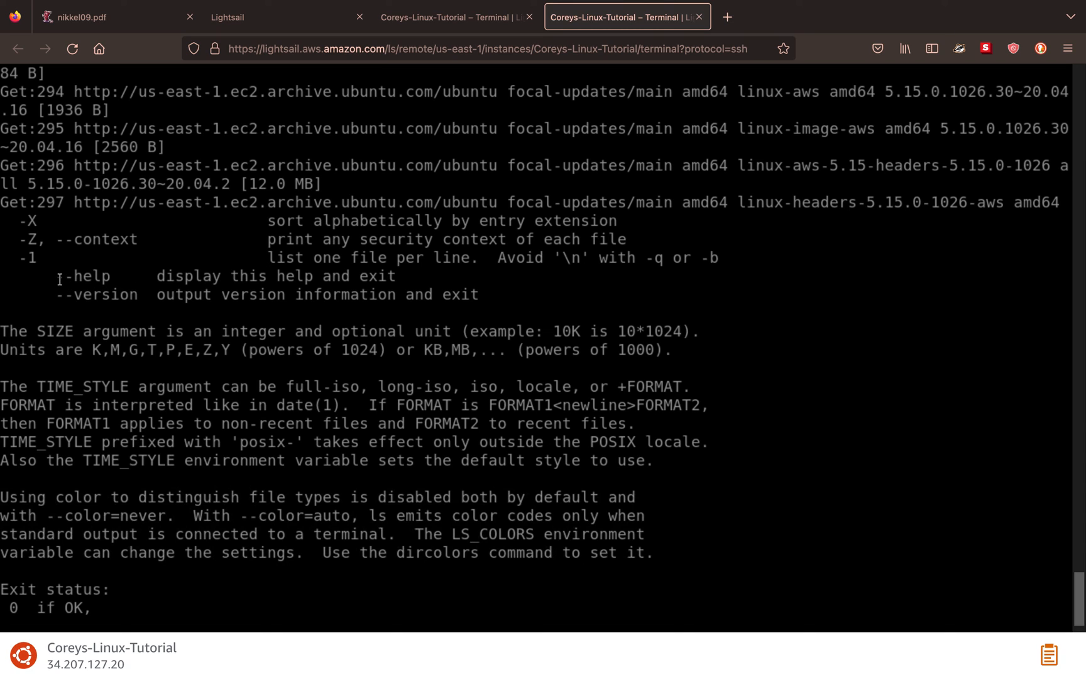
{"action": "double_click", "coordinate": [83, 276]}
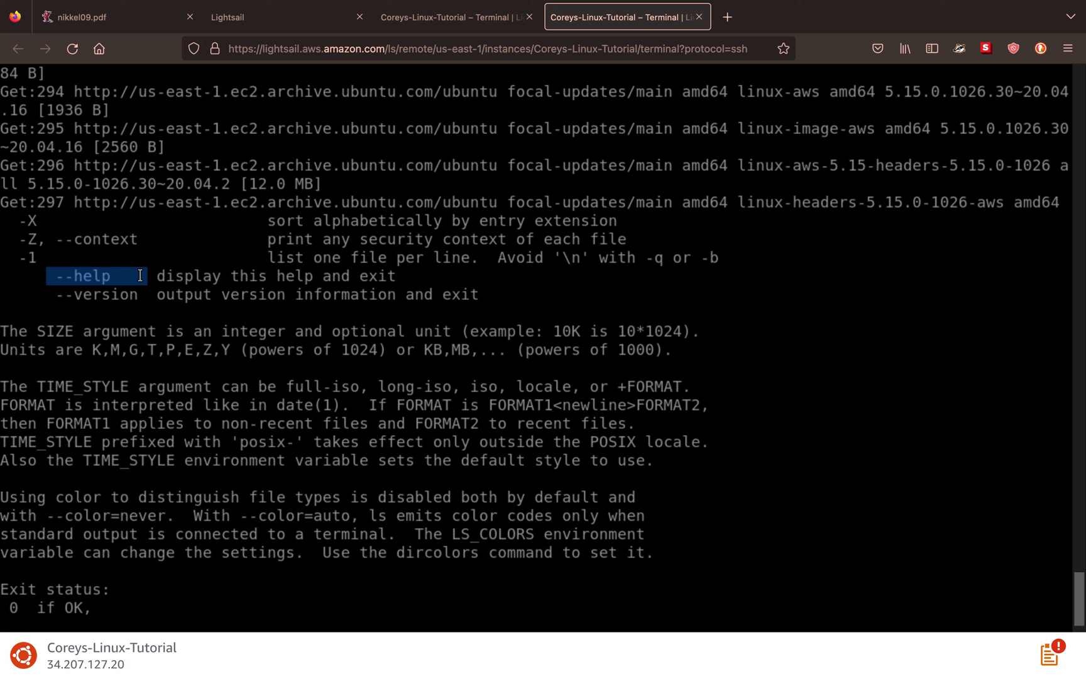
{"action": "mouse_move", "coordinate": [430, 350]}
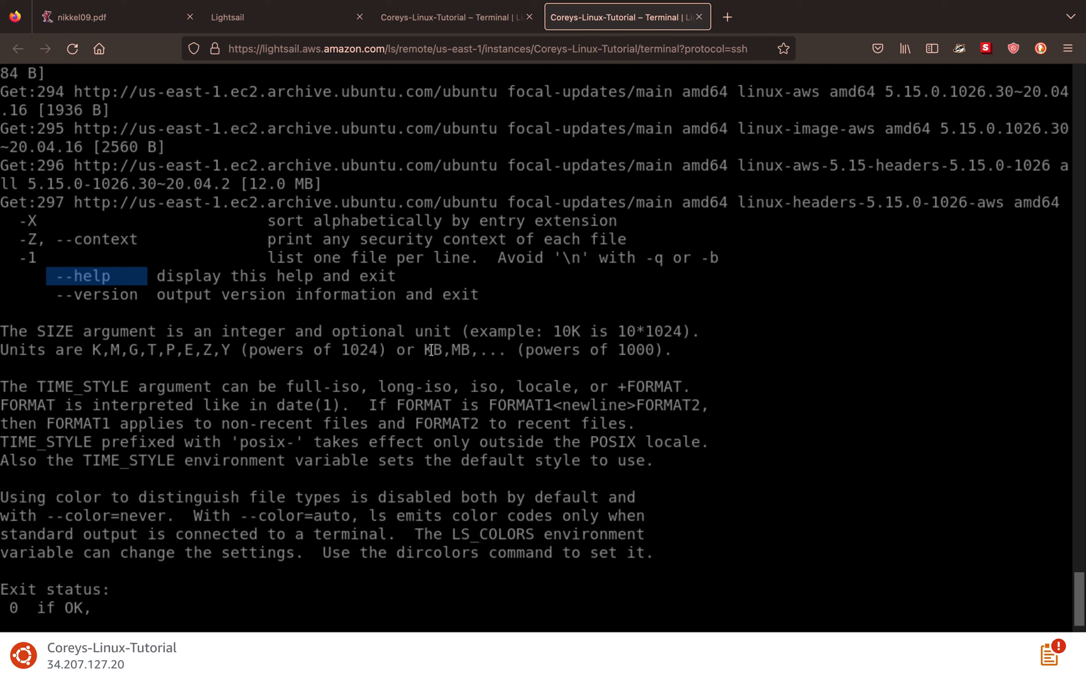
{"action": "type", "text": "clear"}
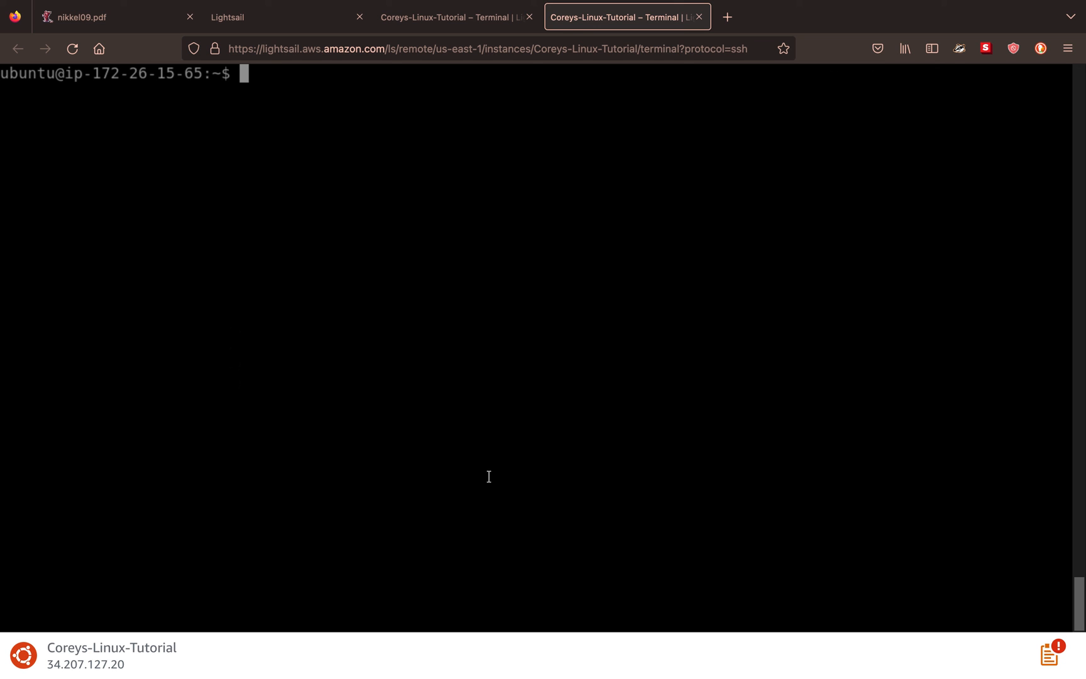
{"action": "mouse_move", "coordinate": [552, 237]}
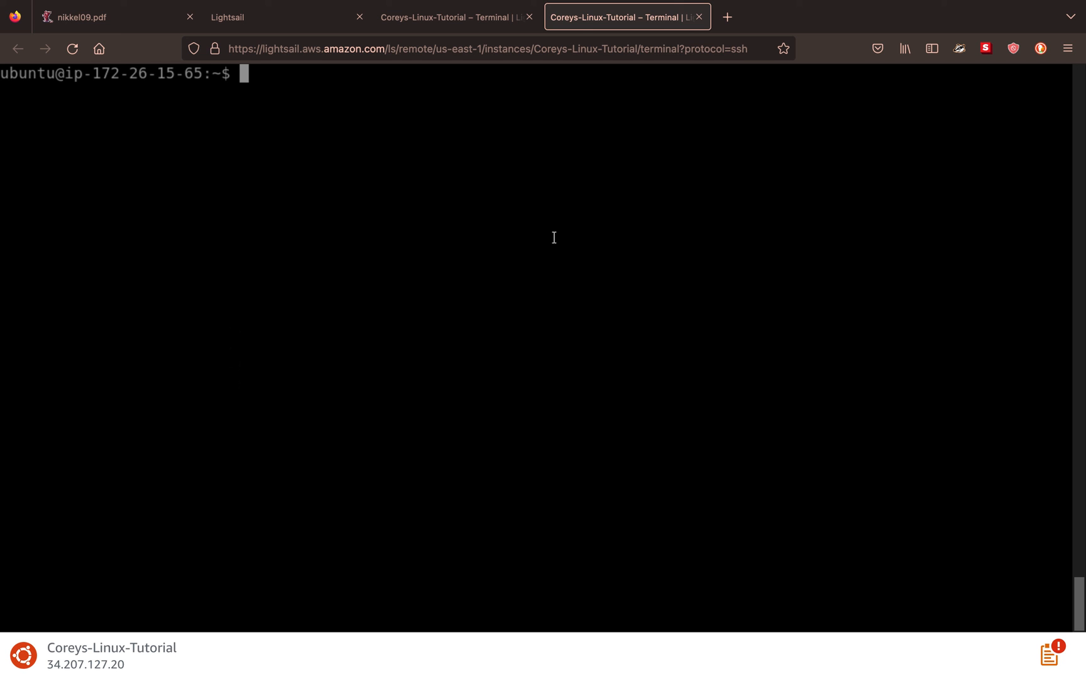
{"action": "mouse_move", "coordinate": [508, 226]}
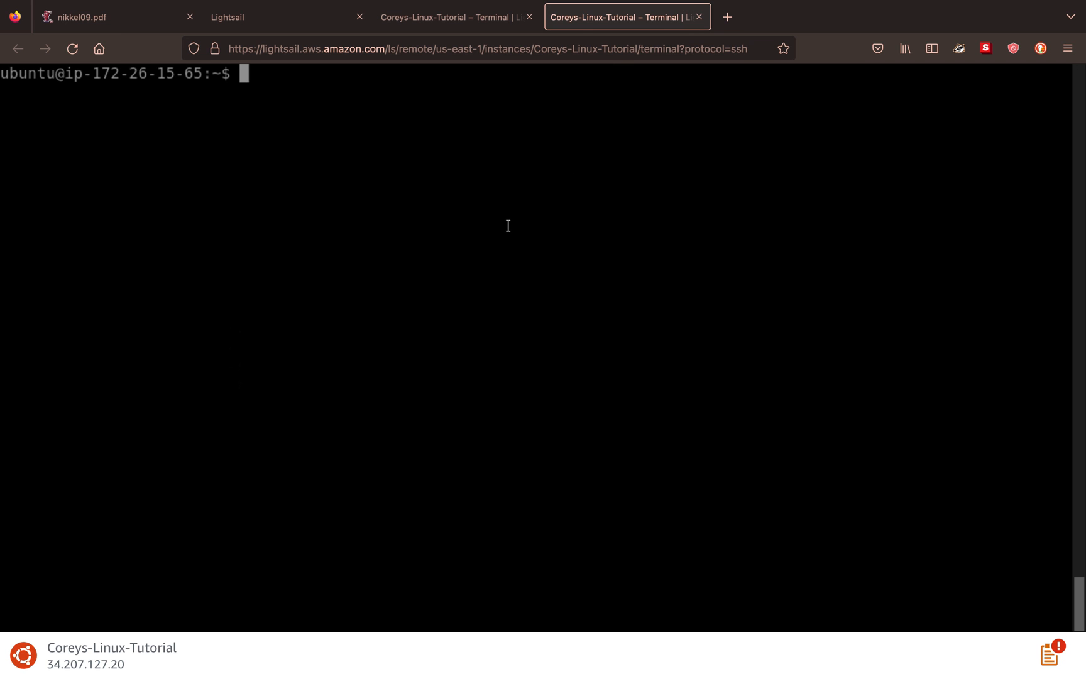
{"action": "mouse_move", "coordinate": [688, 157]}
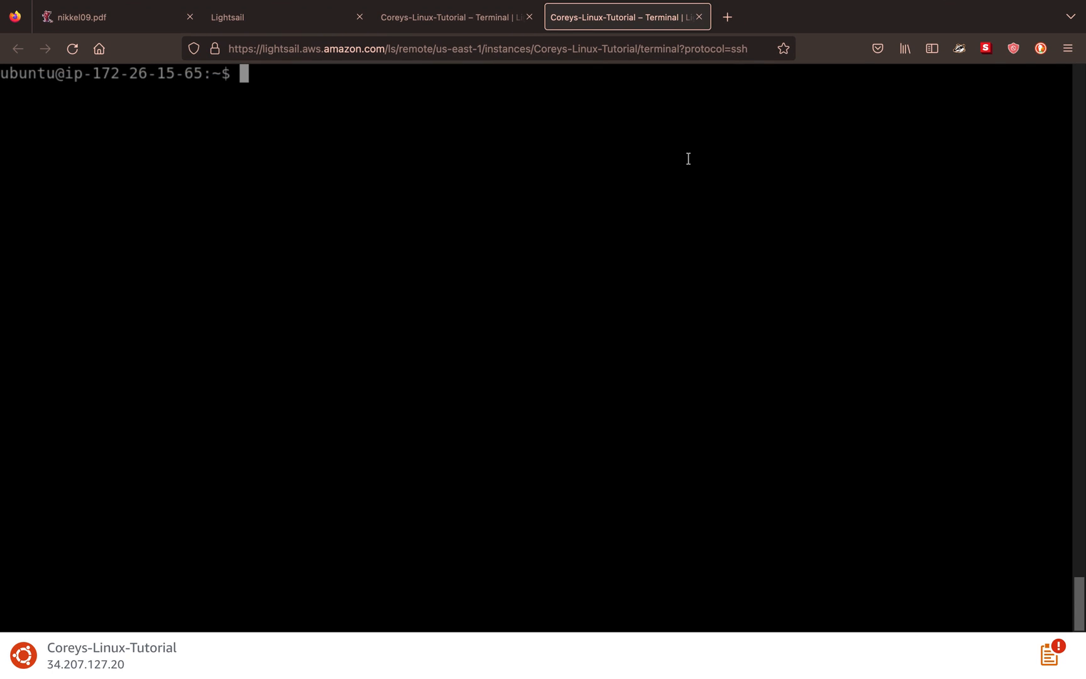